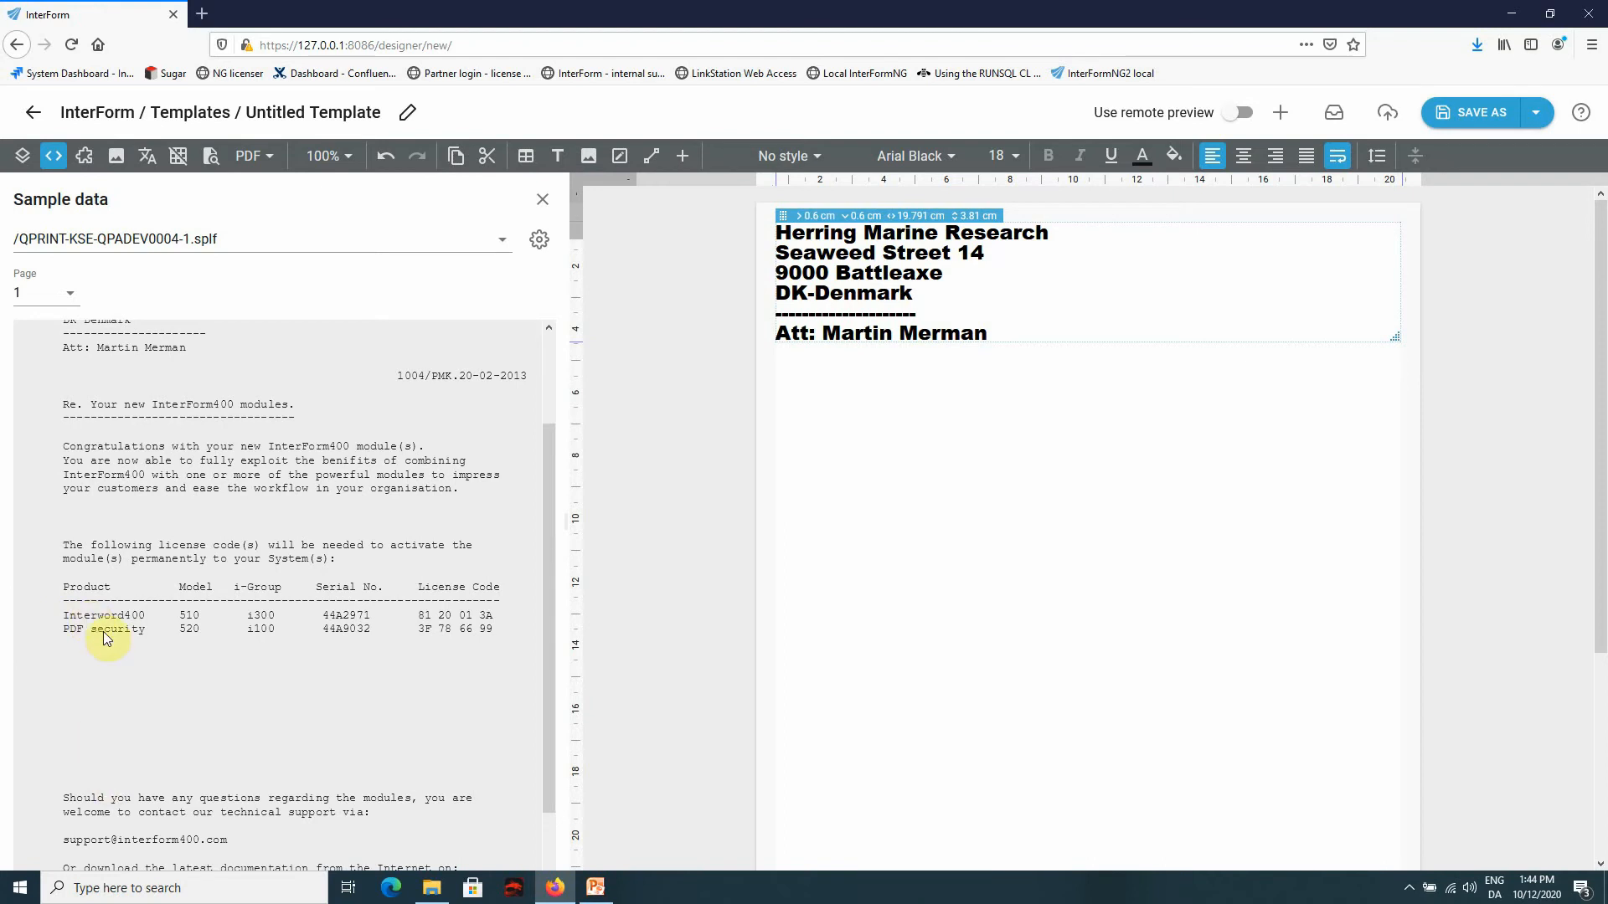
mouse_move(128, 258)
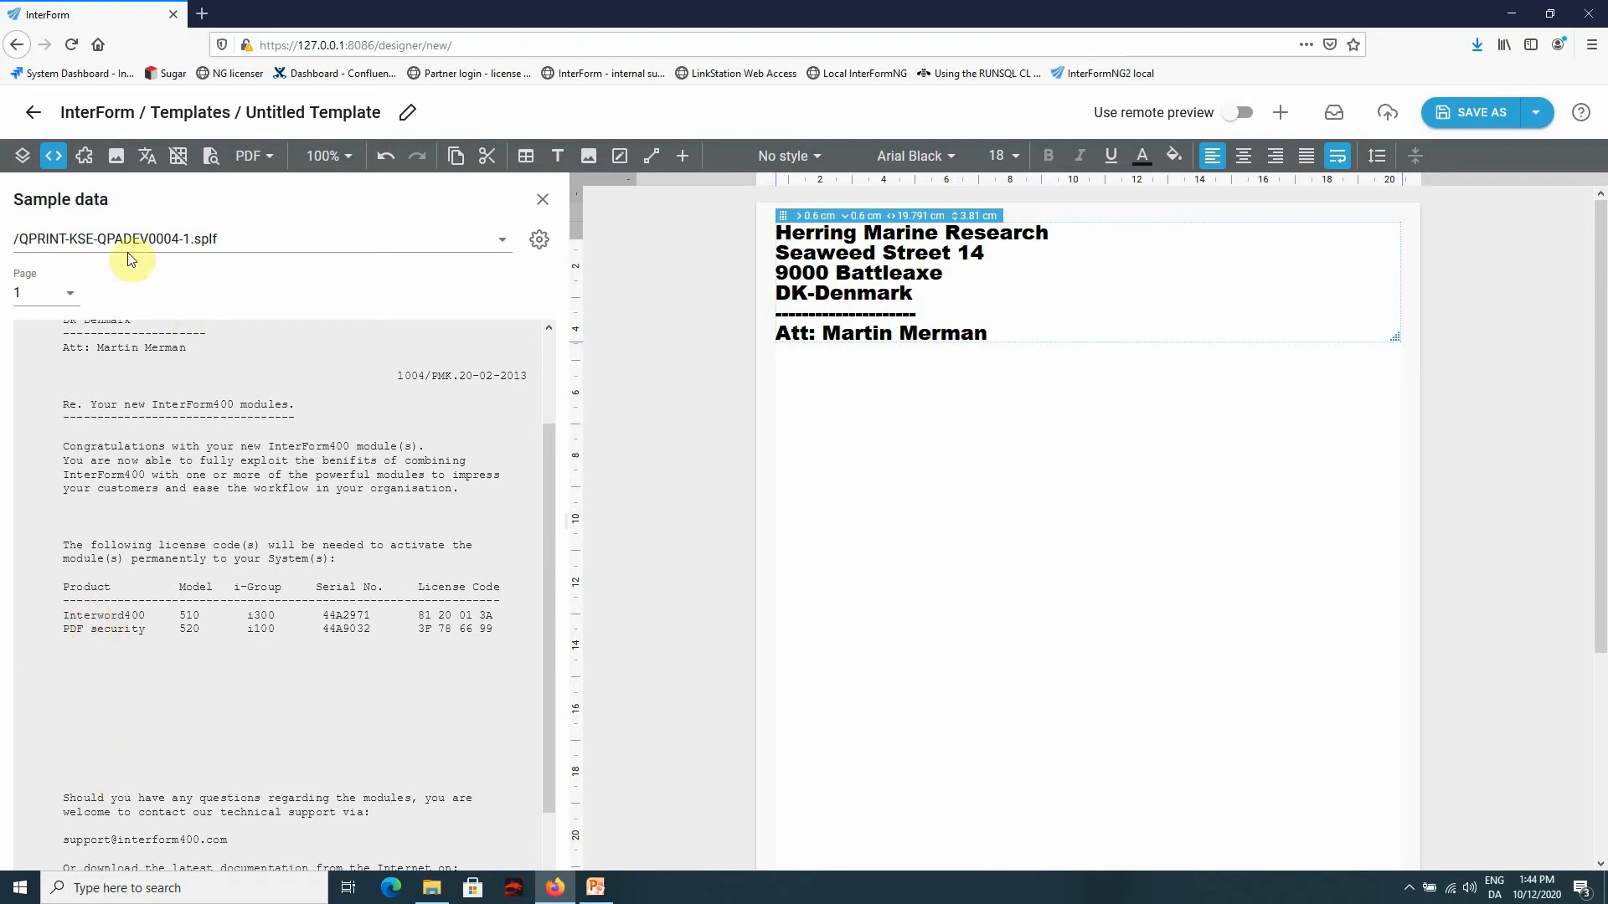
- Switch the left panel from the Sample data view to the Layout tree
left_click(21, 155)
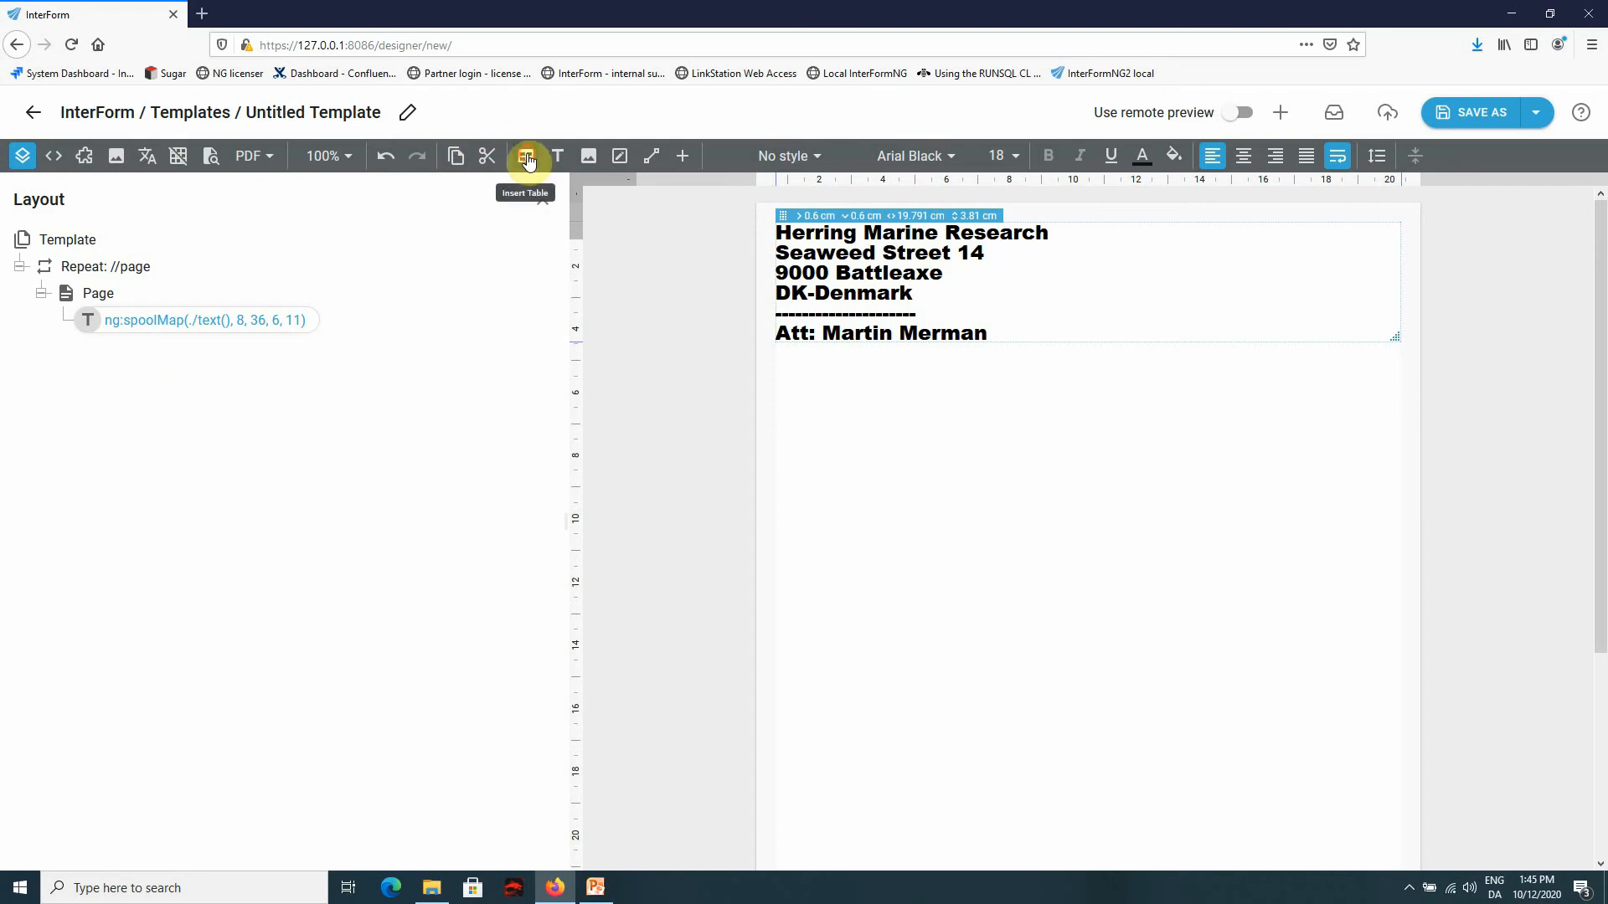
- Insert a one-row table grid under the address block
left_click(526, 156)
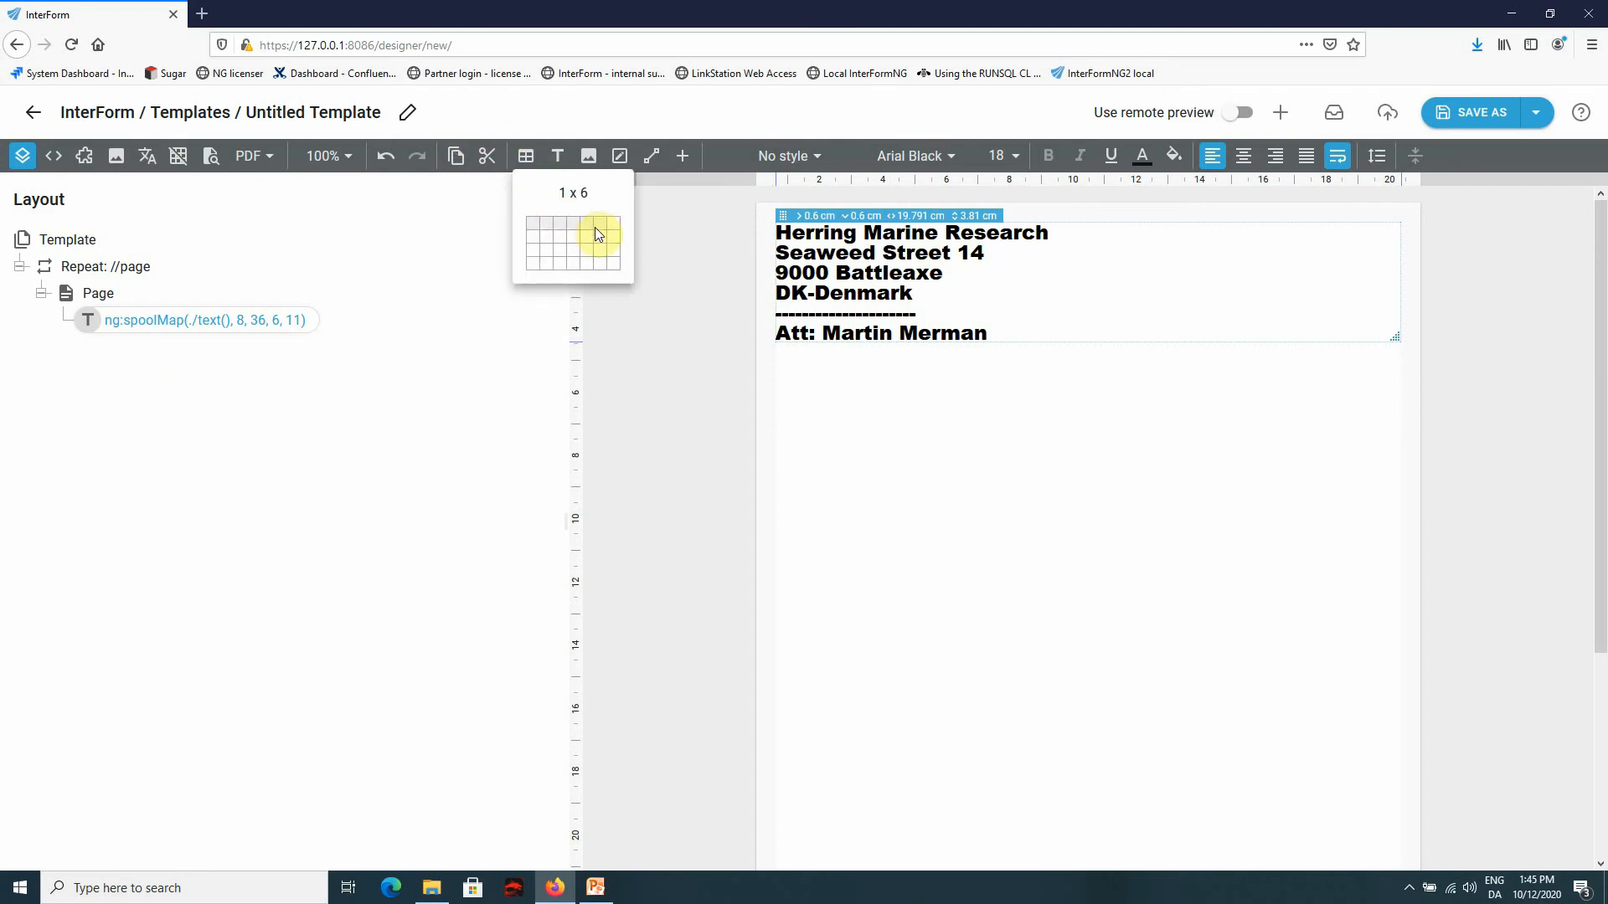
left_click(597, 236)
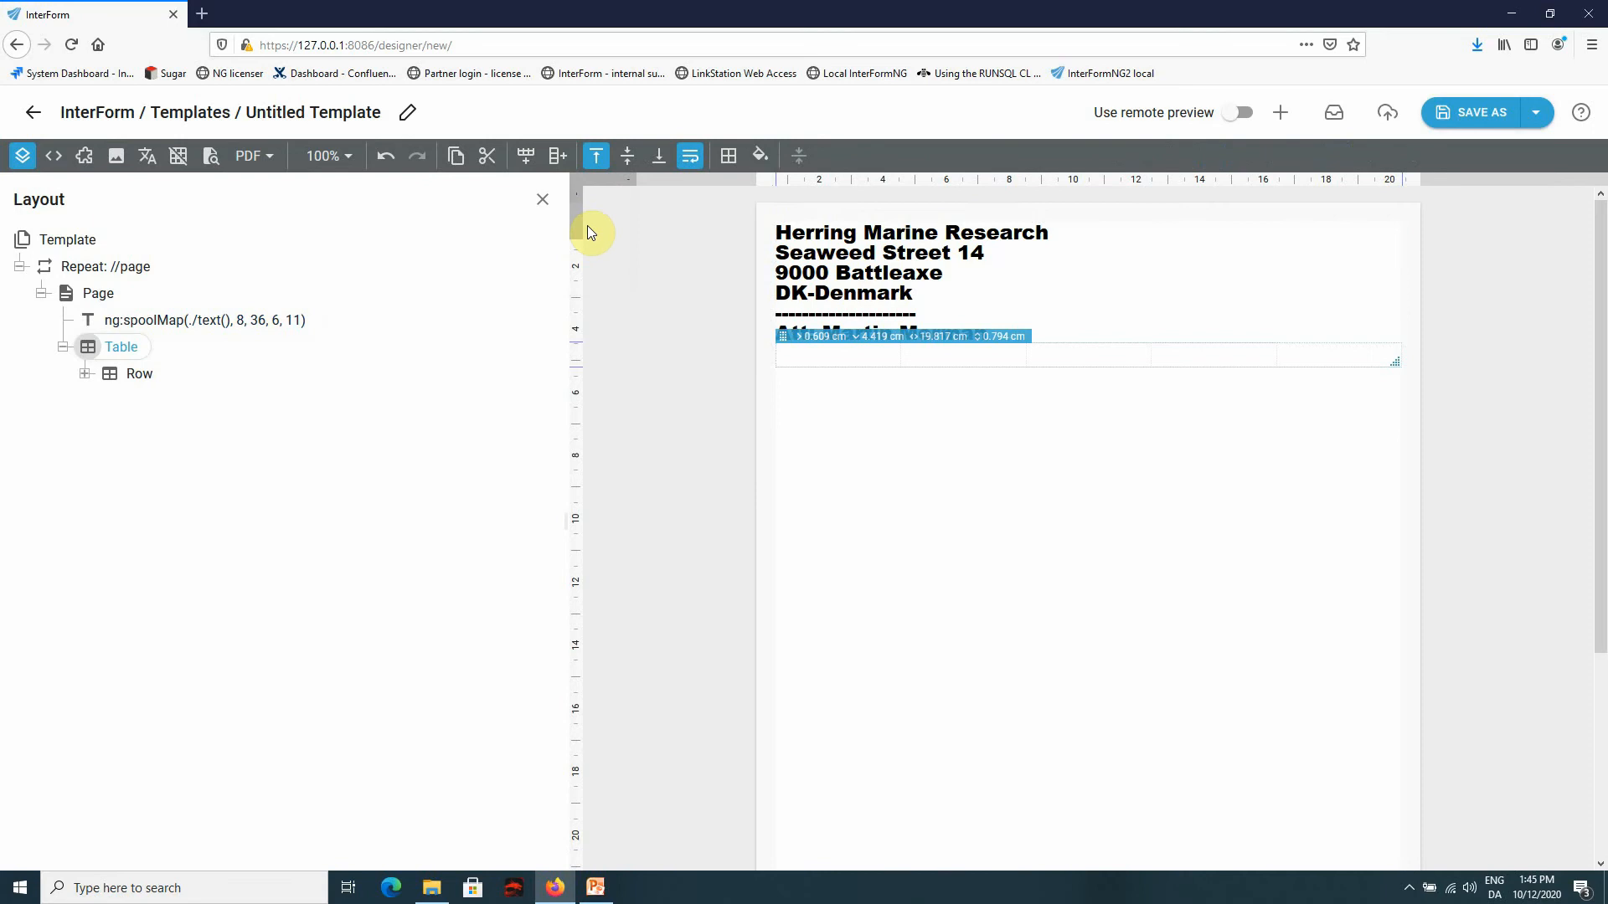
mouse_move(988, 384)
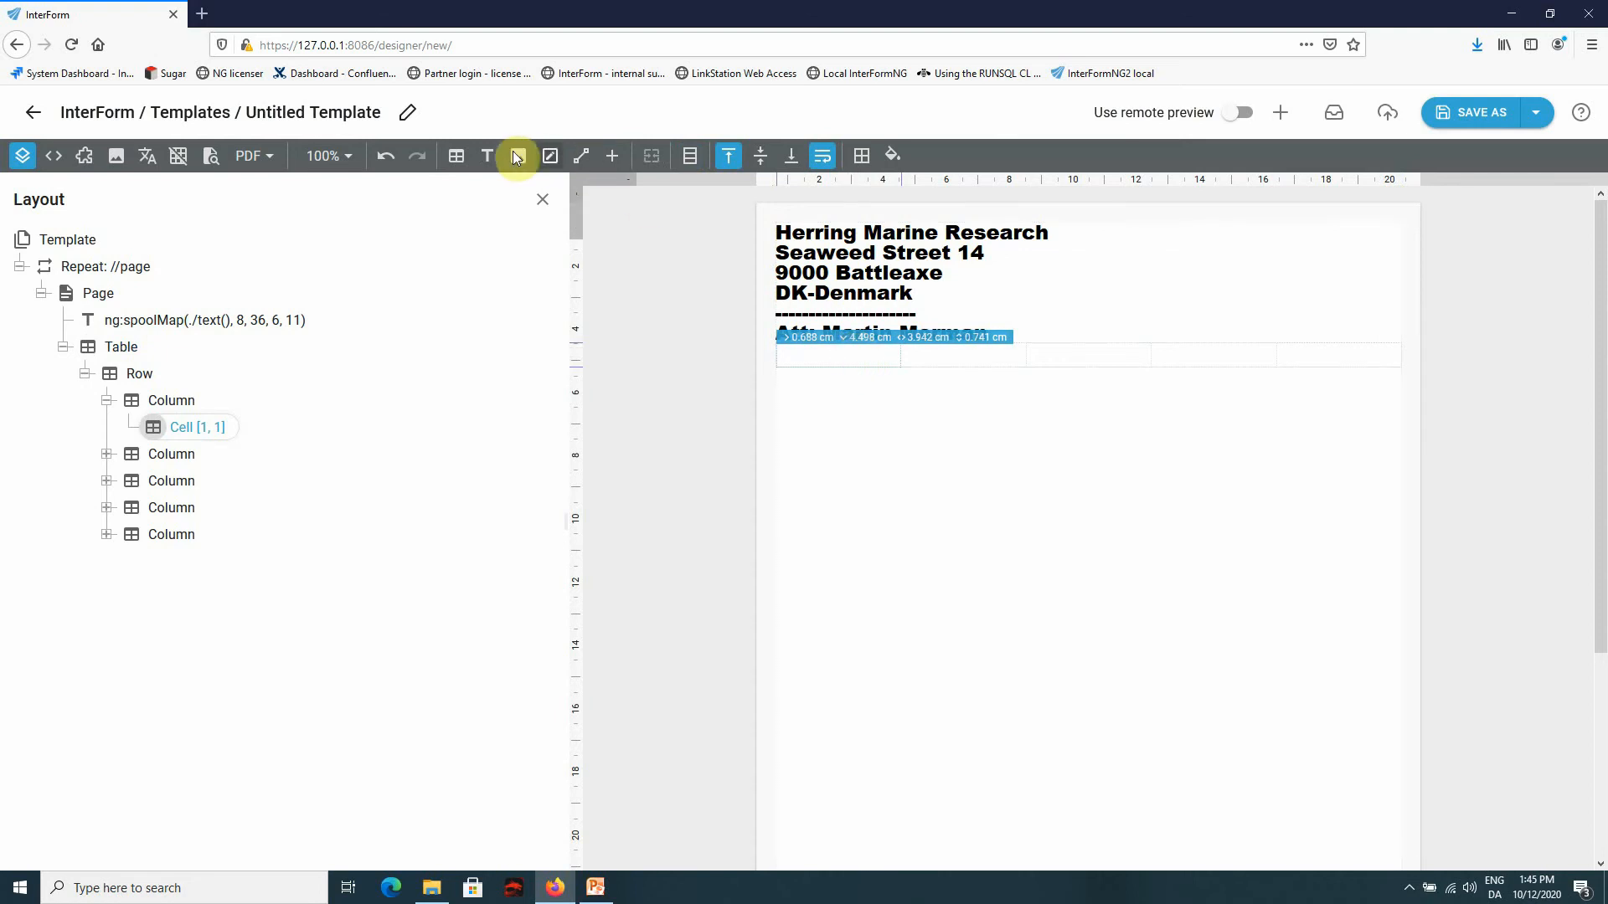
- Fill cell [1,1] with the spool Product column (Interword400, PDF security) at font size 10
left_click(517, 156)
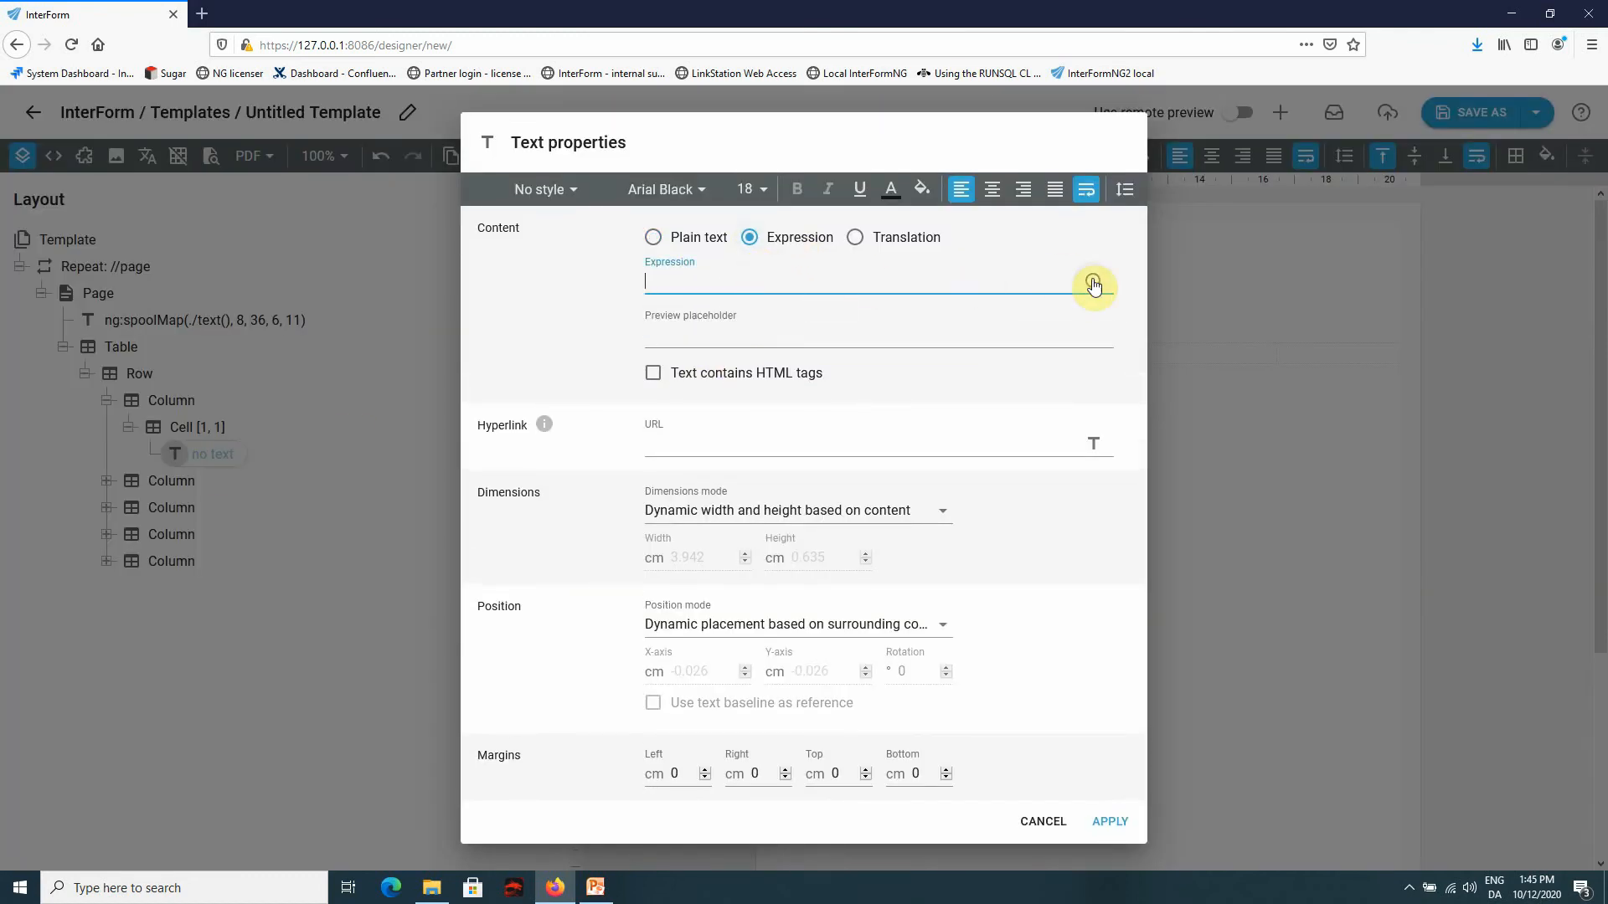
left_click(1093, 284)
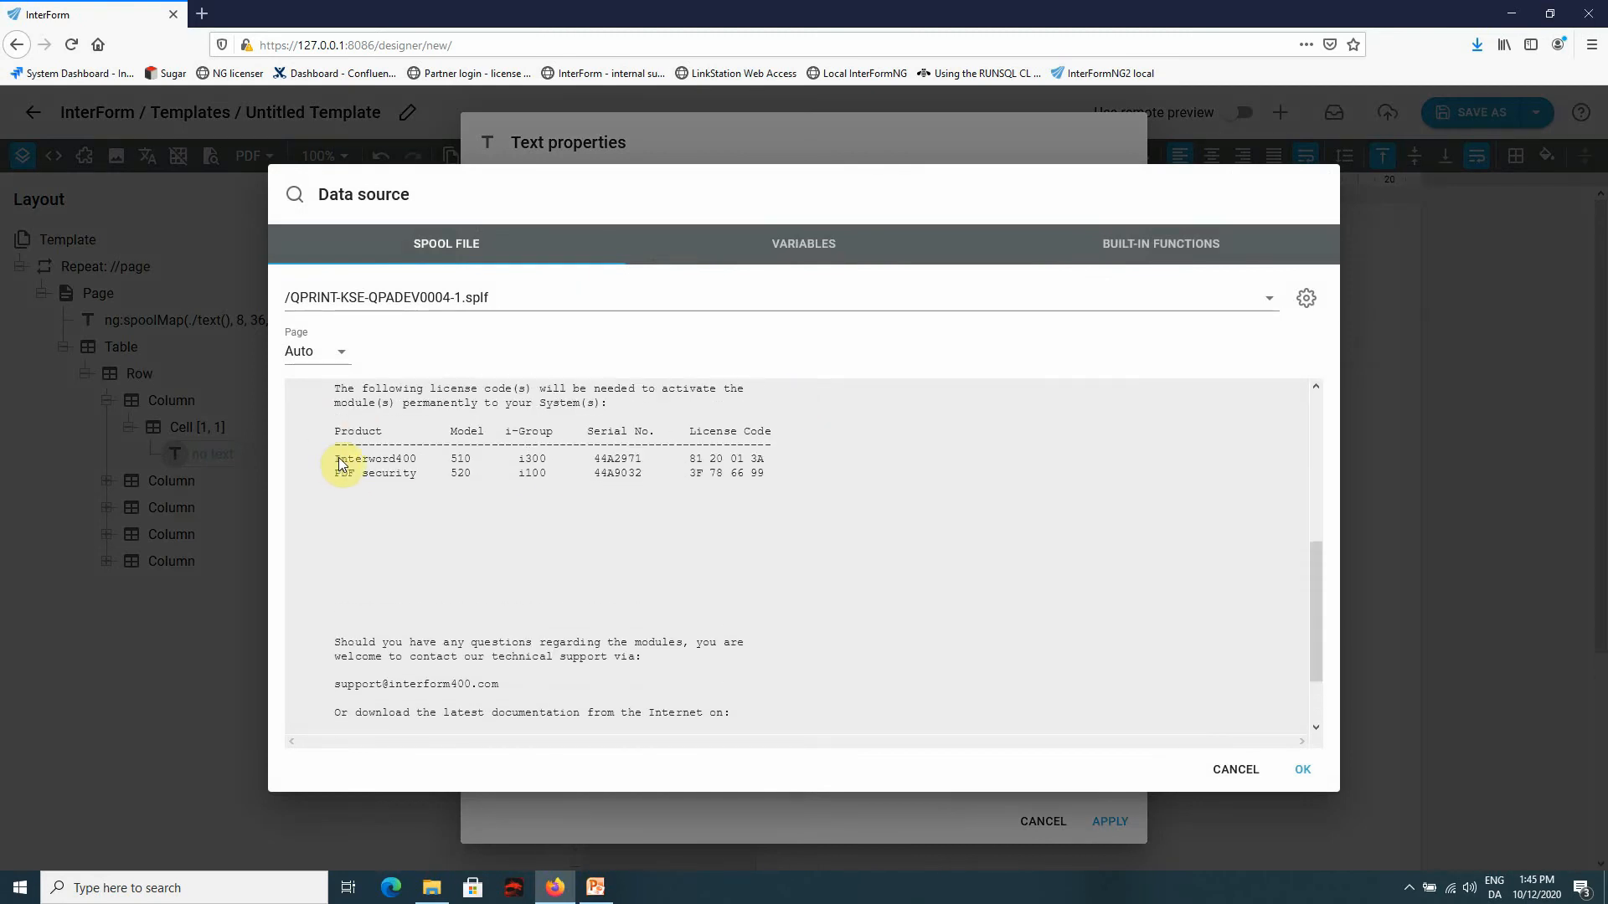
left_click_drag(342, 461, 438, 620)
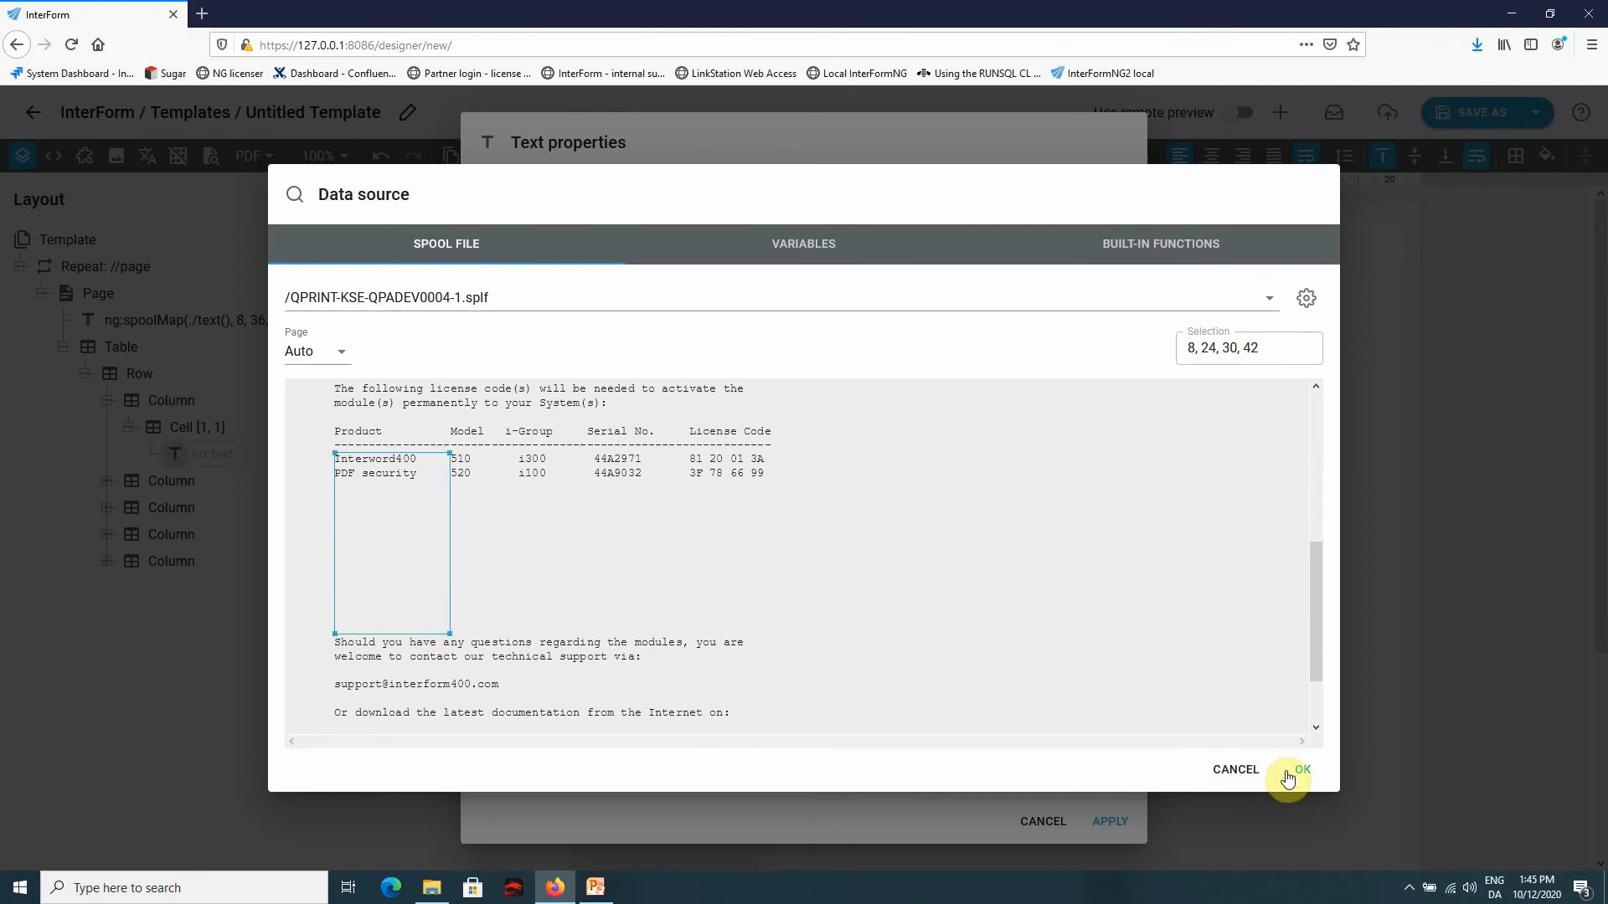
left_click(1301, 770)
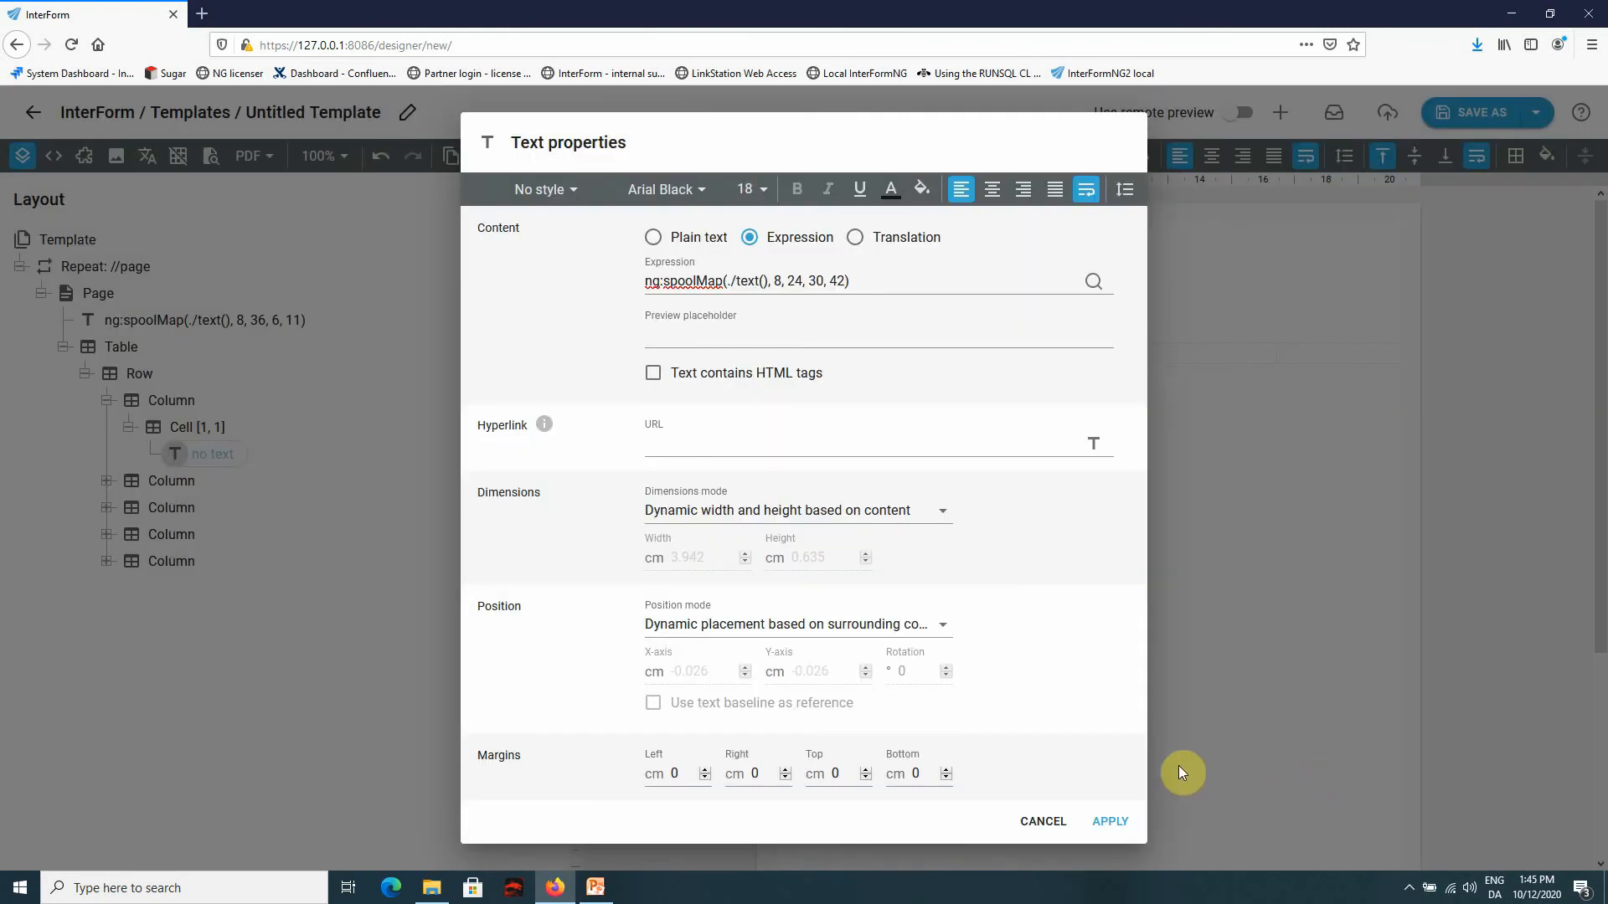
left_click(1108, 821)
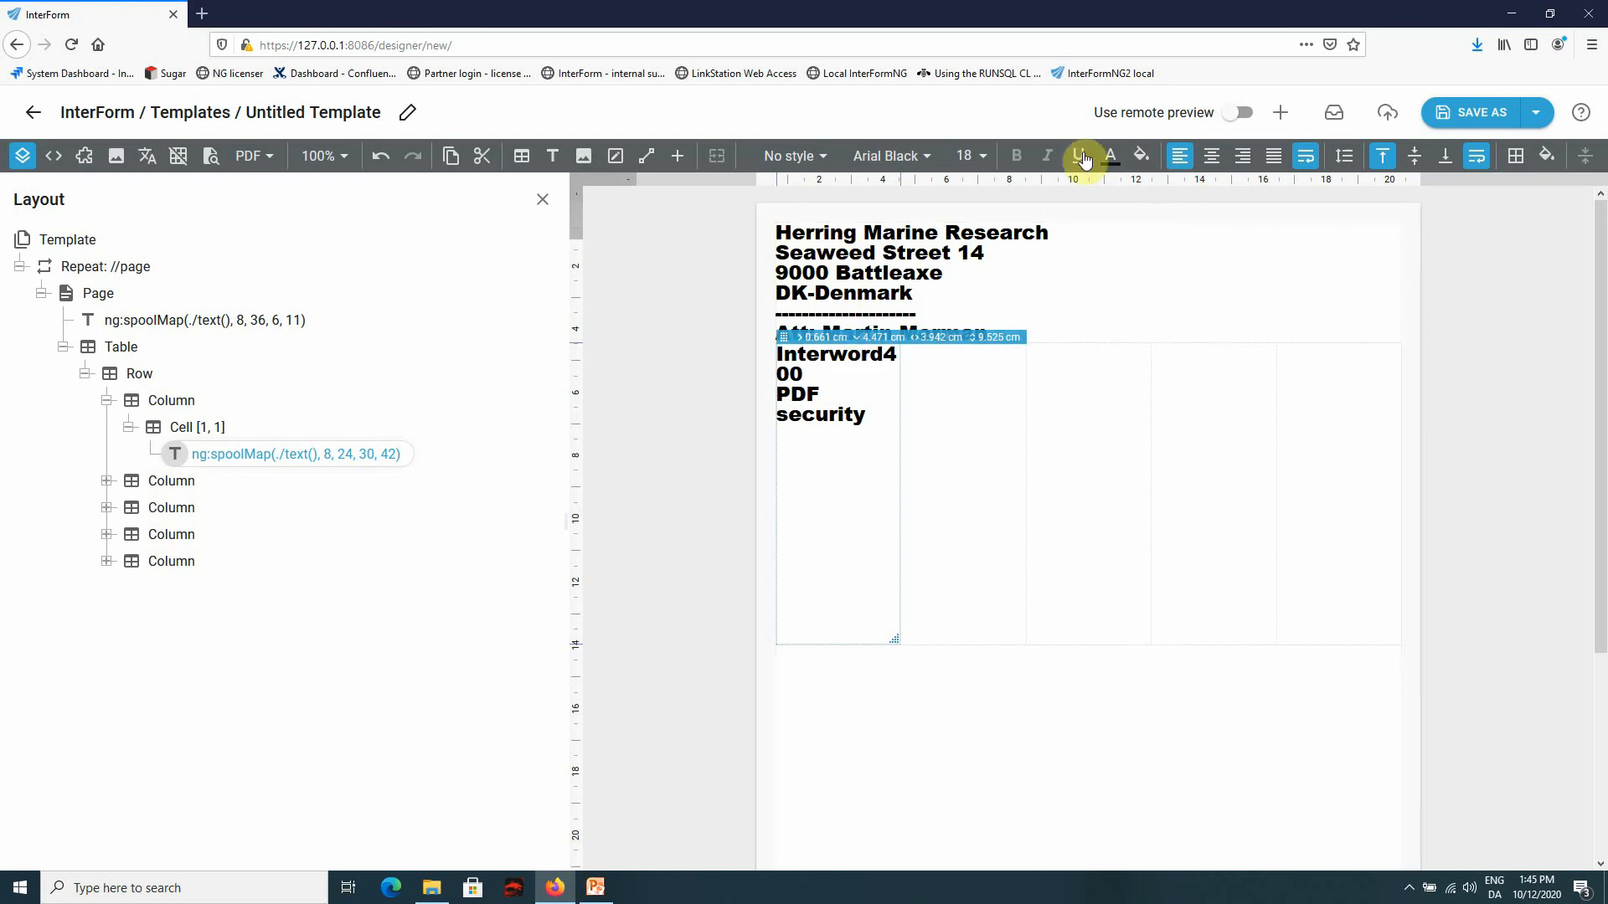
left_click(961, 156)
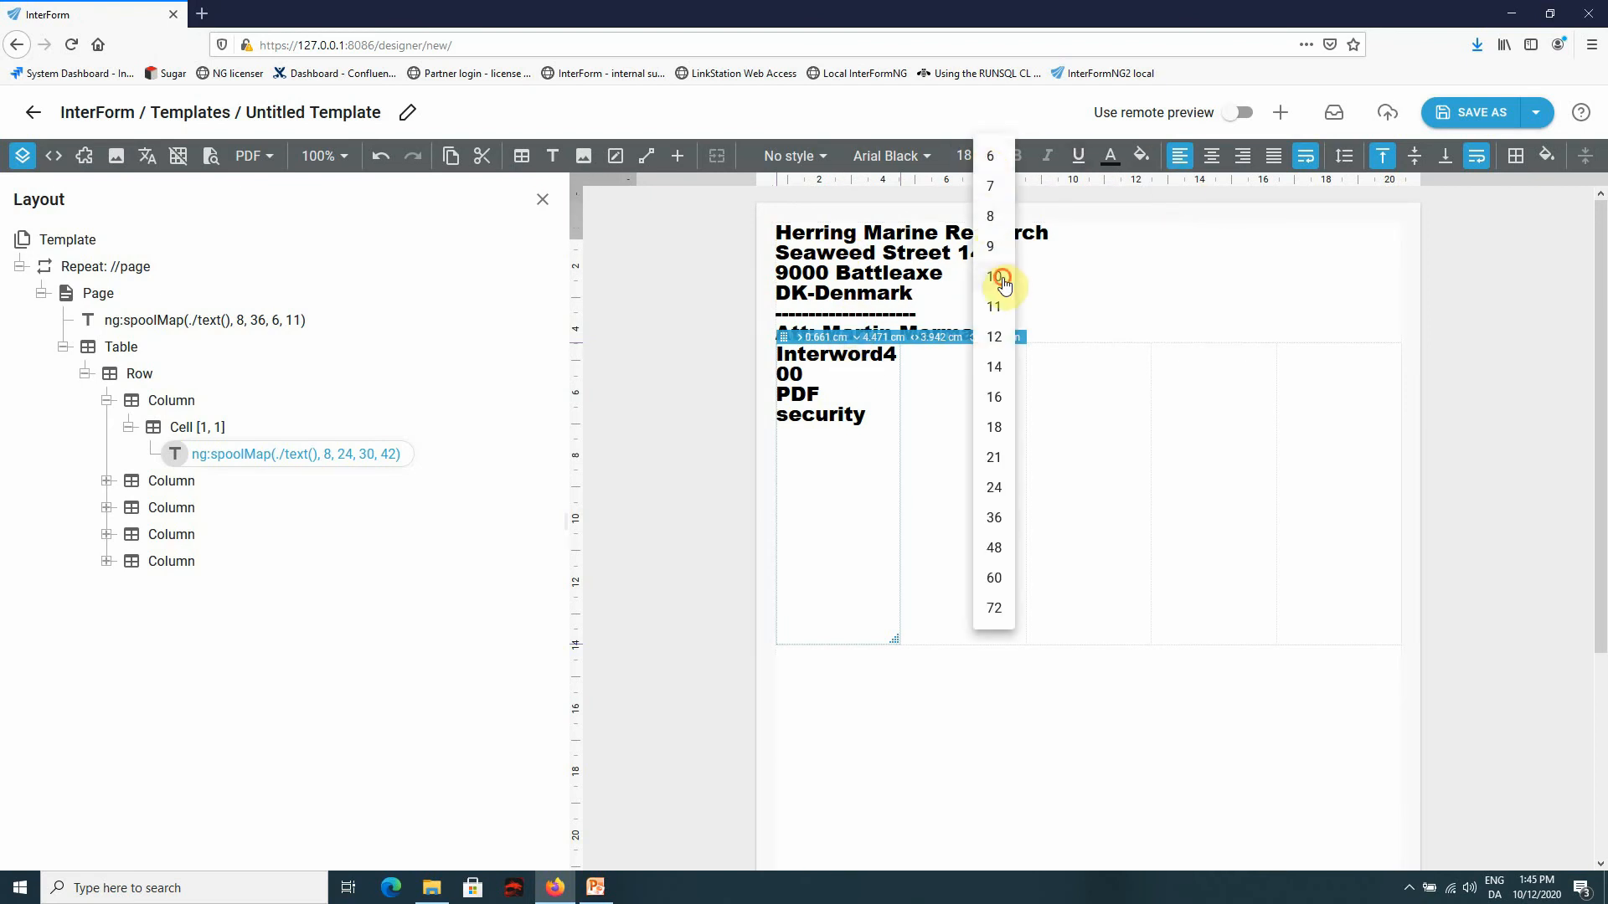
left_click(991, 277)
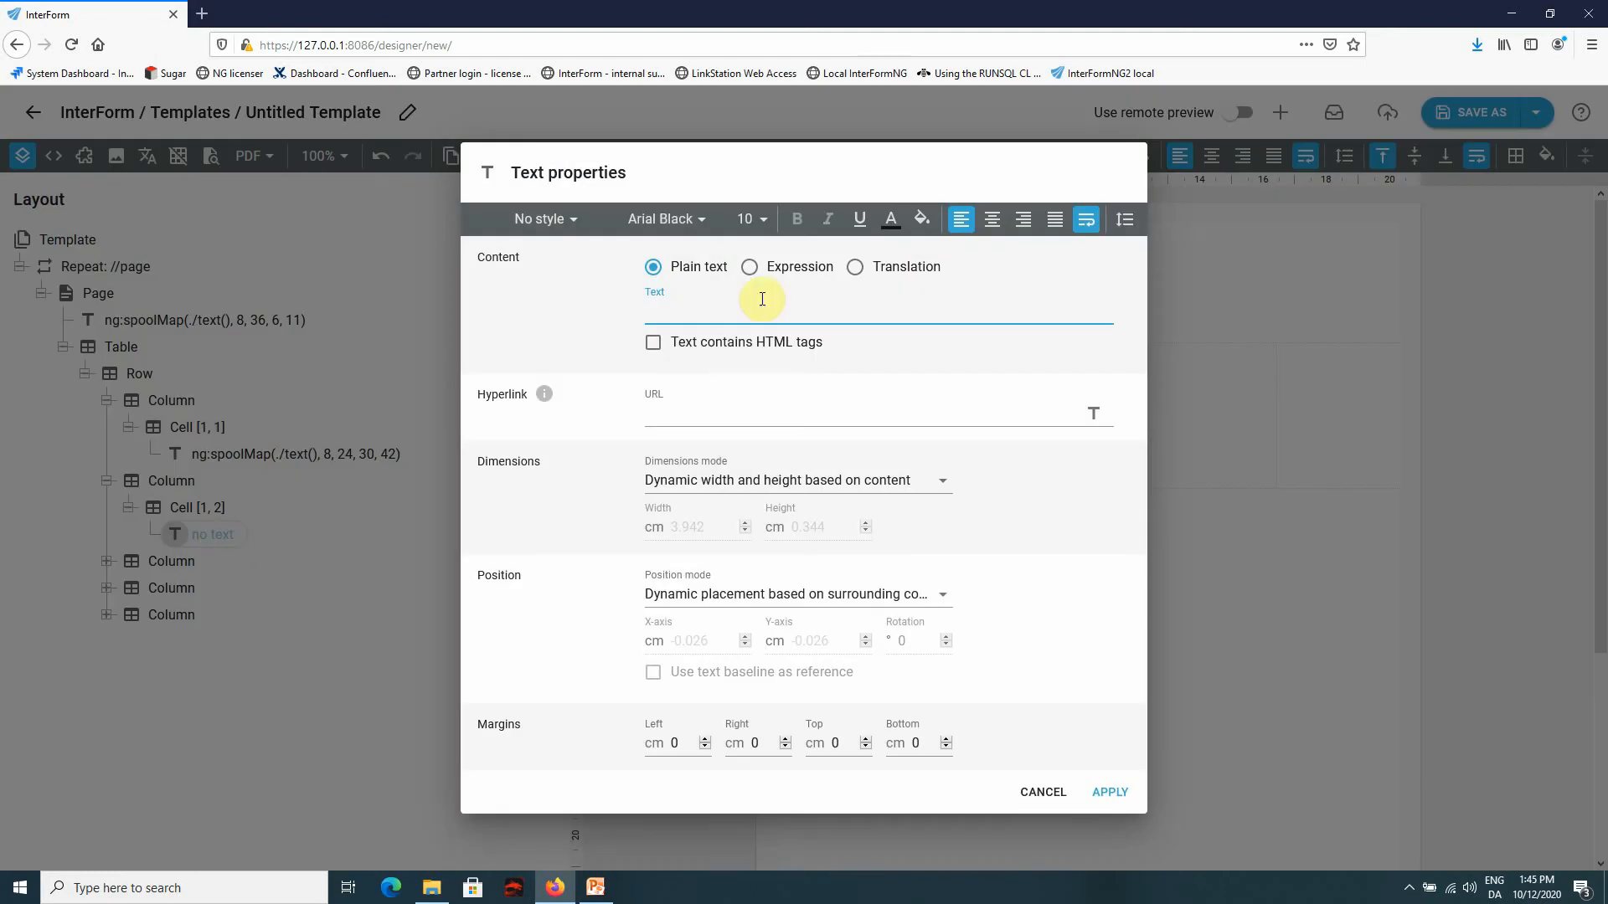
- Set cell [1,2] to an expression marking the spool Model column (510, 520)
left_click(750, 266)
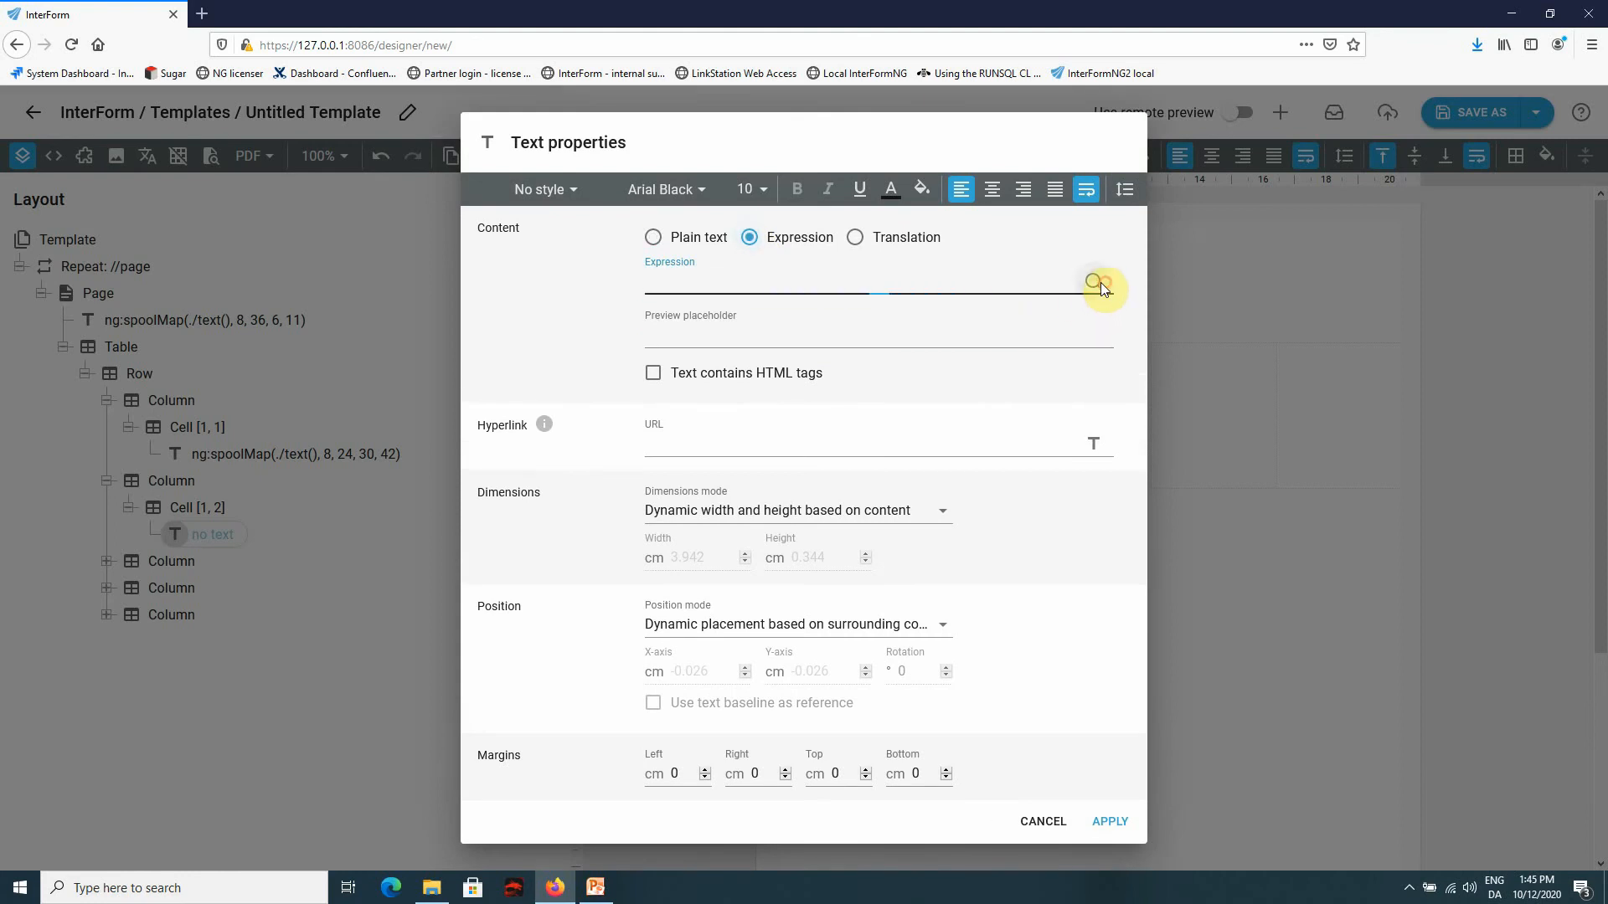
left_click(1098, 283)
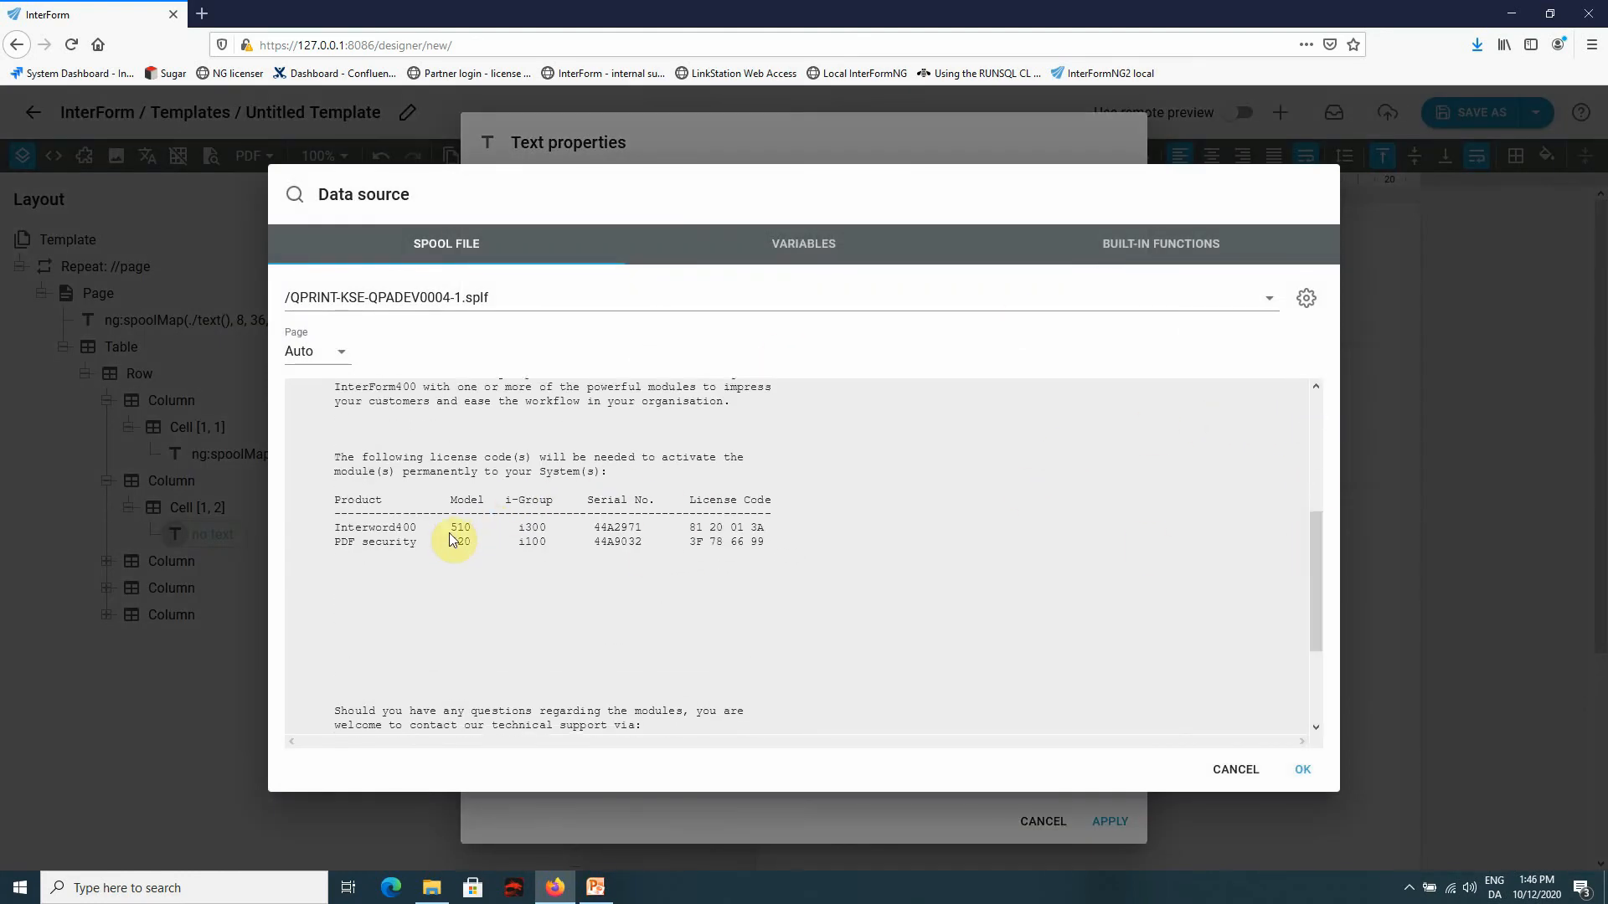
left_click_drag(460, 533, 469, 694)
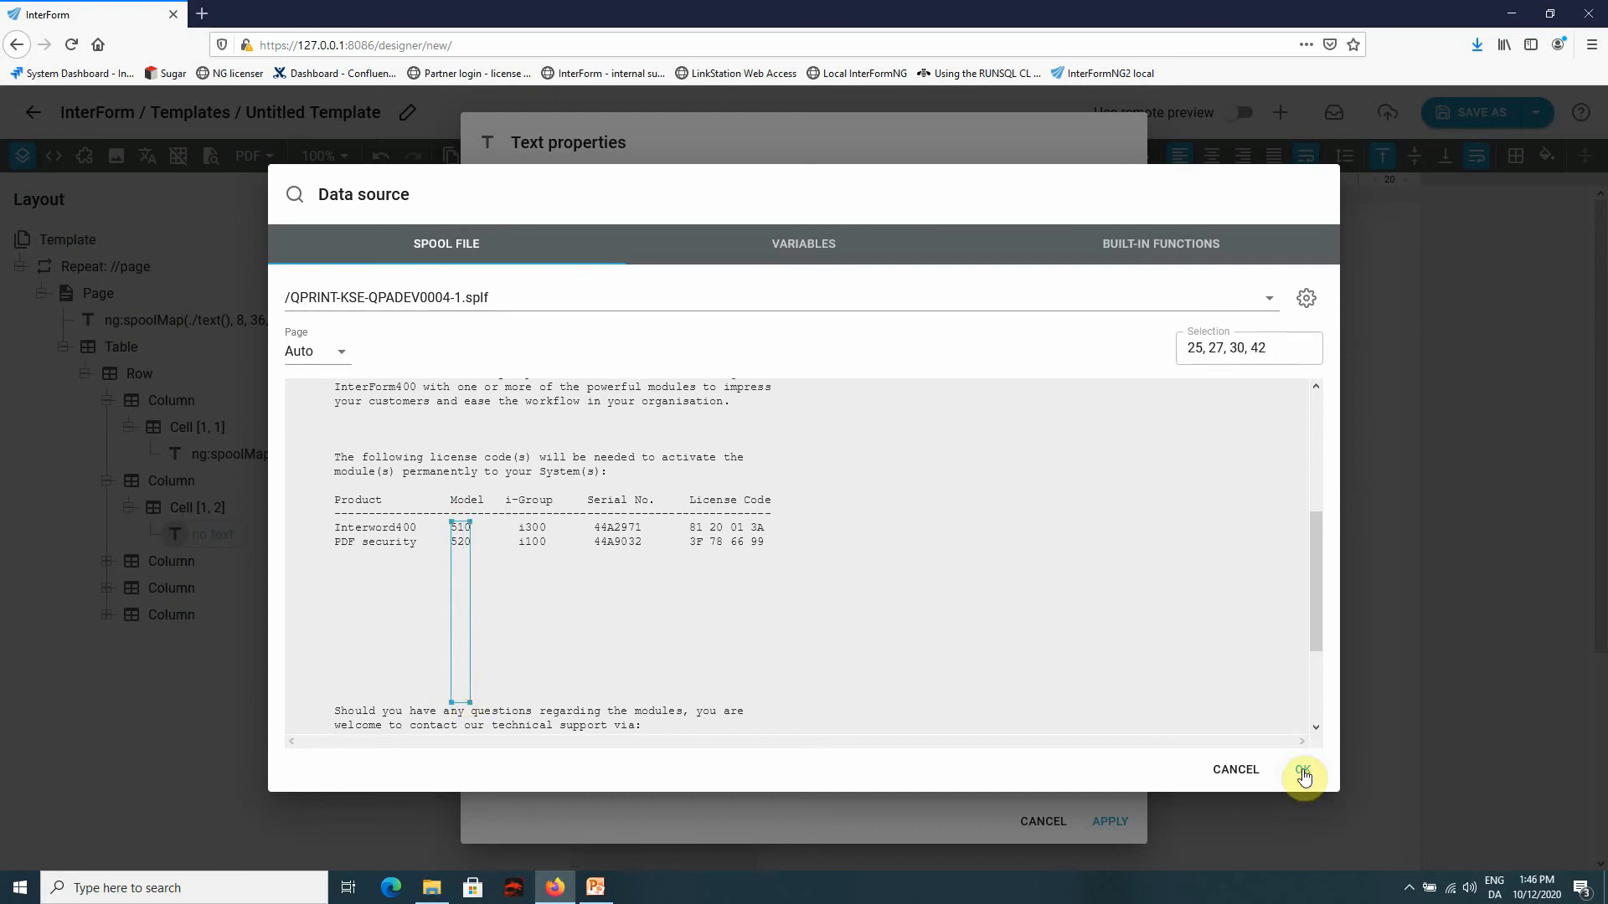
left_click(1303, 770)
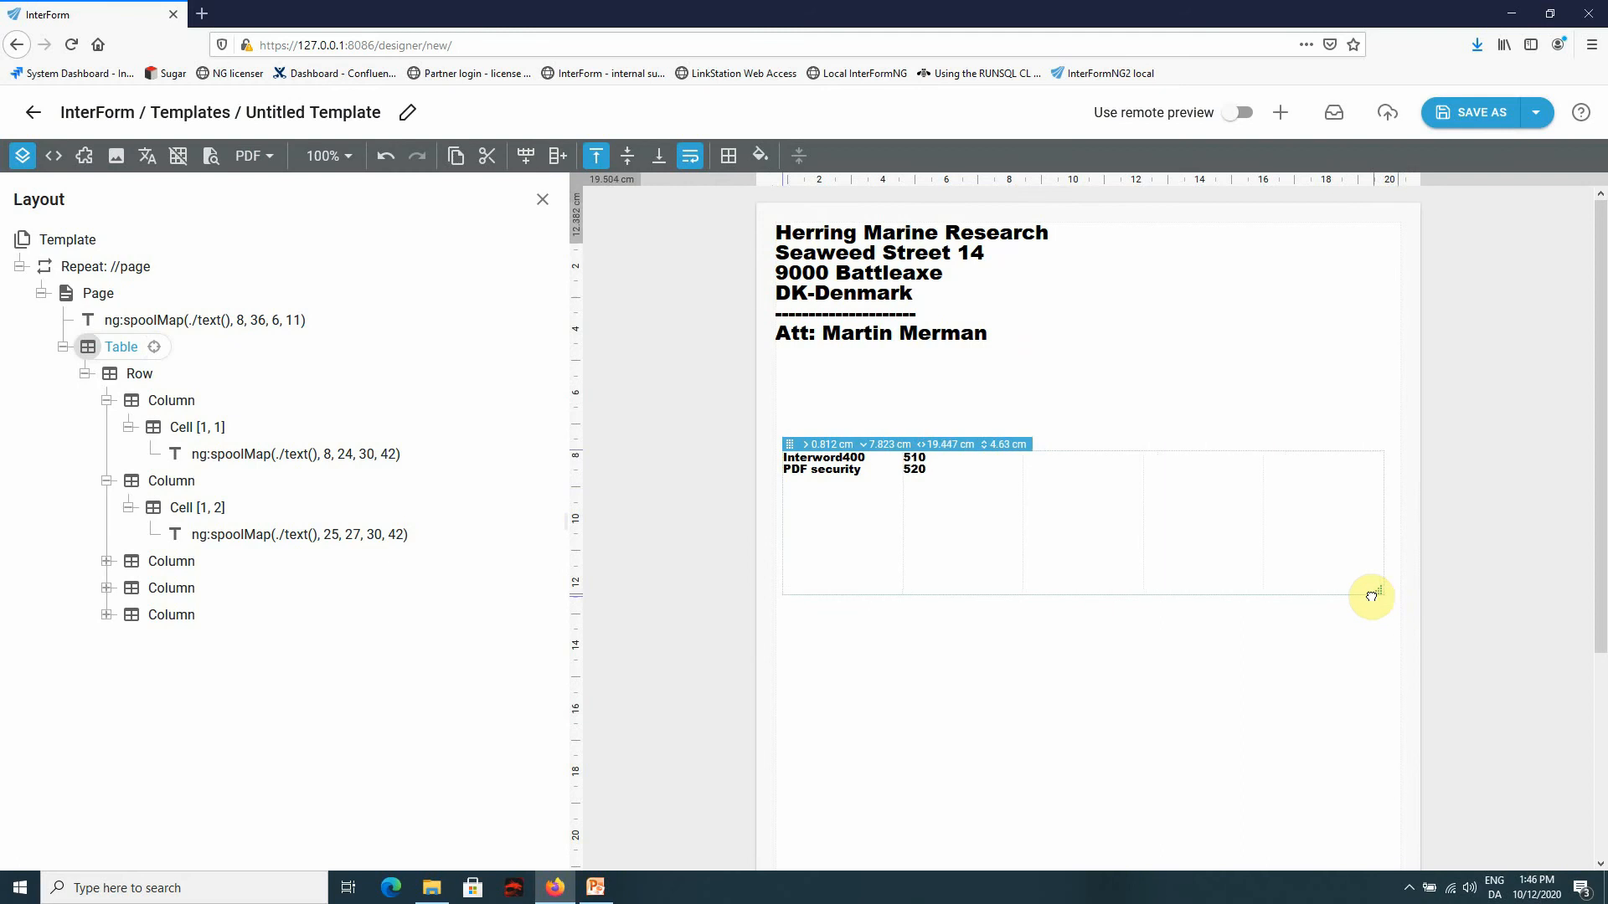
- Shrink the product table's height and width from its bottom-right handle
left_click_drag(1371, 595, 1333, 544)
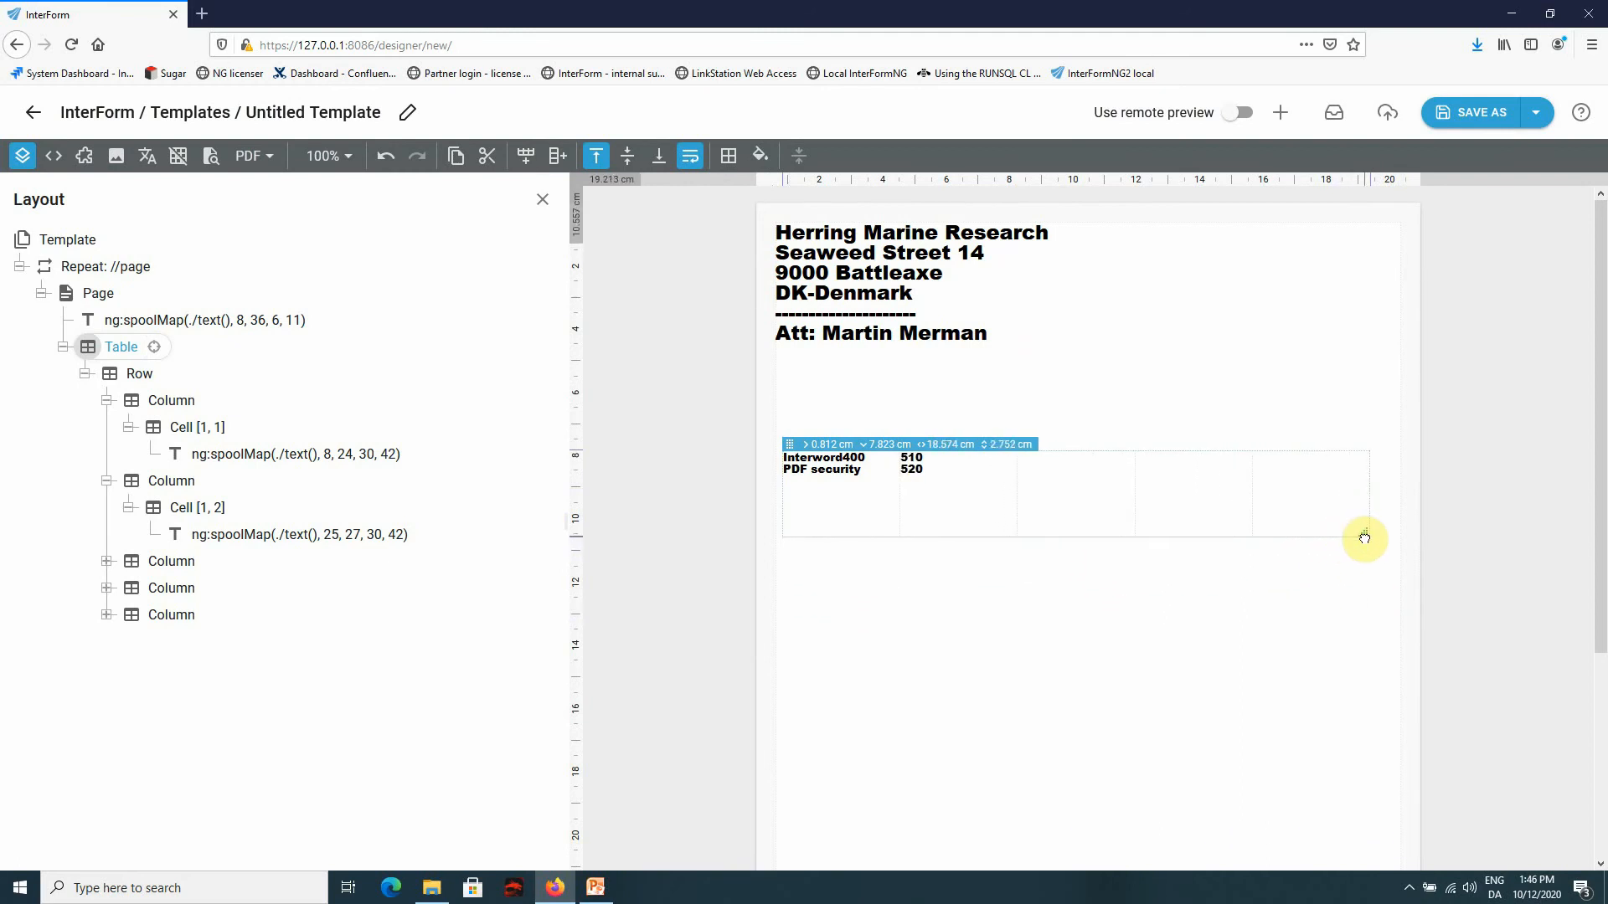
left_click(99, 292)
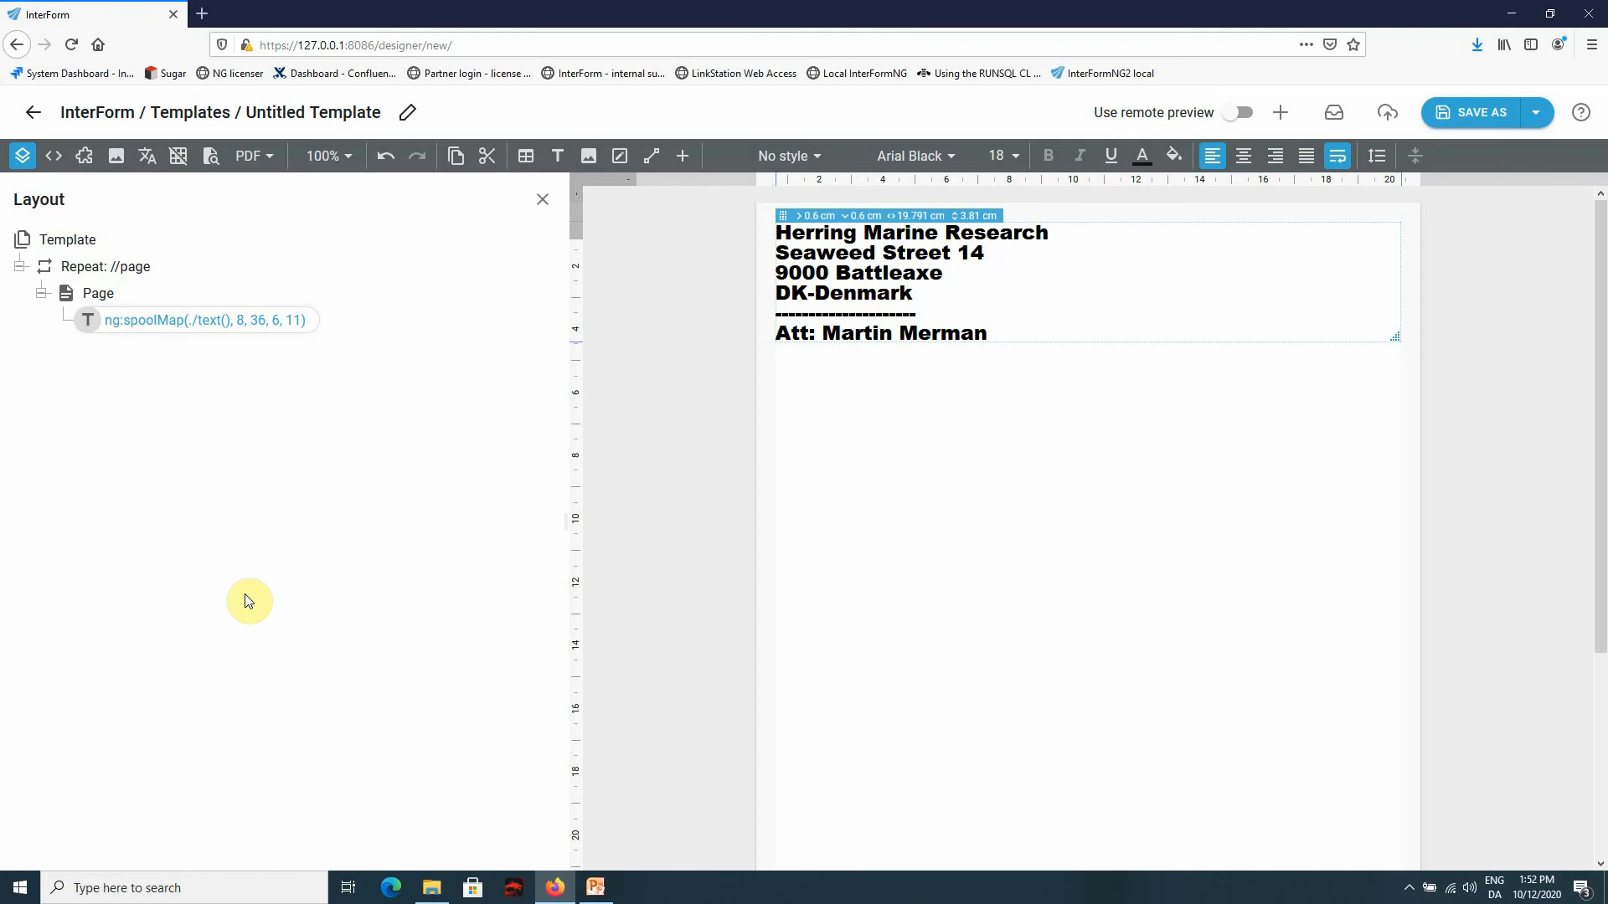
mouse_move(310, 228)
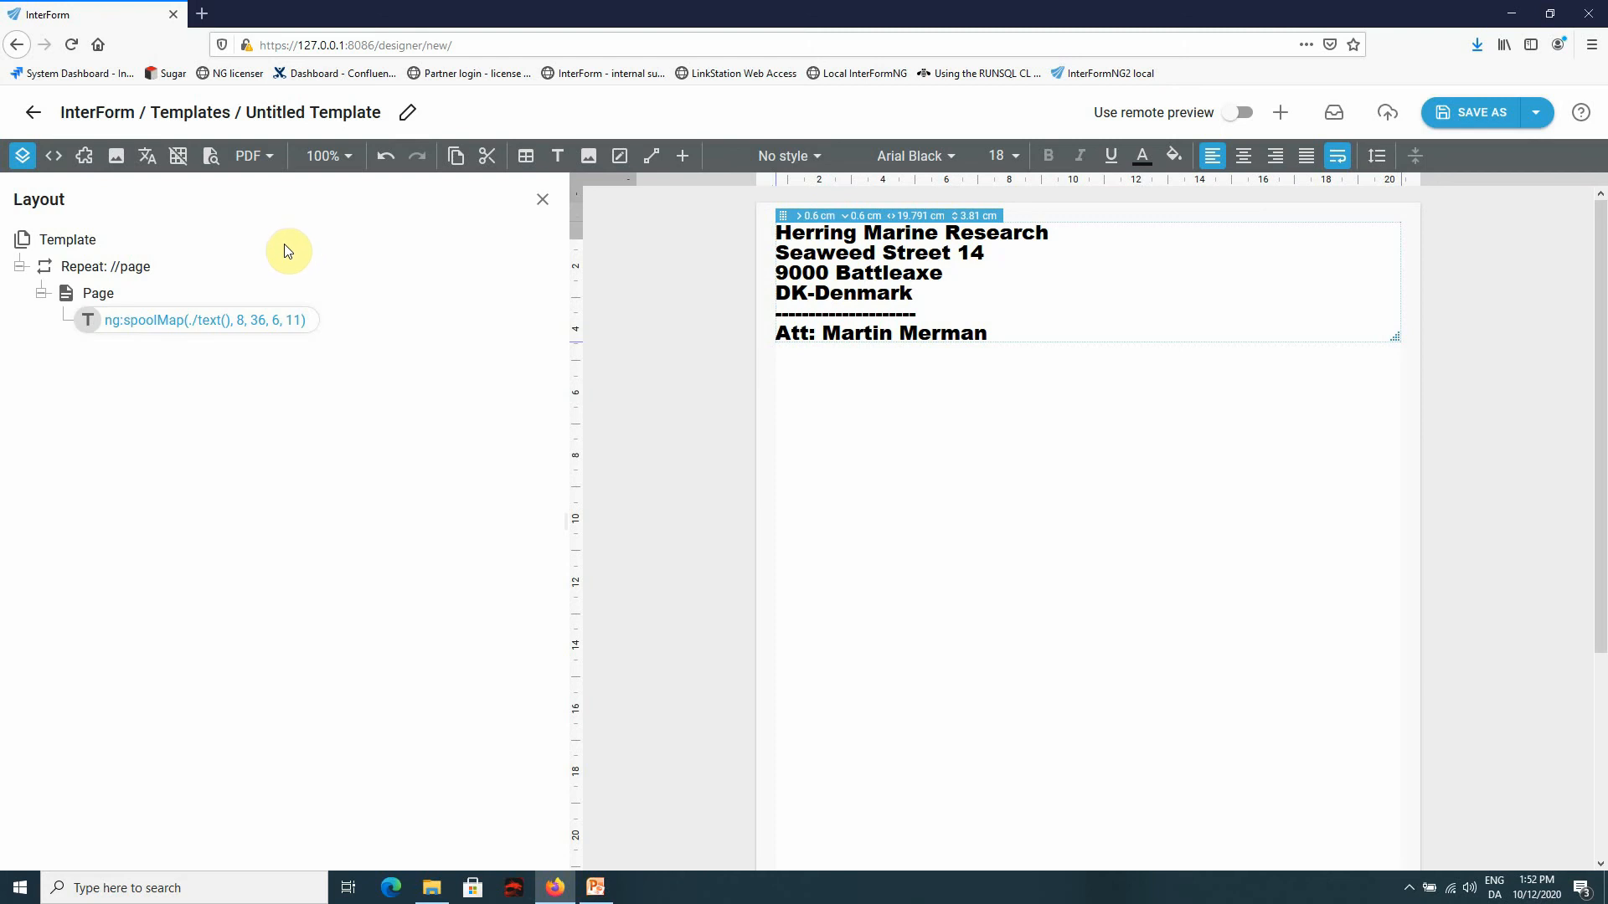
mouse_move(673, 151)
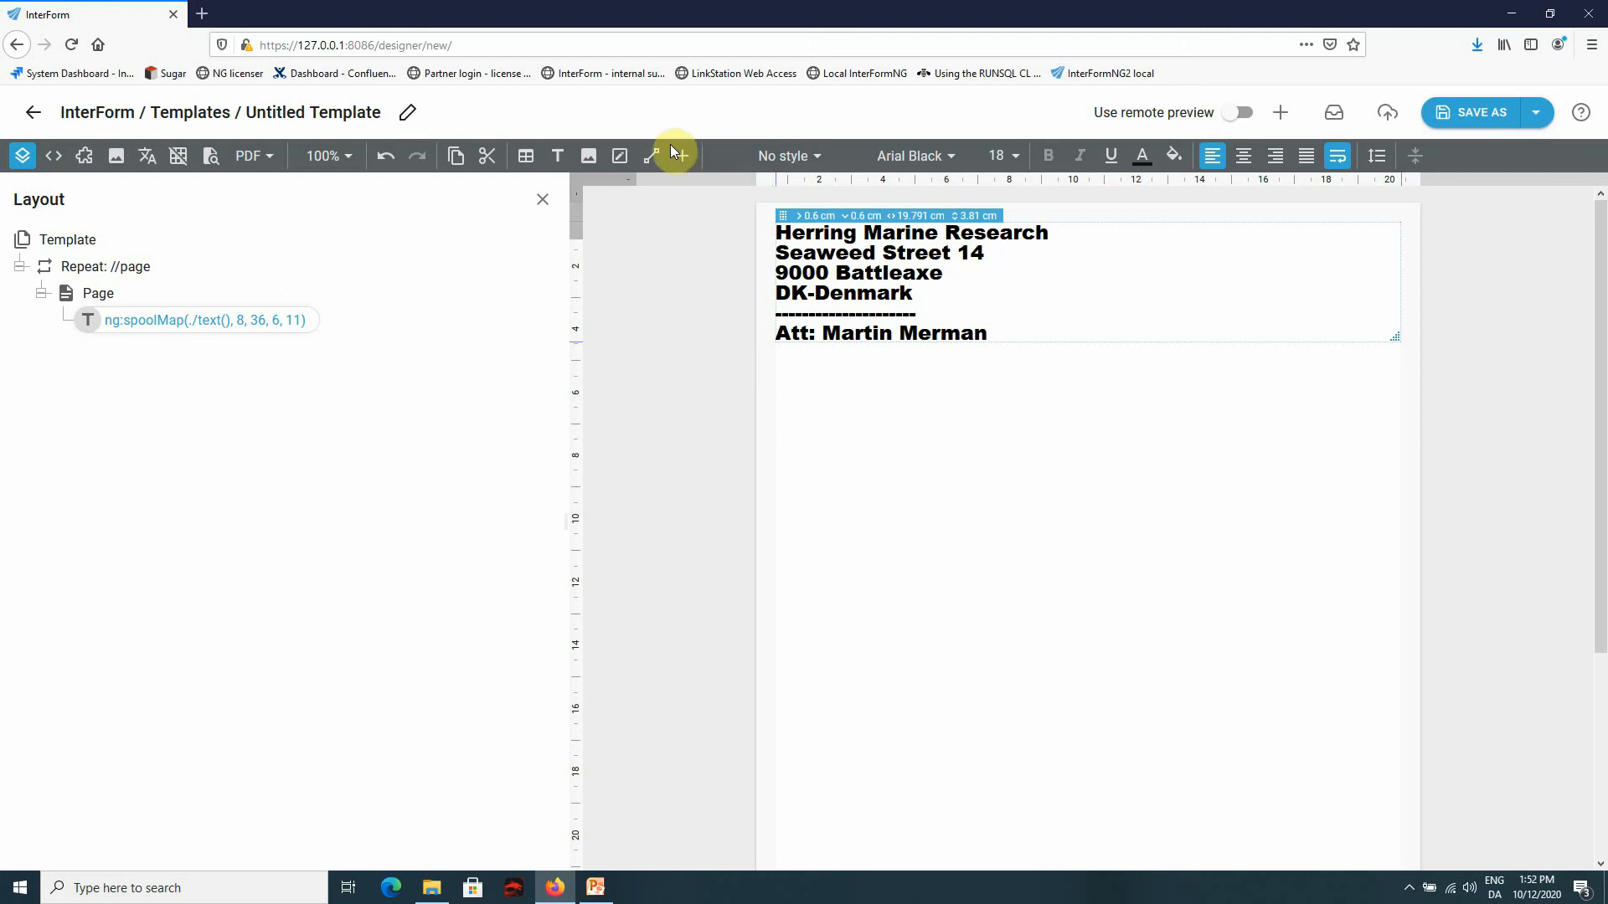
- Insert a Line variable with expression 30 after the address block
left_click(681, 156)
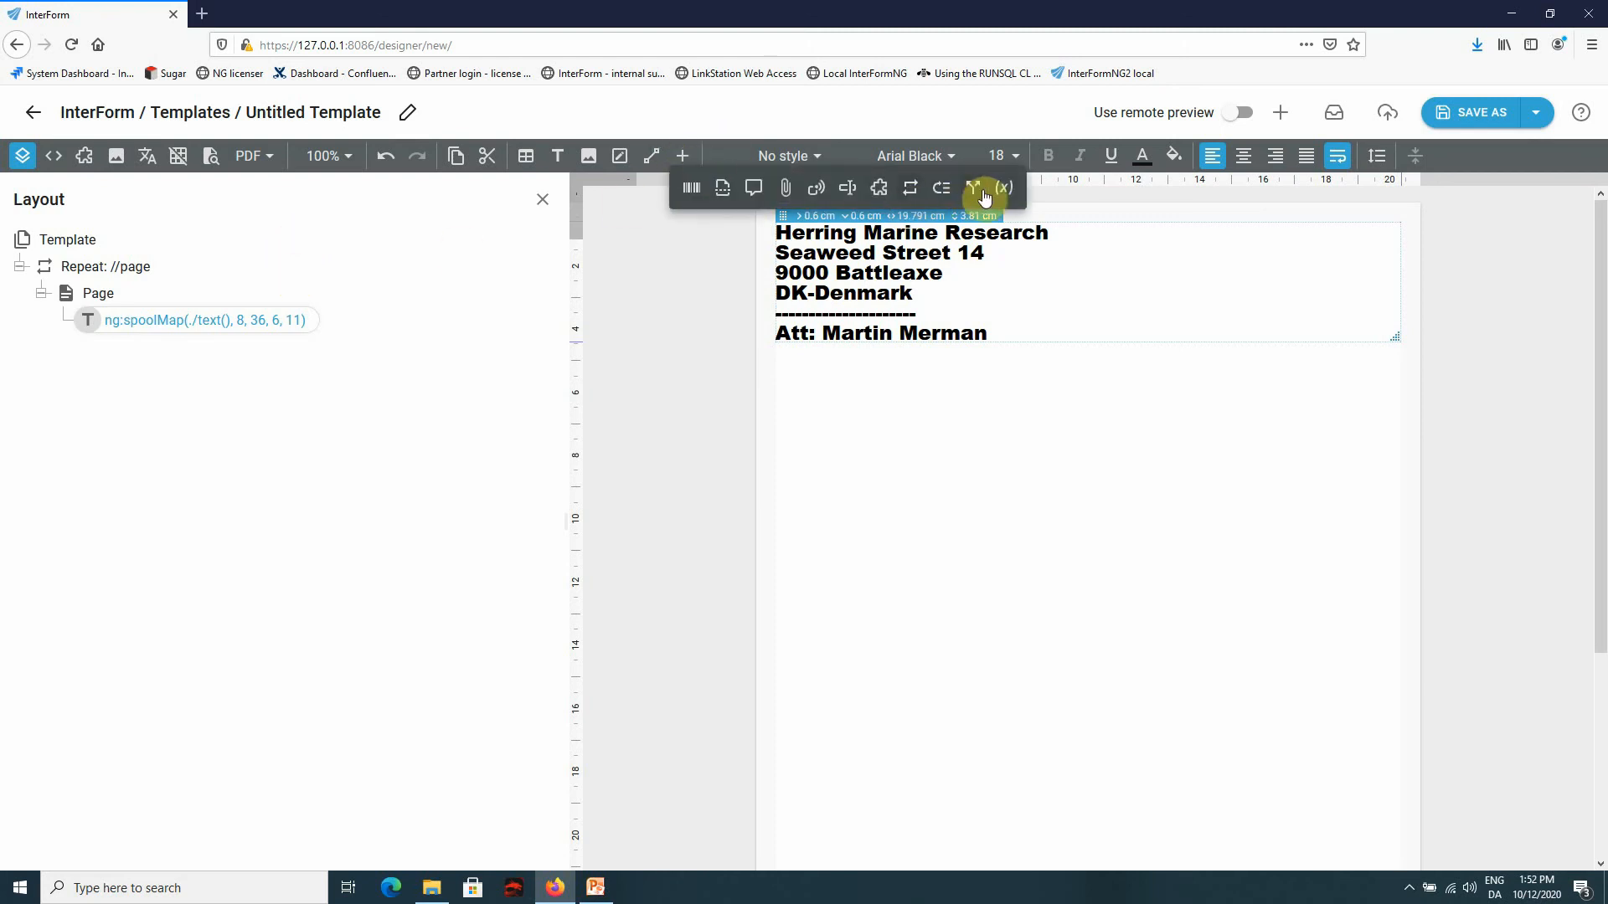
left_click(1003, 188)
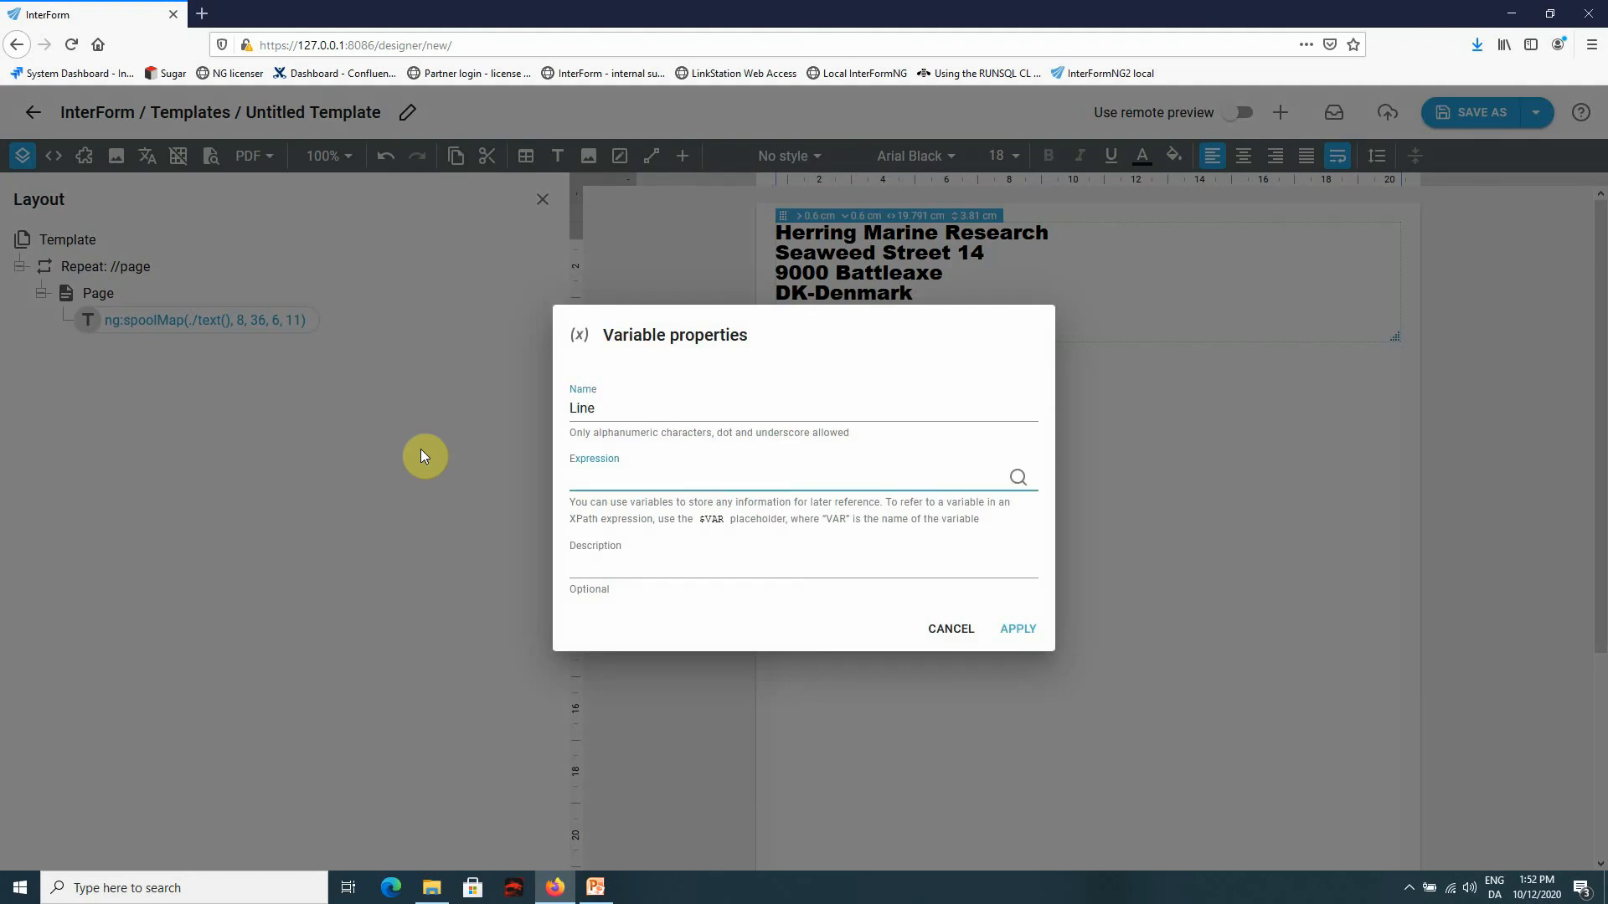
type("30")
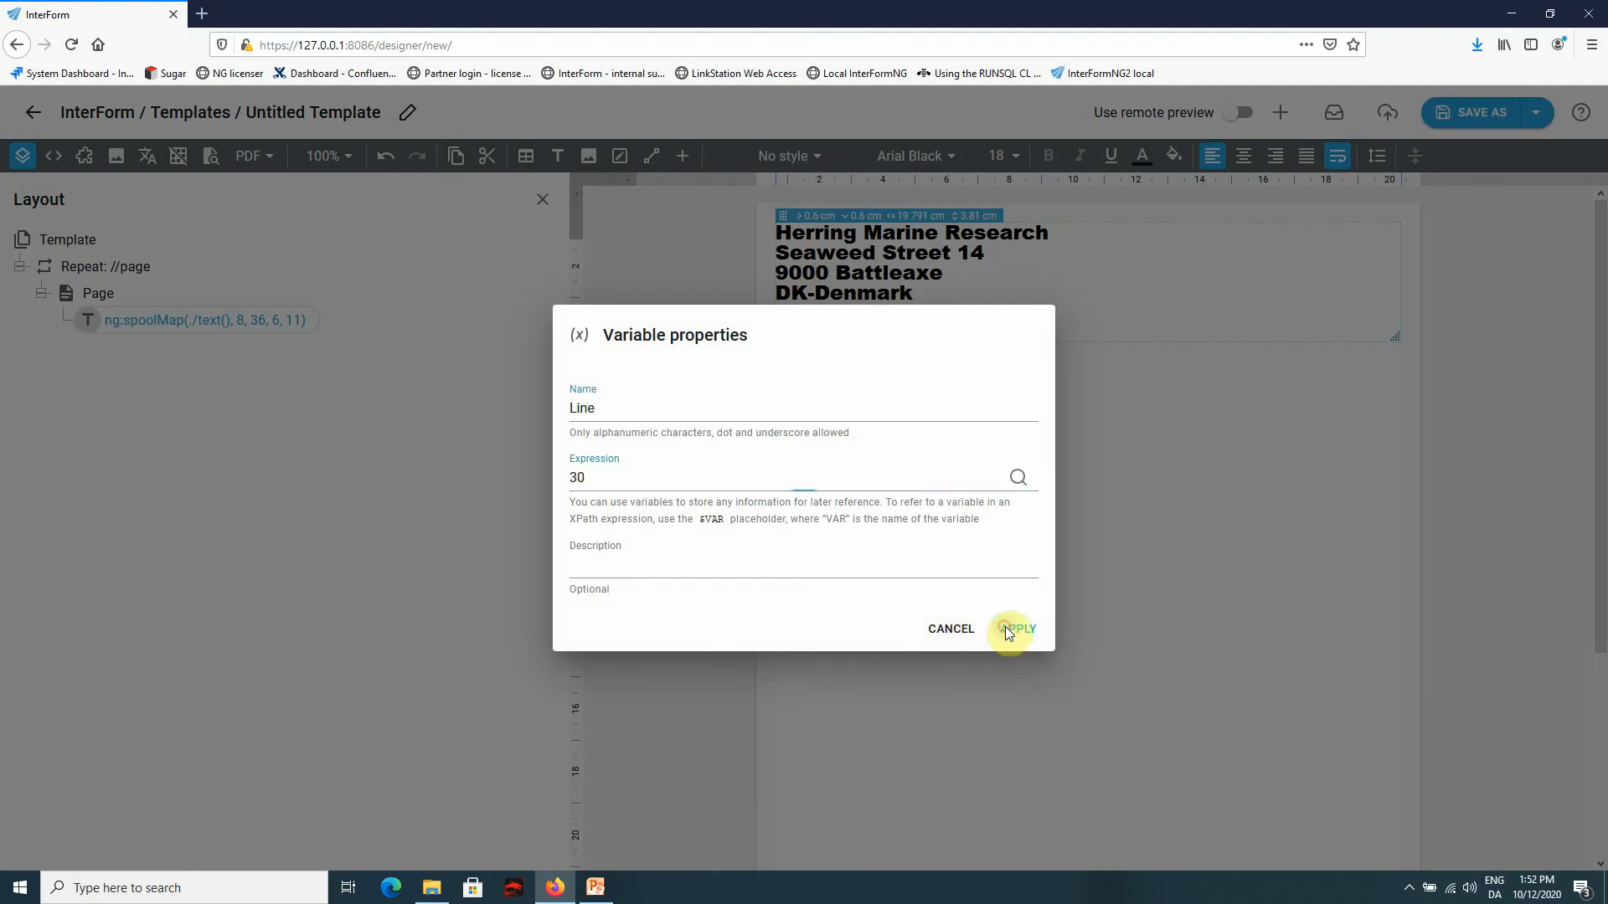
left_click(1014, 629)
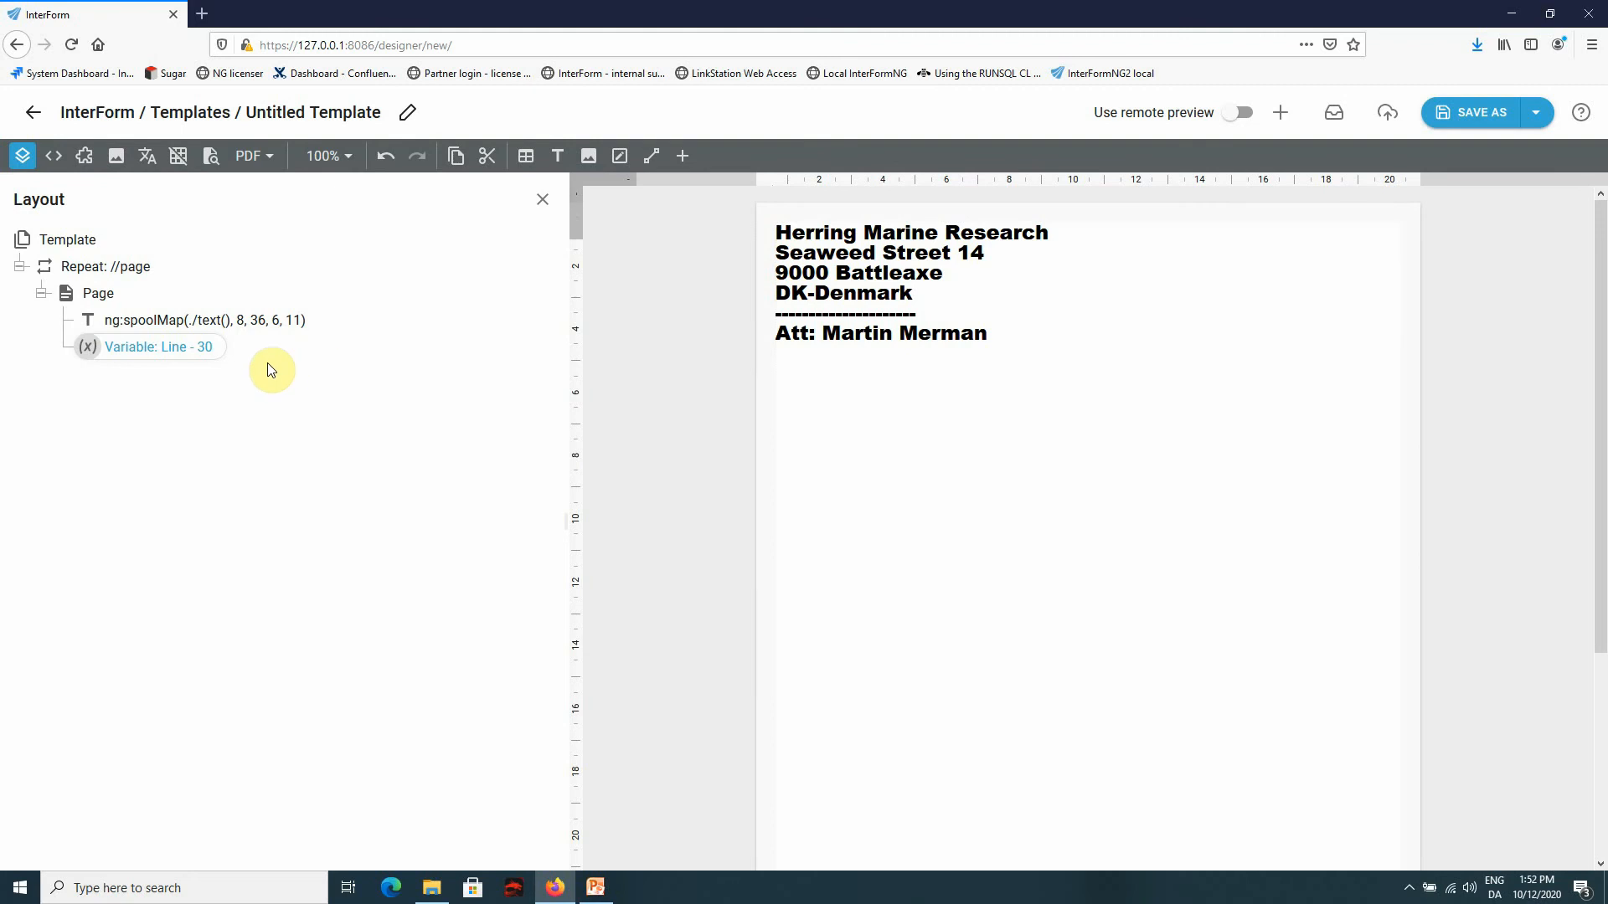
mouse_move(68, 182)
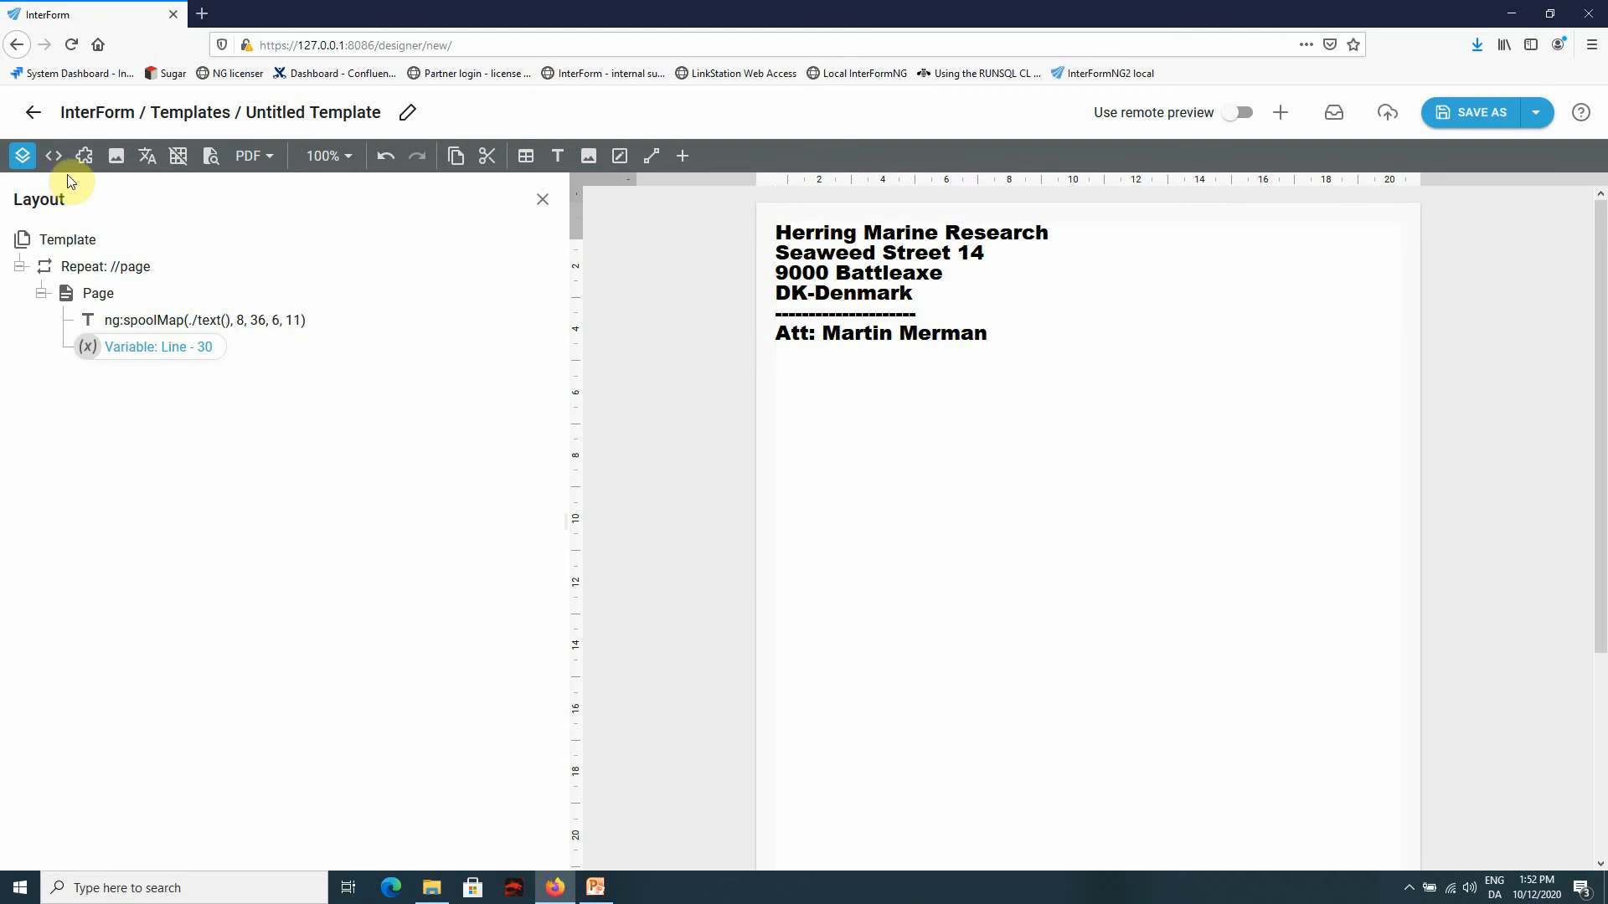
left_click(54, 155)
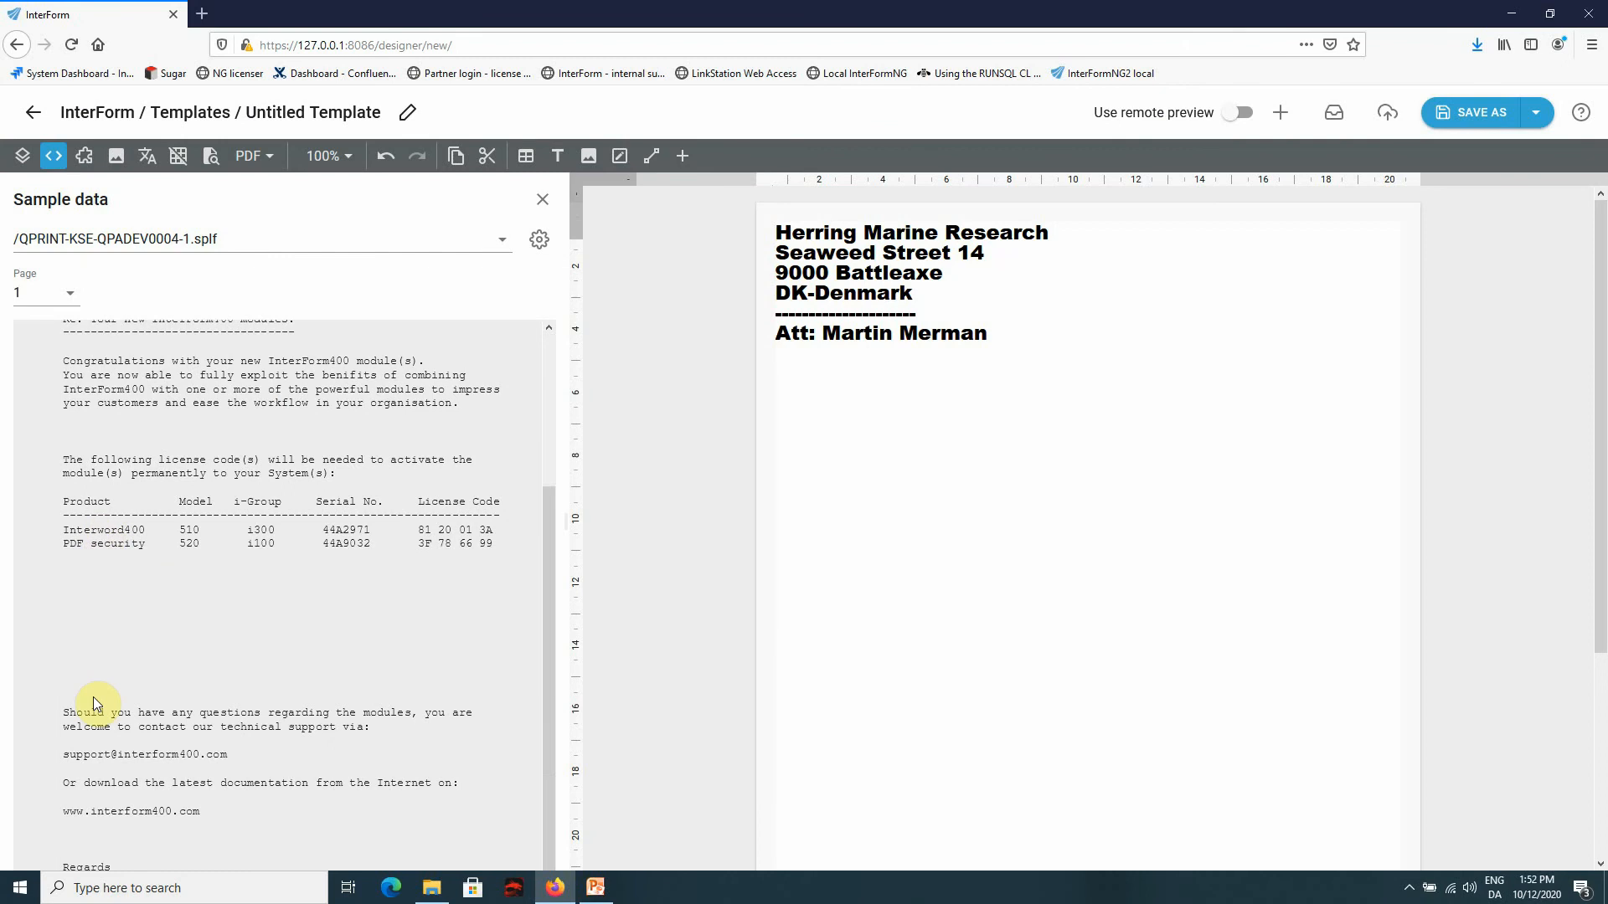
mouse_move(28, 182)
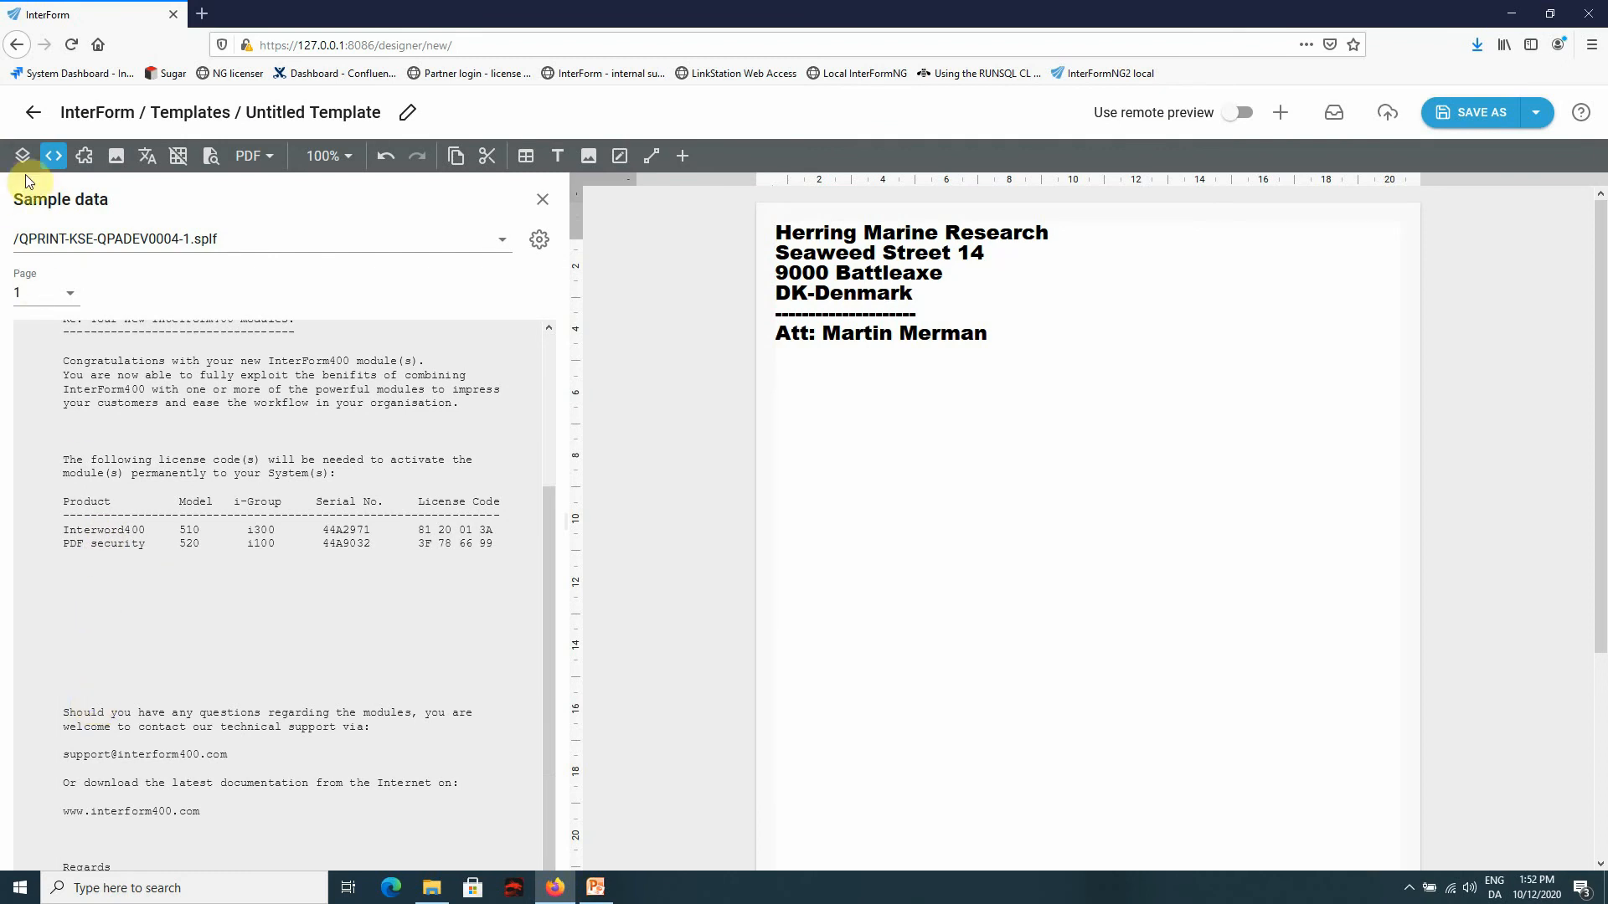
left_click(21, 155)
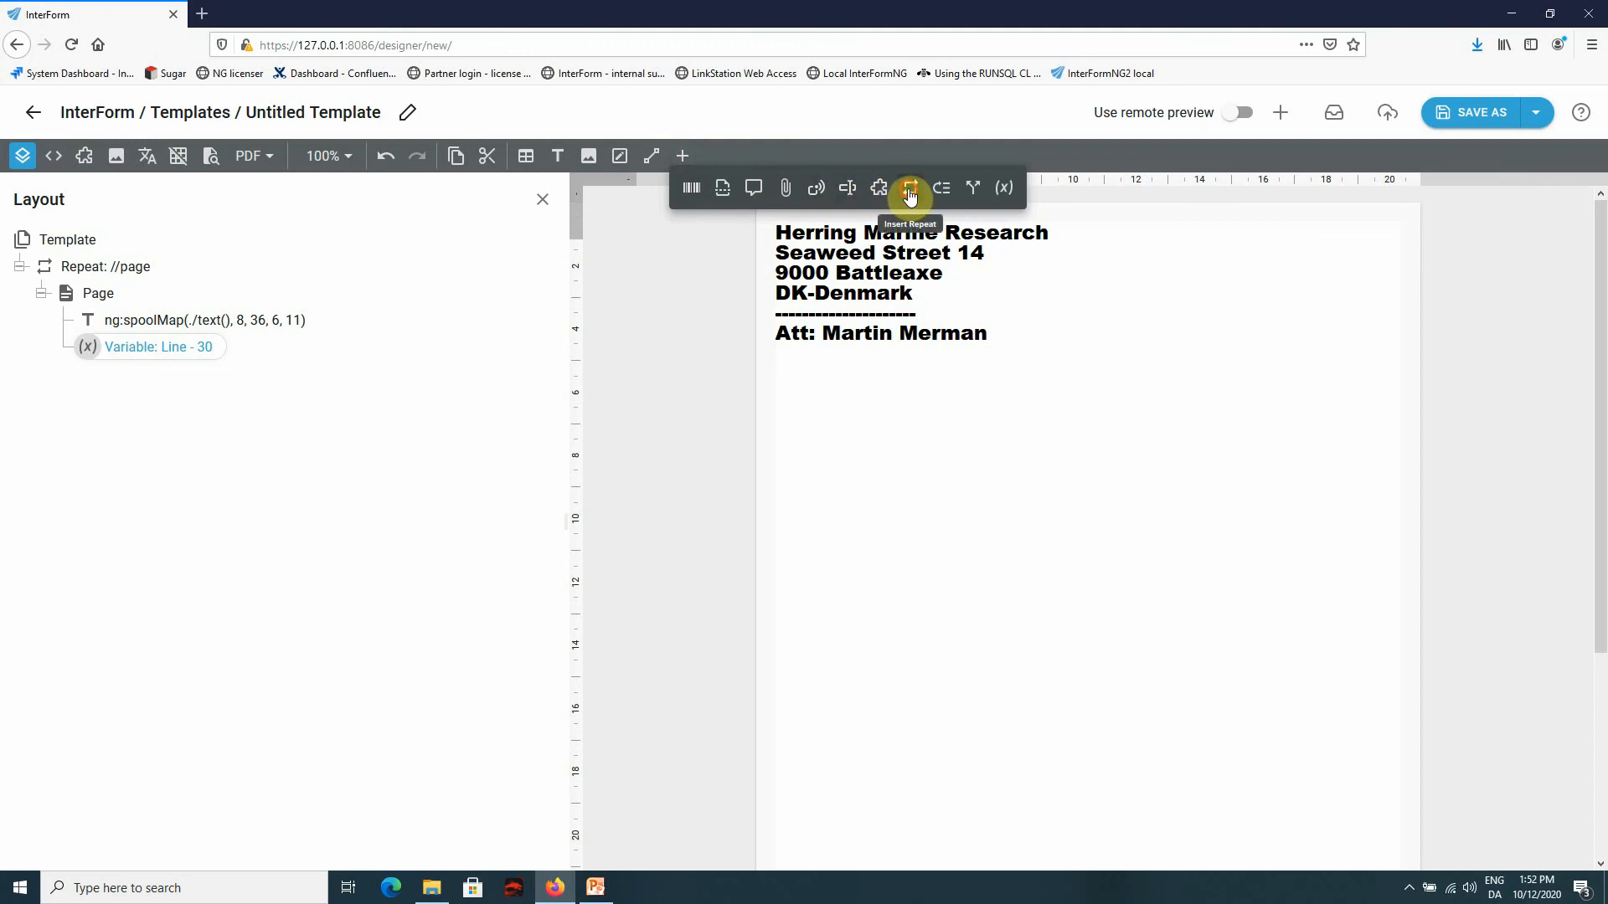
- Add a Repeat of 13 holding a one-row, four-column table
left_click(906, 188)
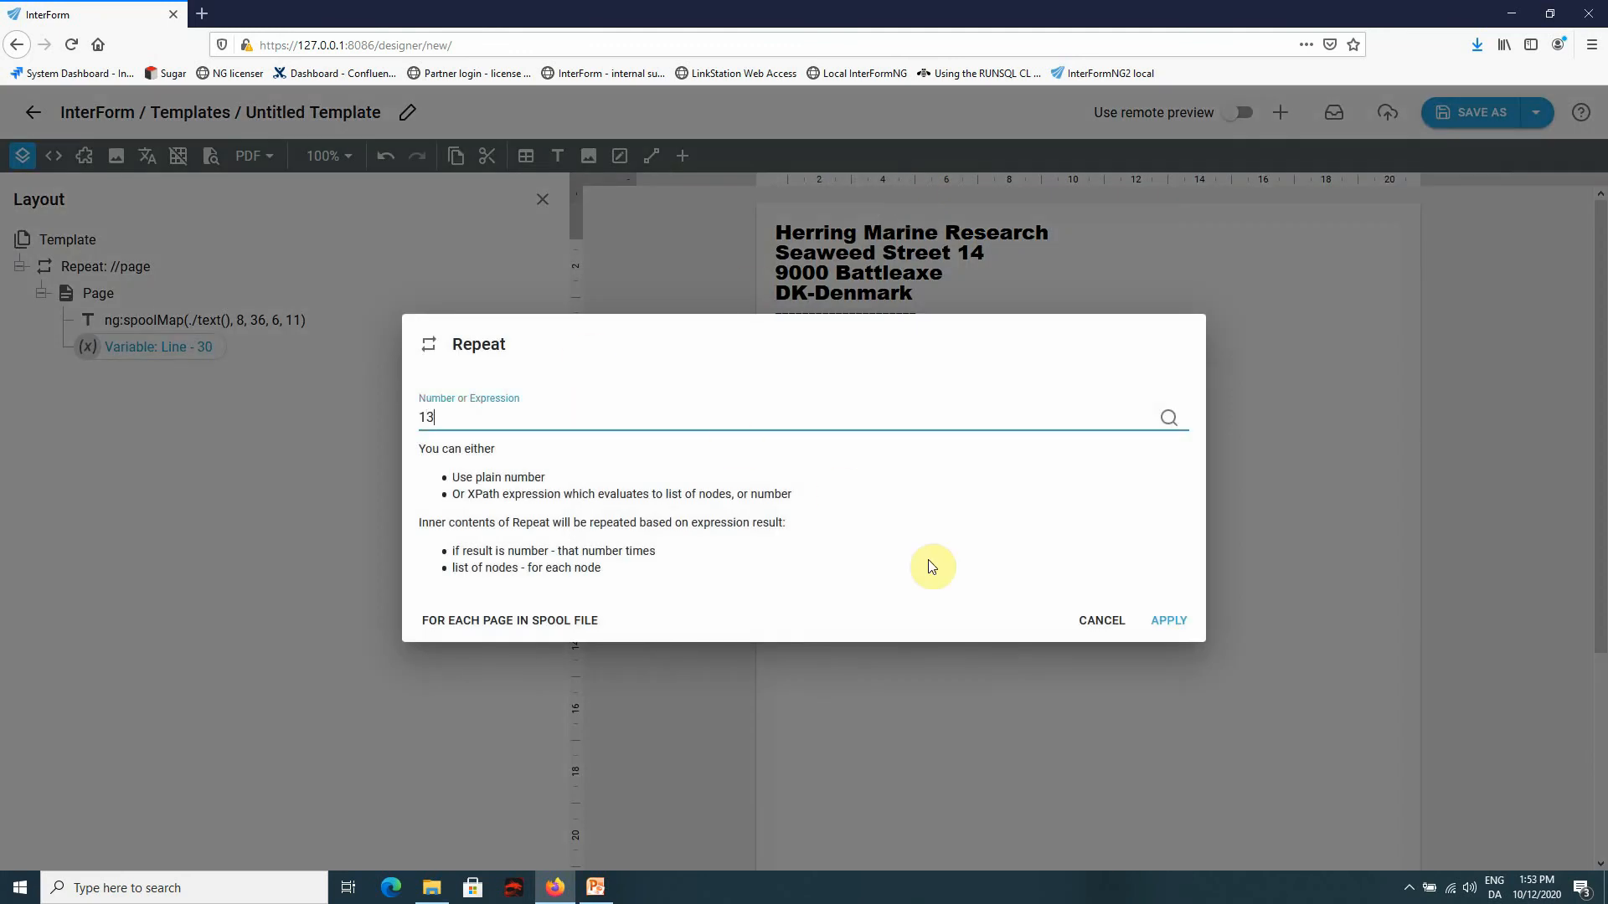
left_click(1168, 621)
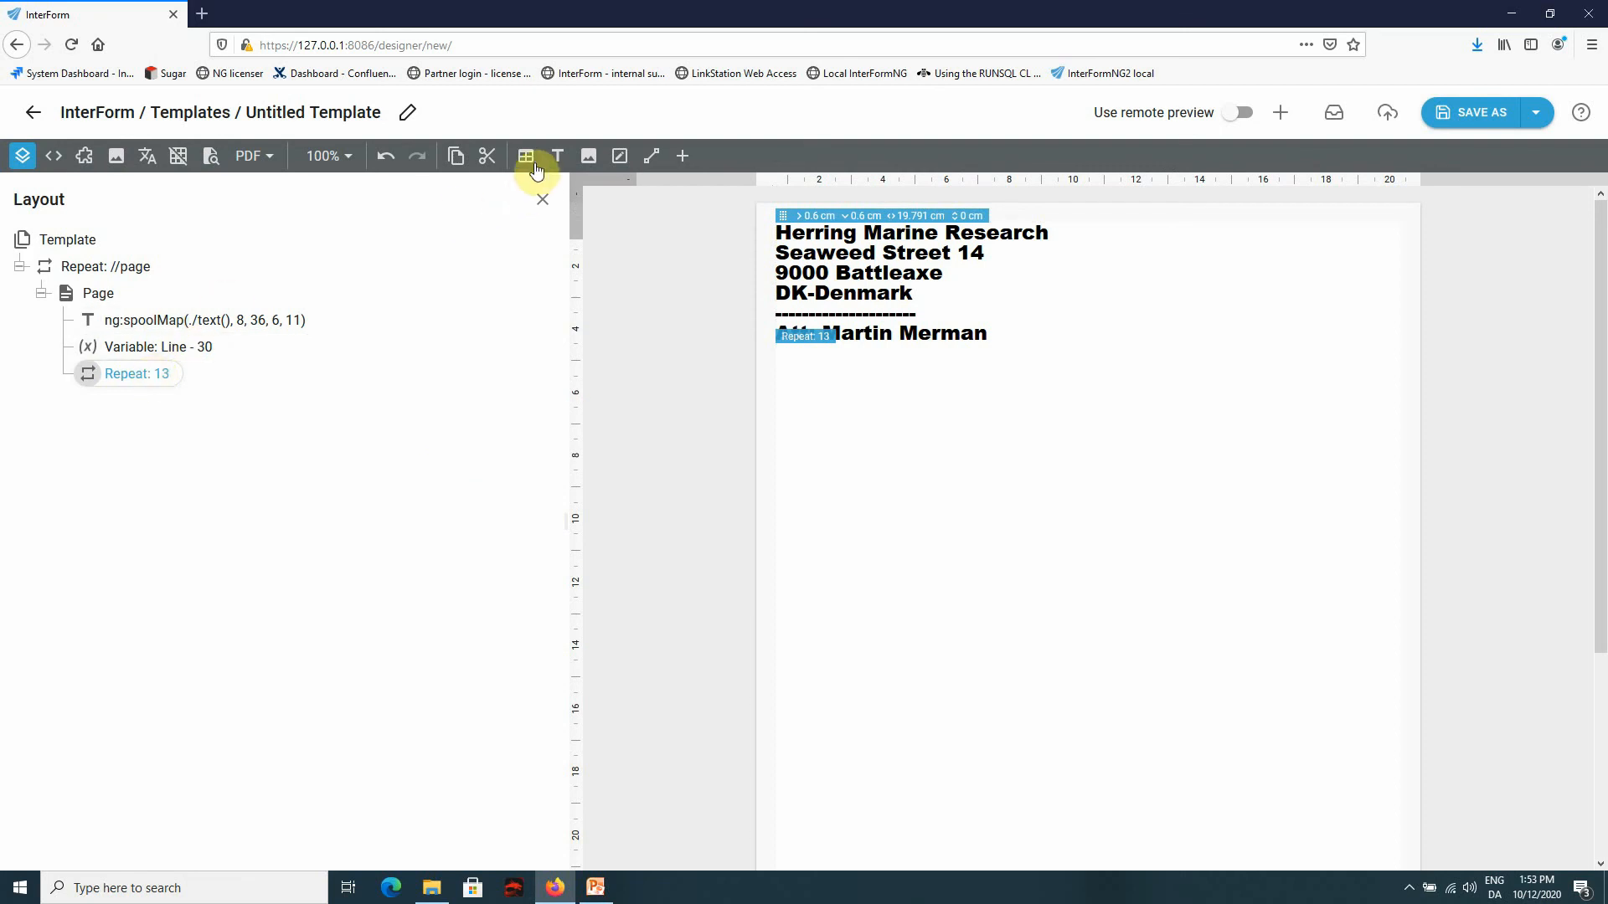
left_click(525, 156)
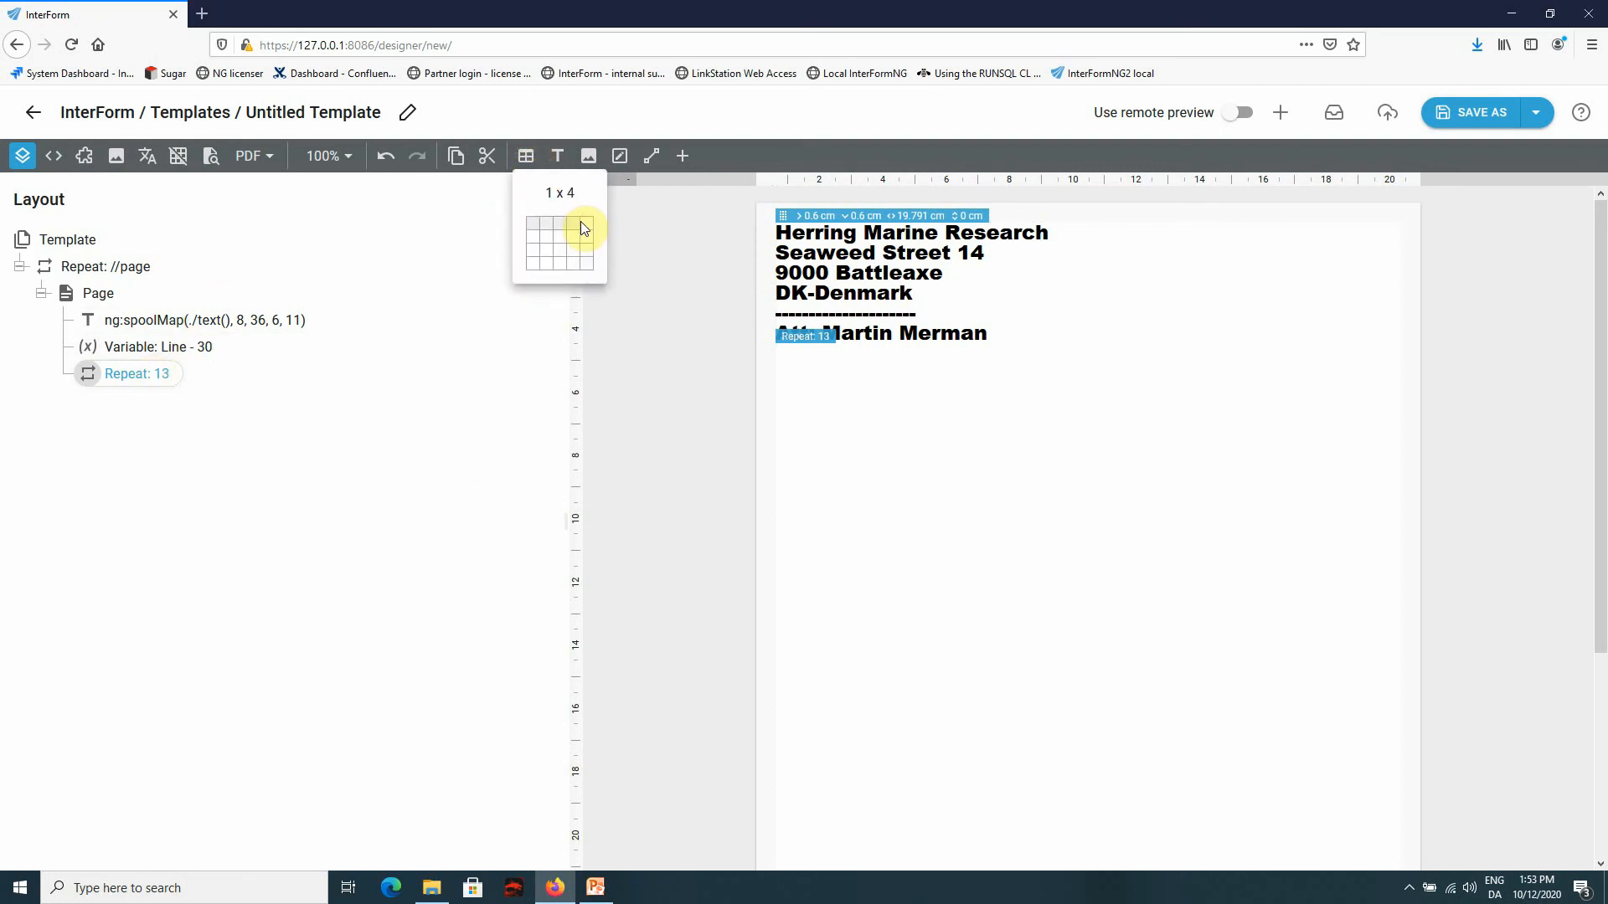
left_click(572, 220)
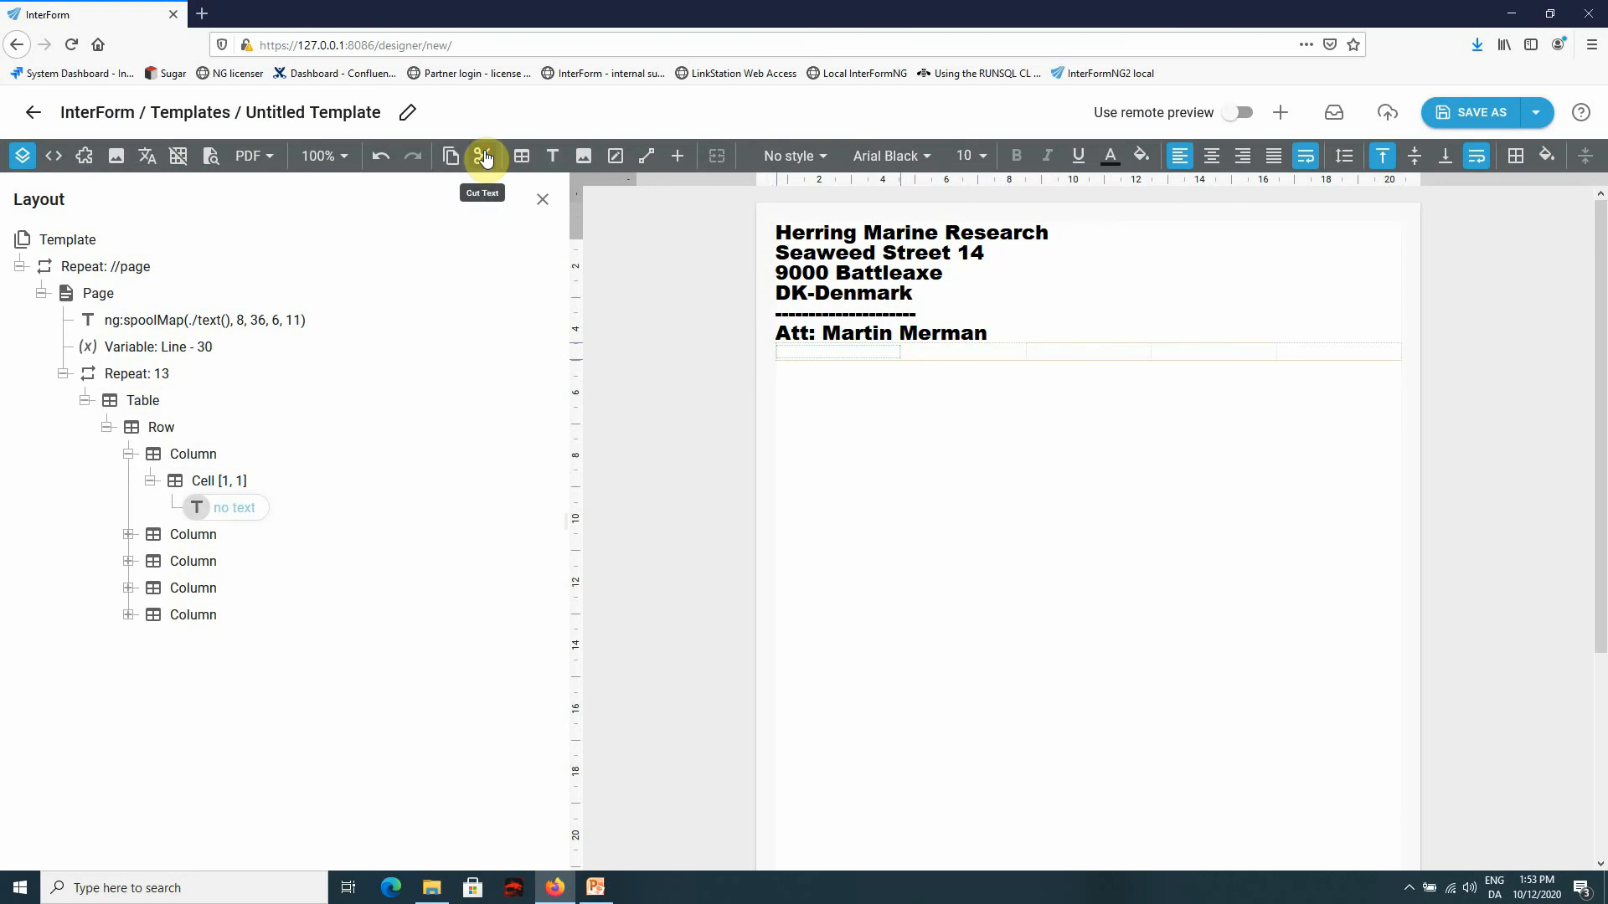
- Set cell [1,1] to the spool product name, using $Line as start and end line
double_click(234, 508)
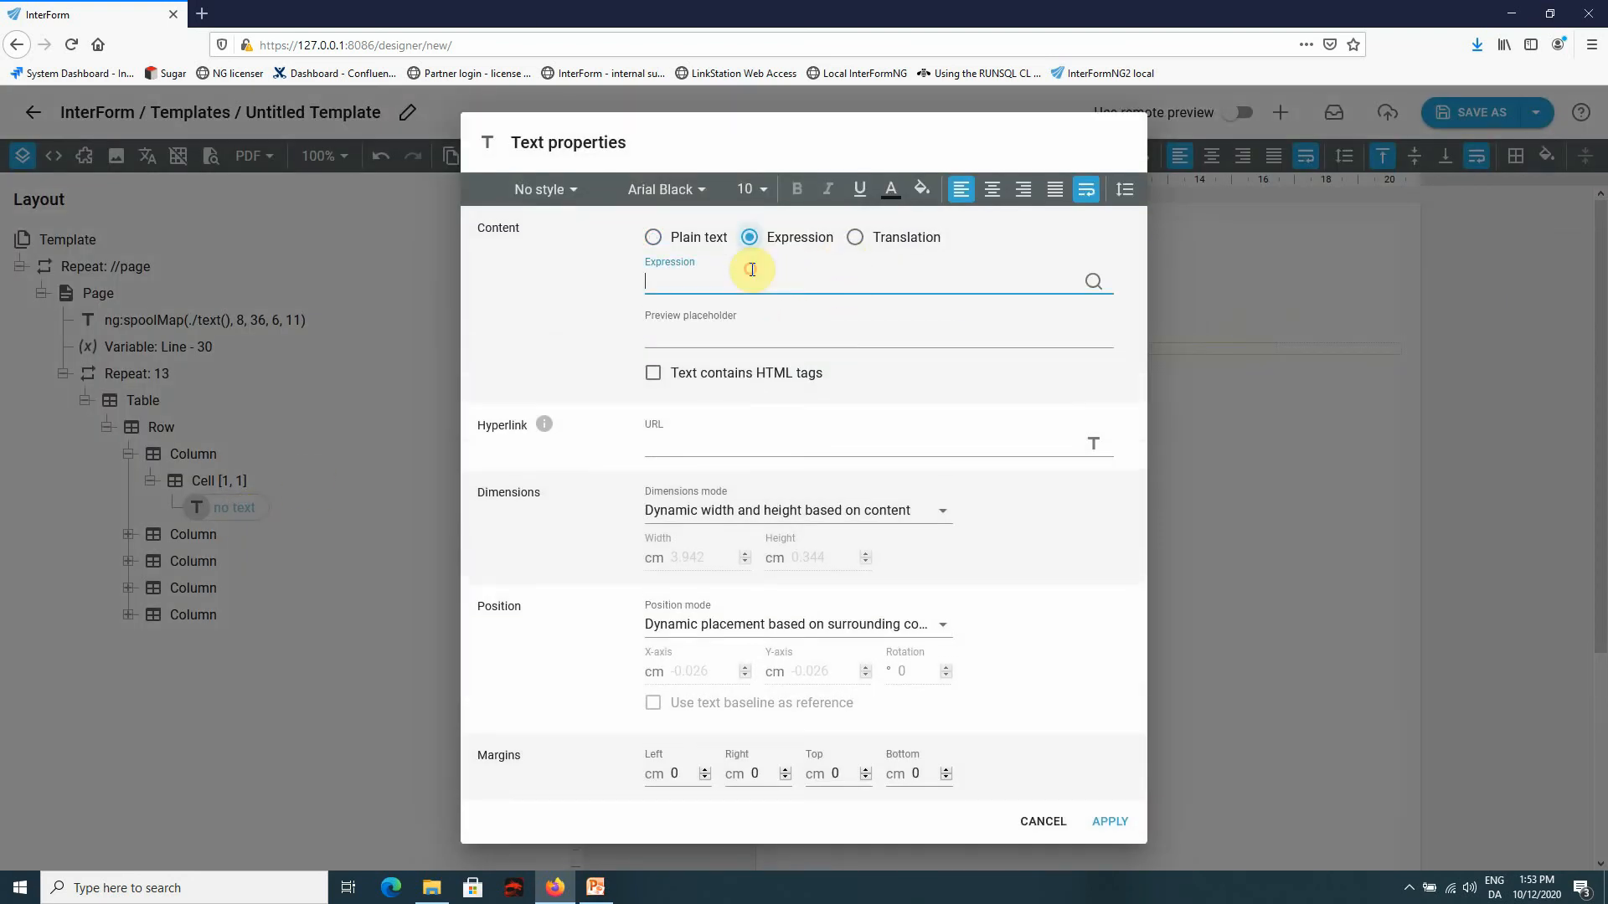
left_click(1092, 282)
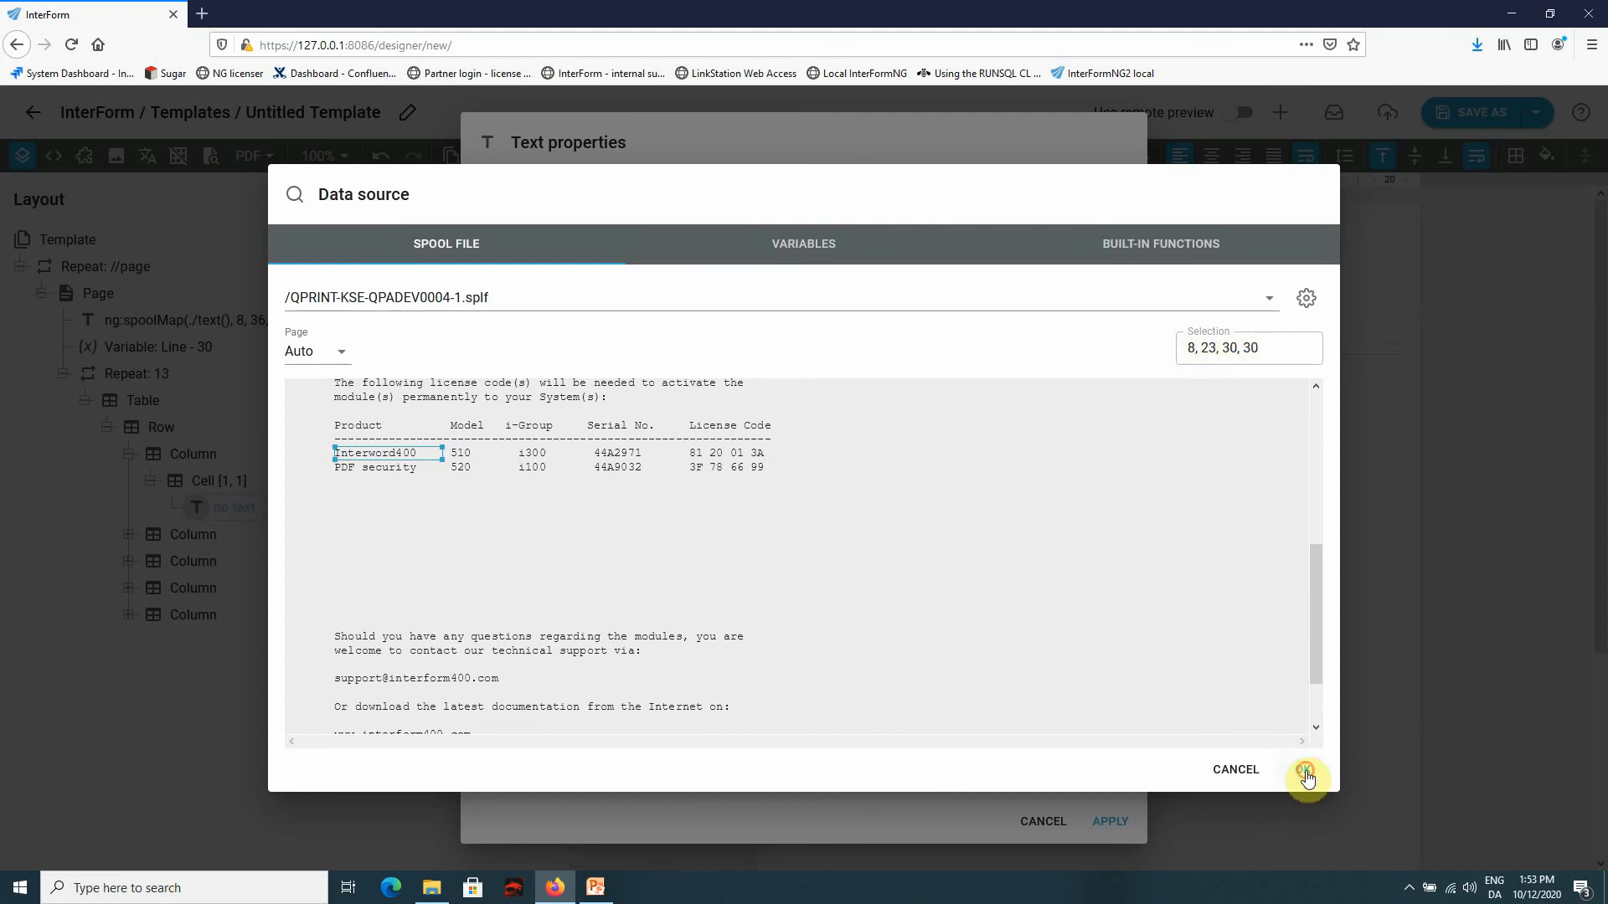
left_click(1308, 777)
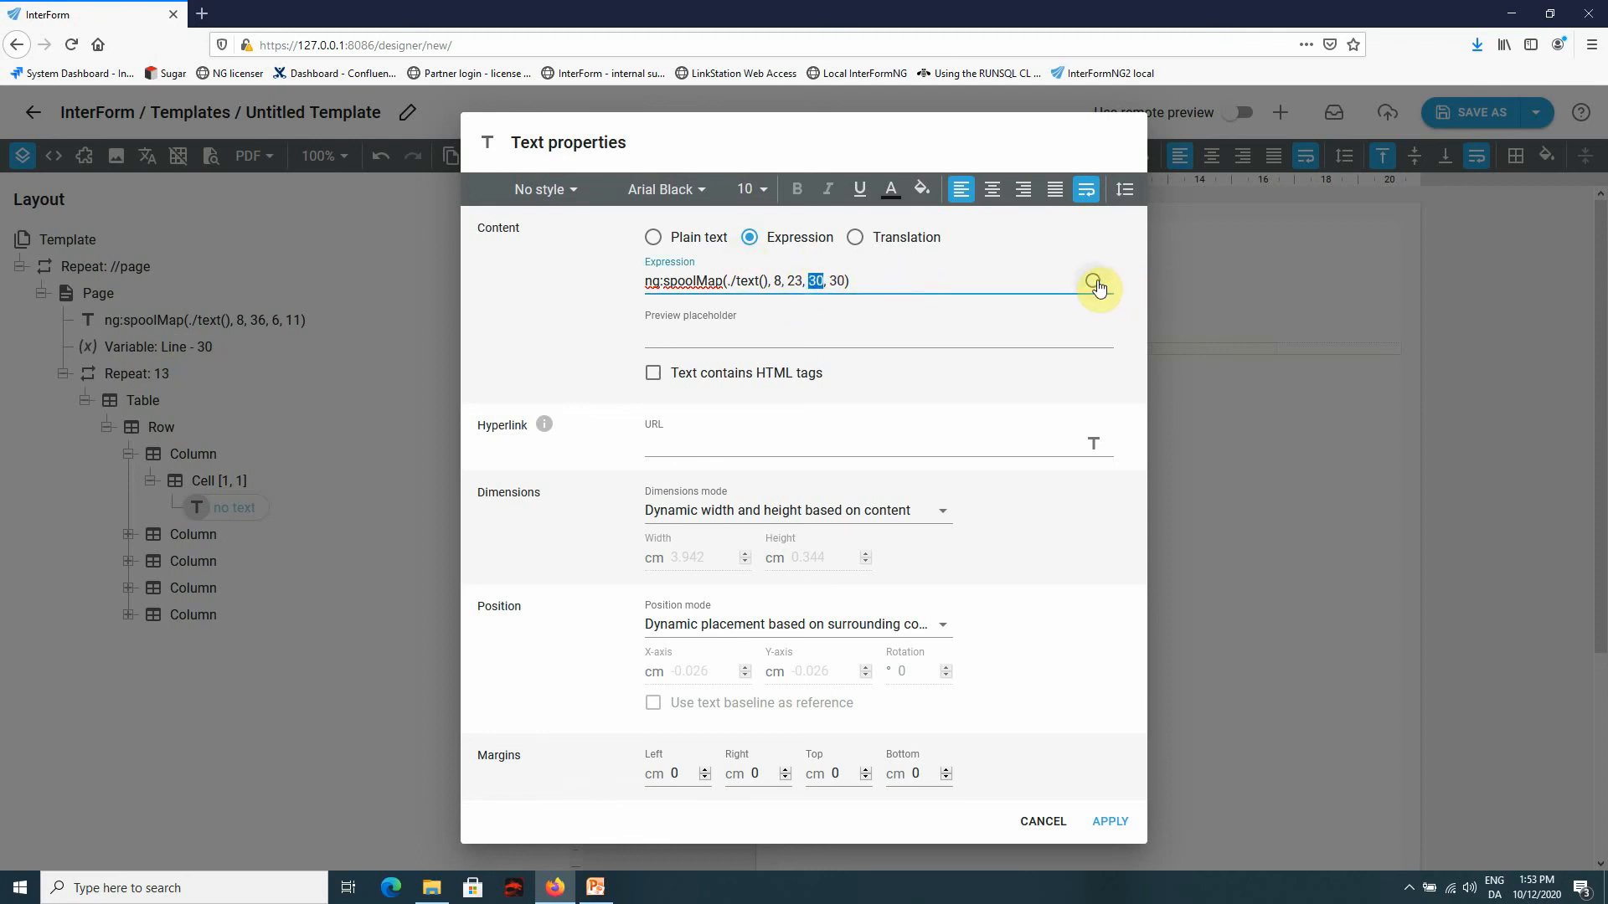
left_click(1097, 282)
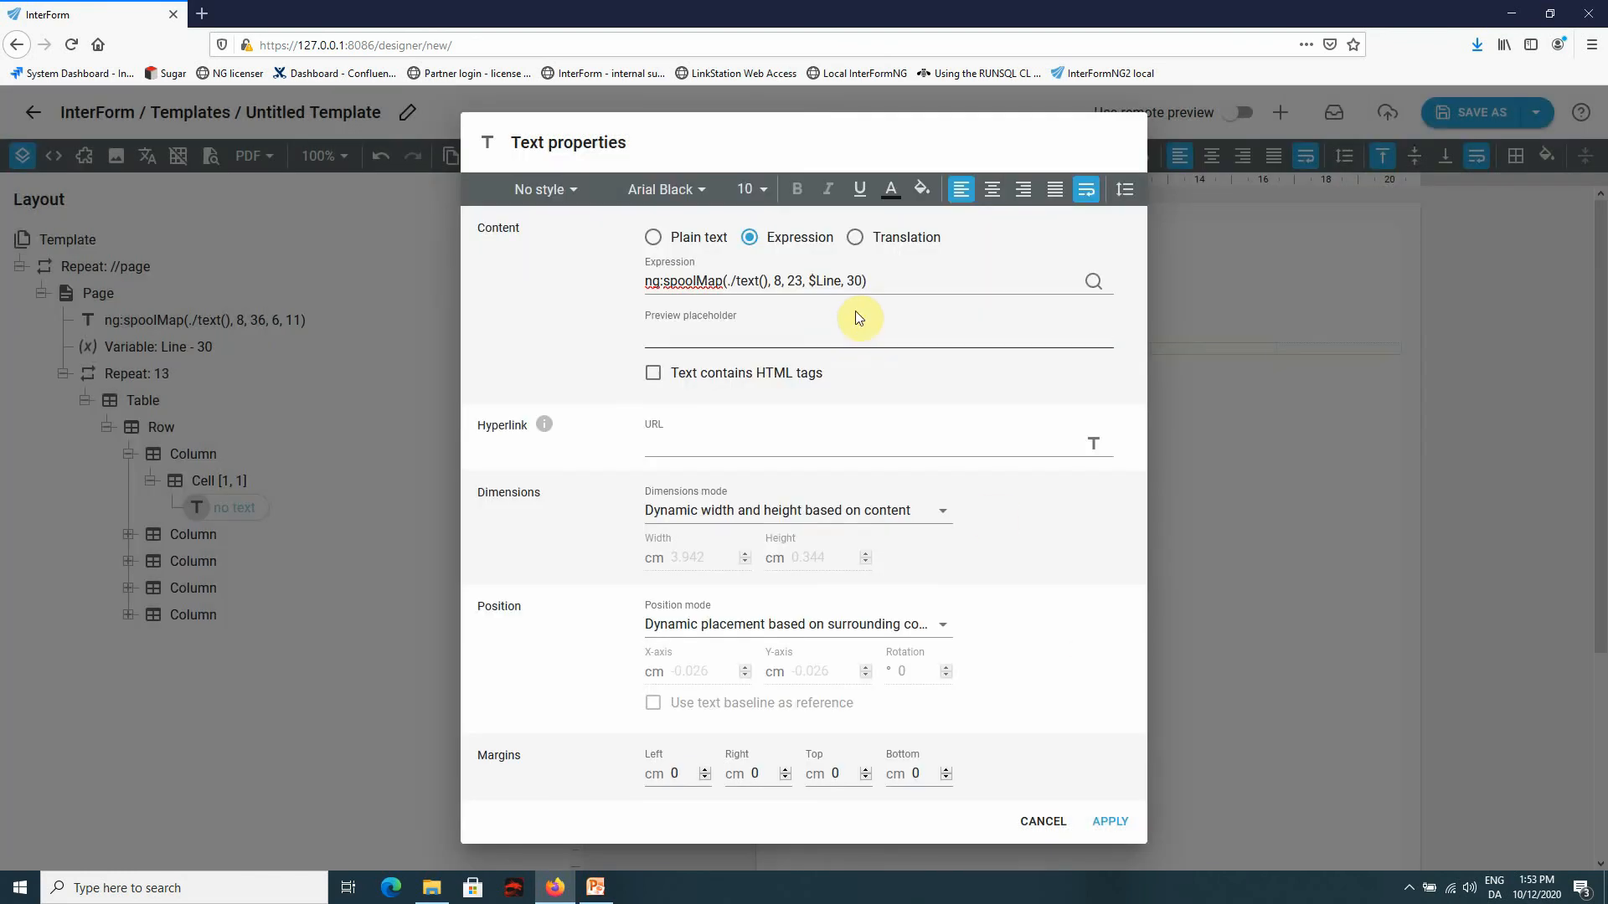
double_click(849, 280)
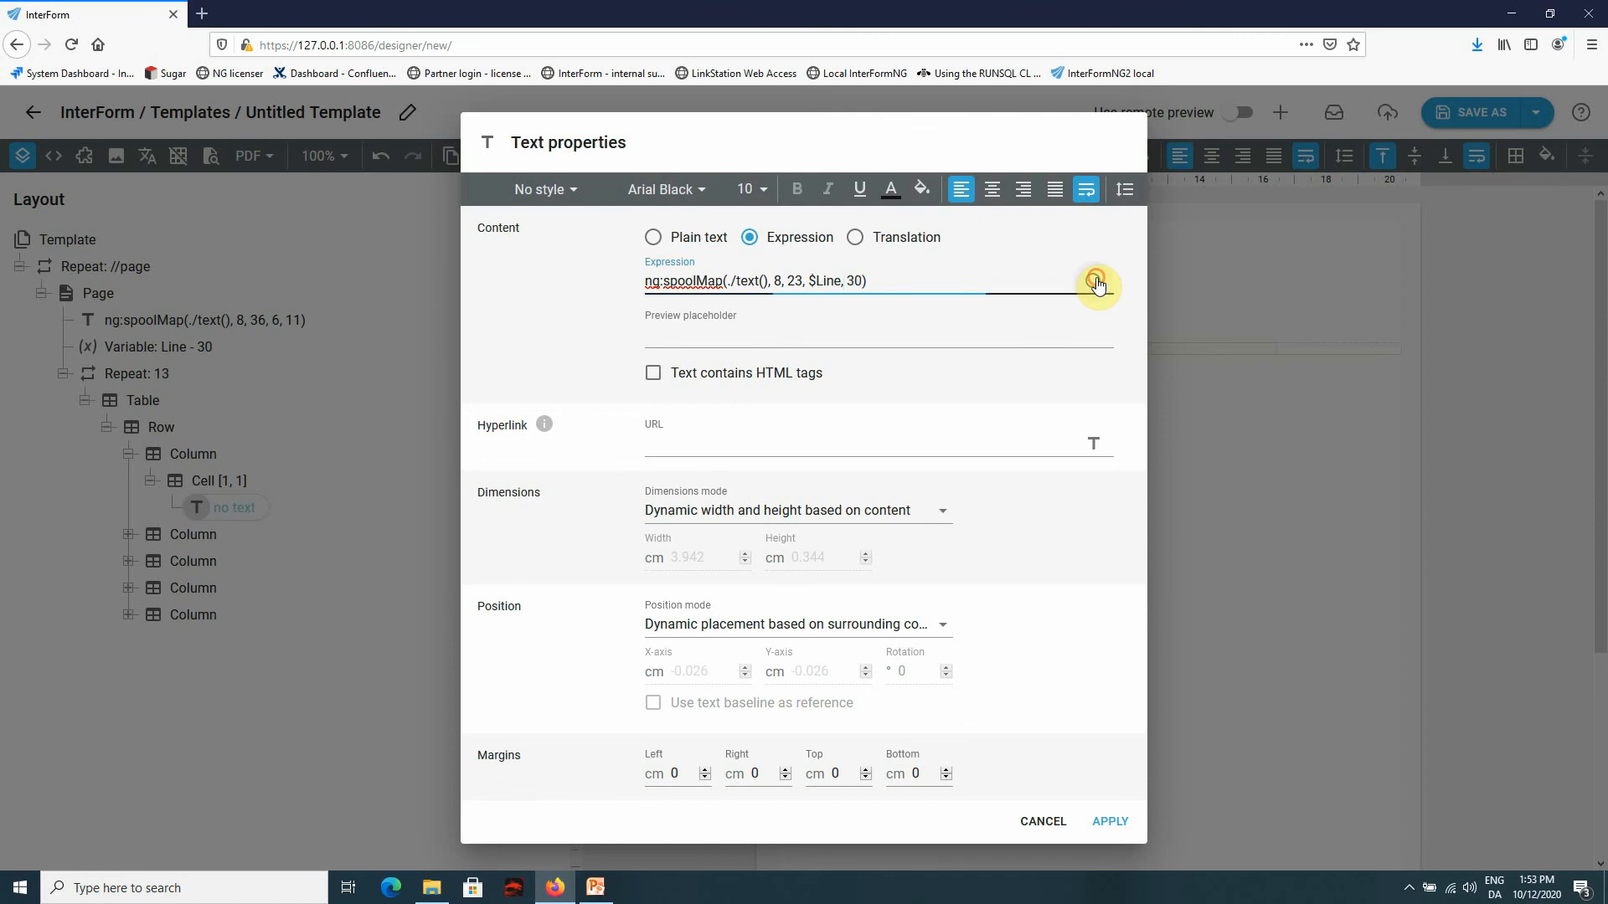
left_click(1097, 284)
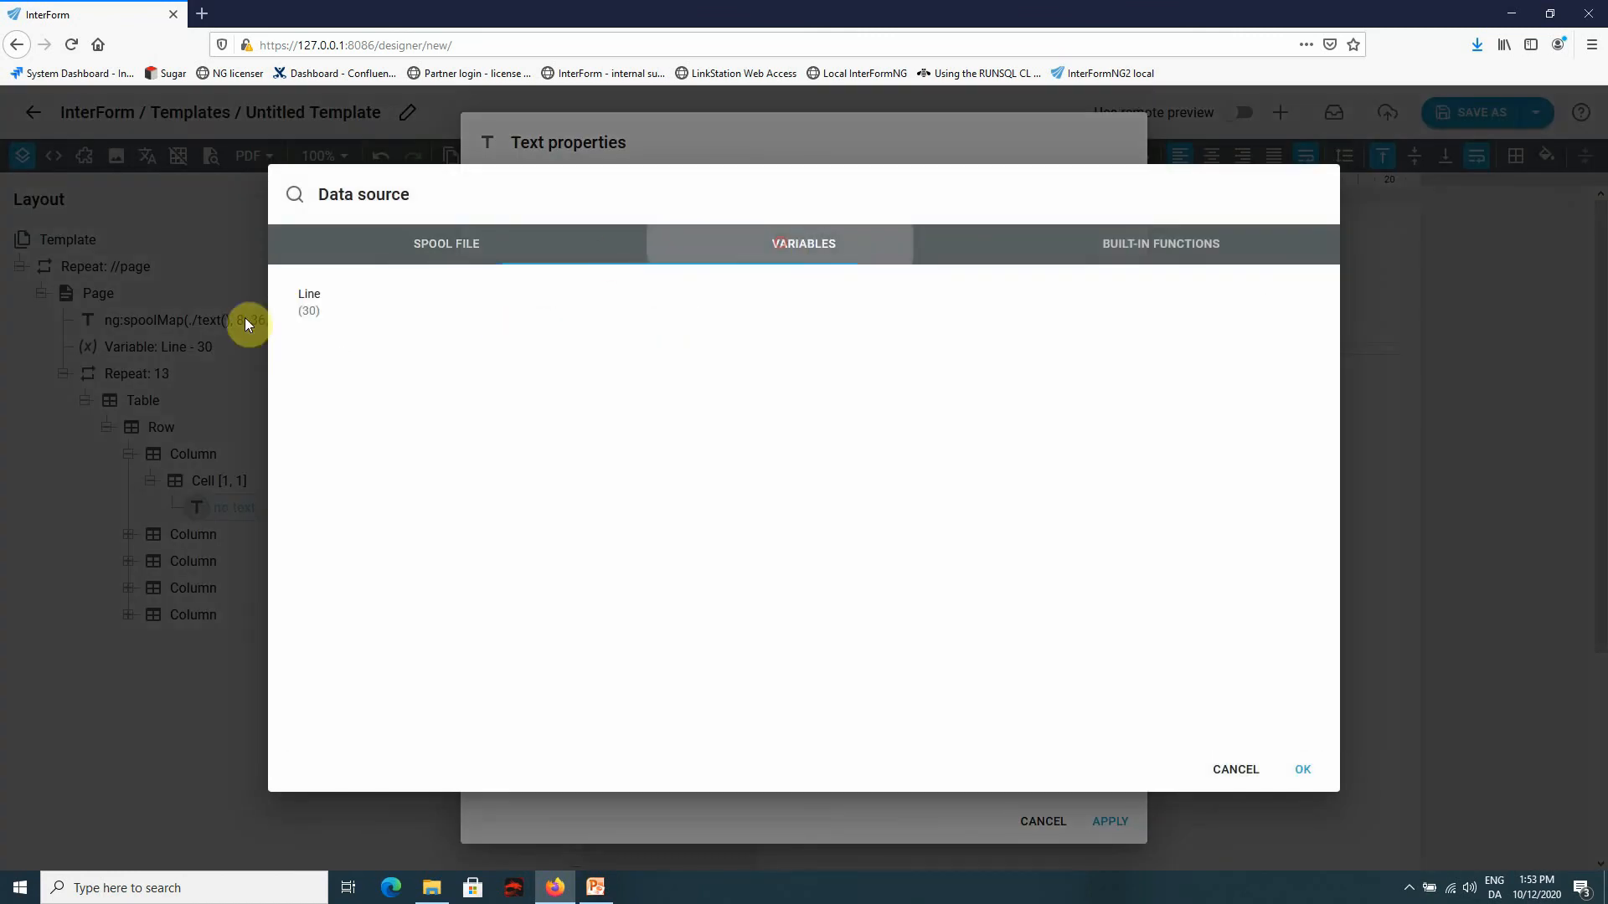
left_click(1302, 769)
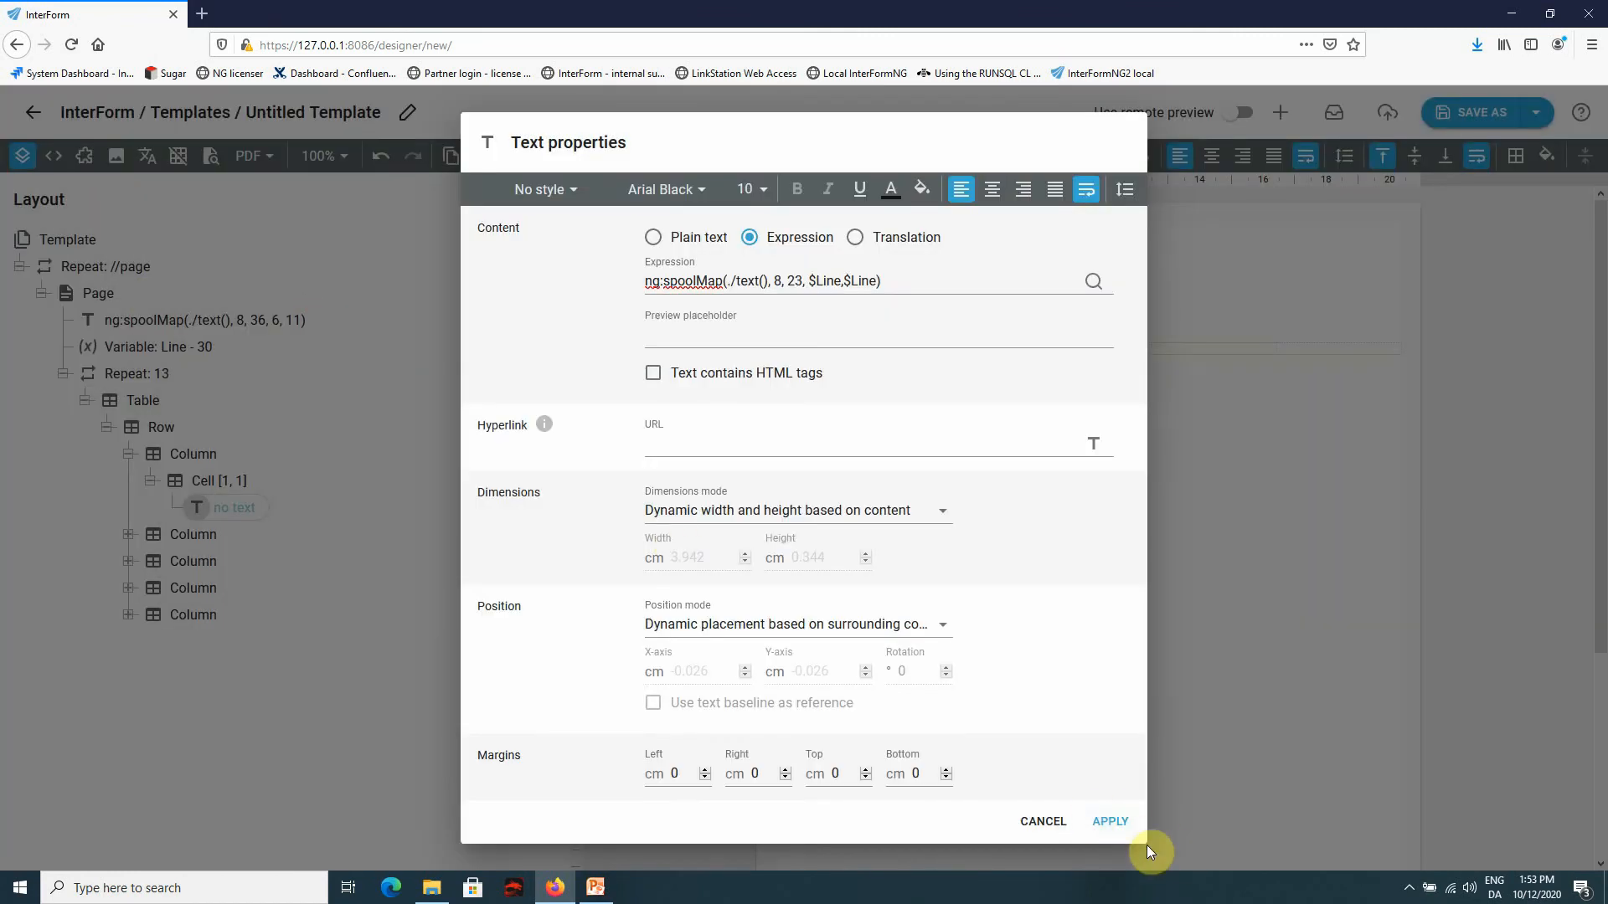
left_click(1109, 822)
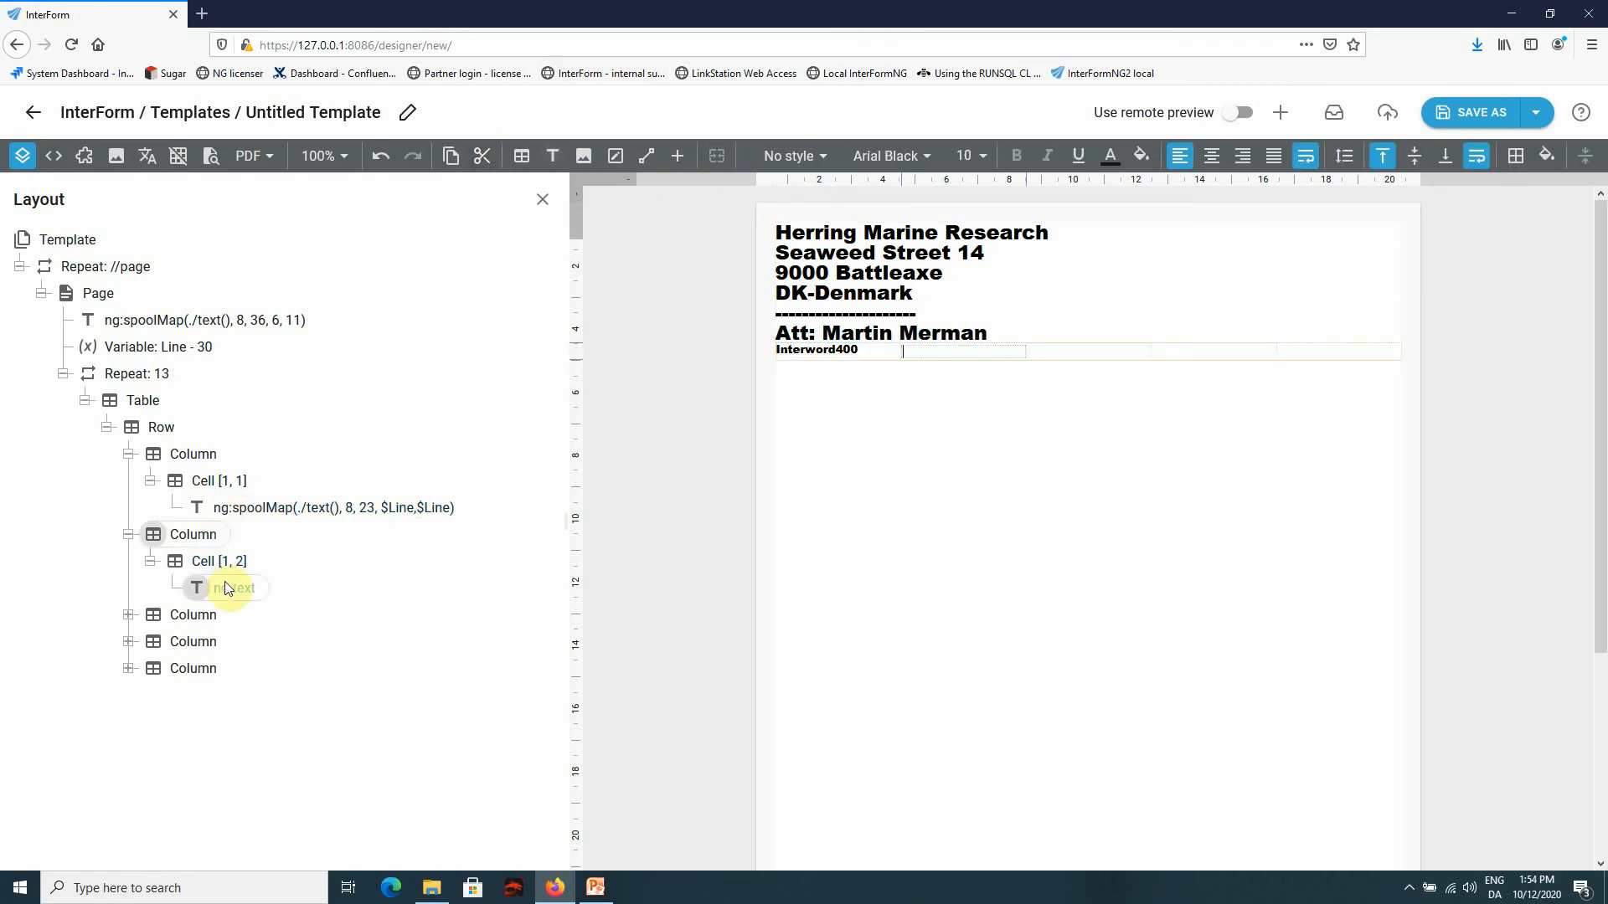
- Set cell [1,2] to the spool model number, replacing both 30s with $Line
double_click(233, 588)
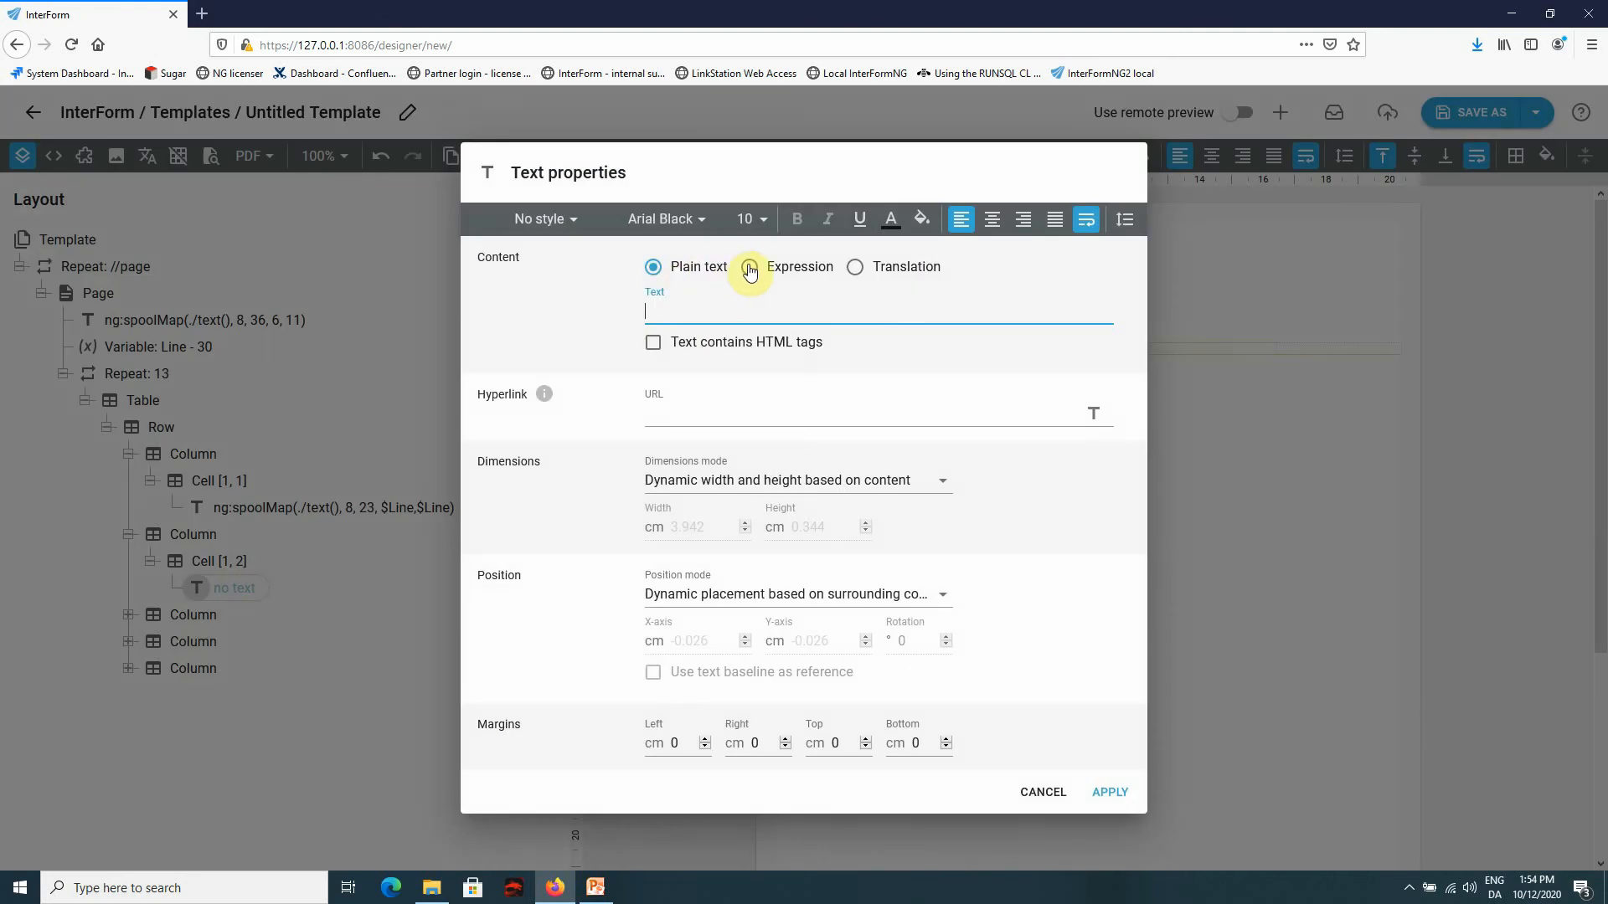
left_click(752, 266)
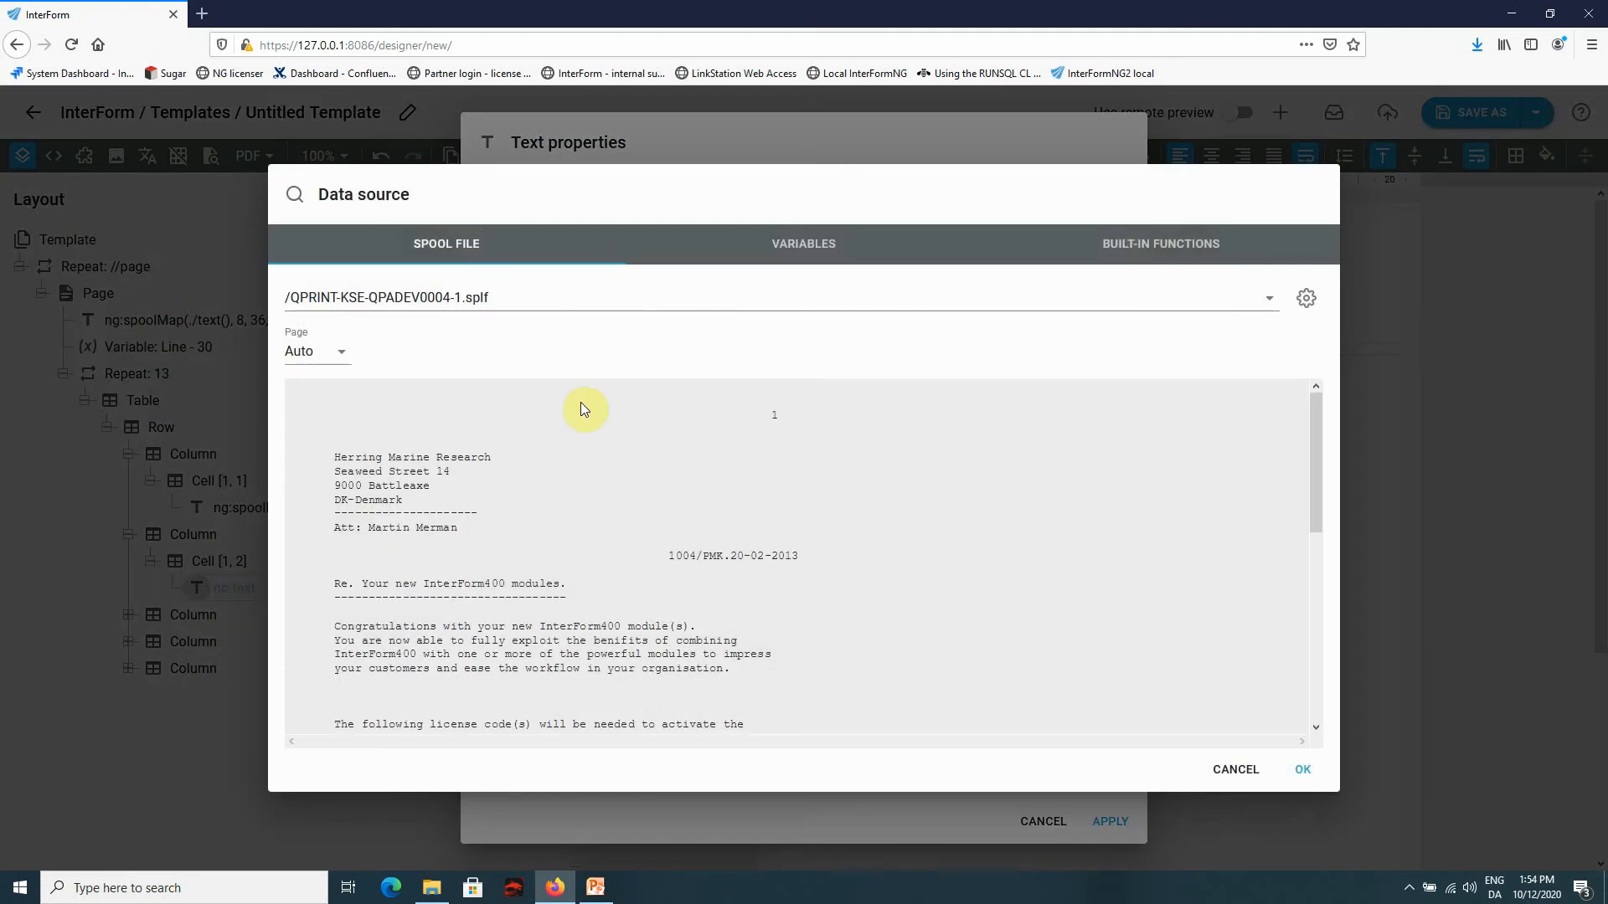
scroll("down", 3)
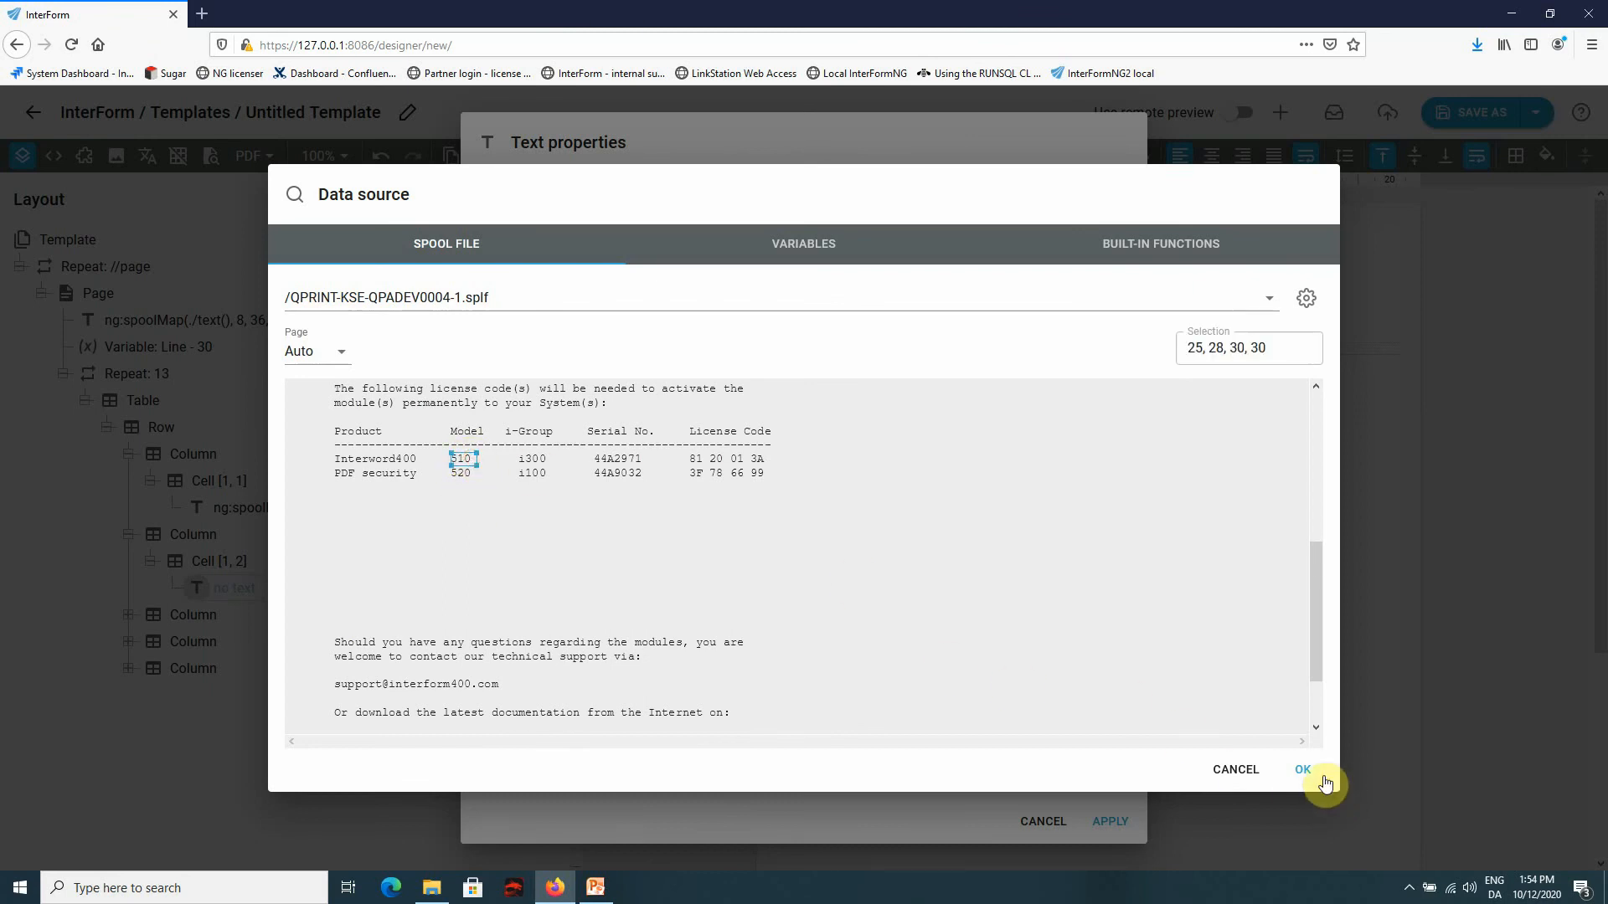
left_click(1302, 769)
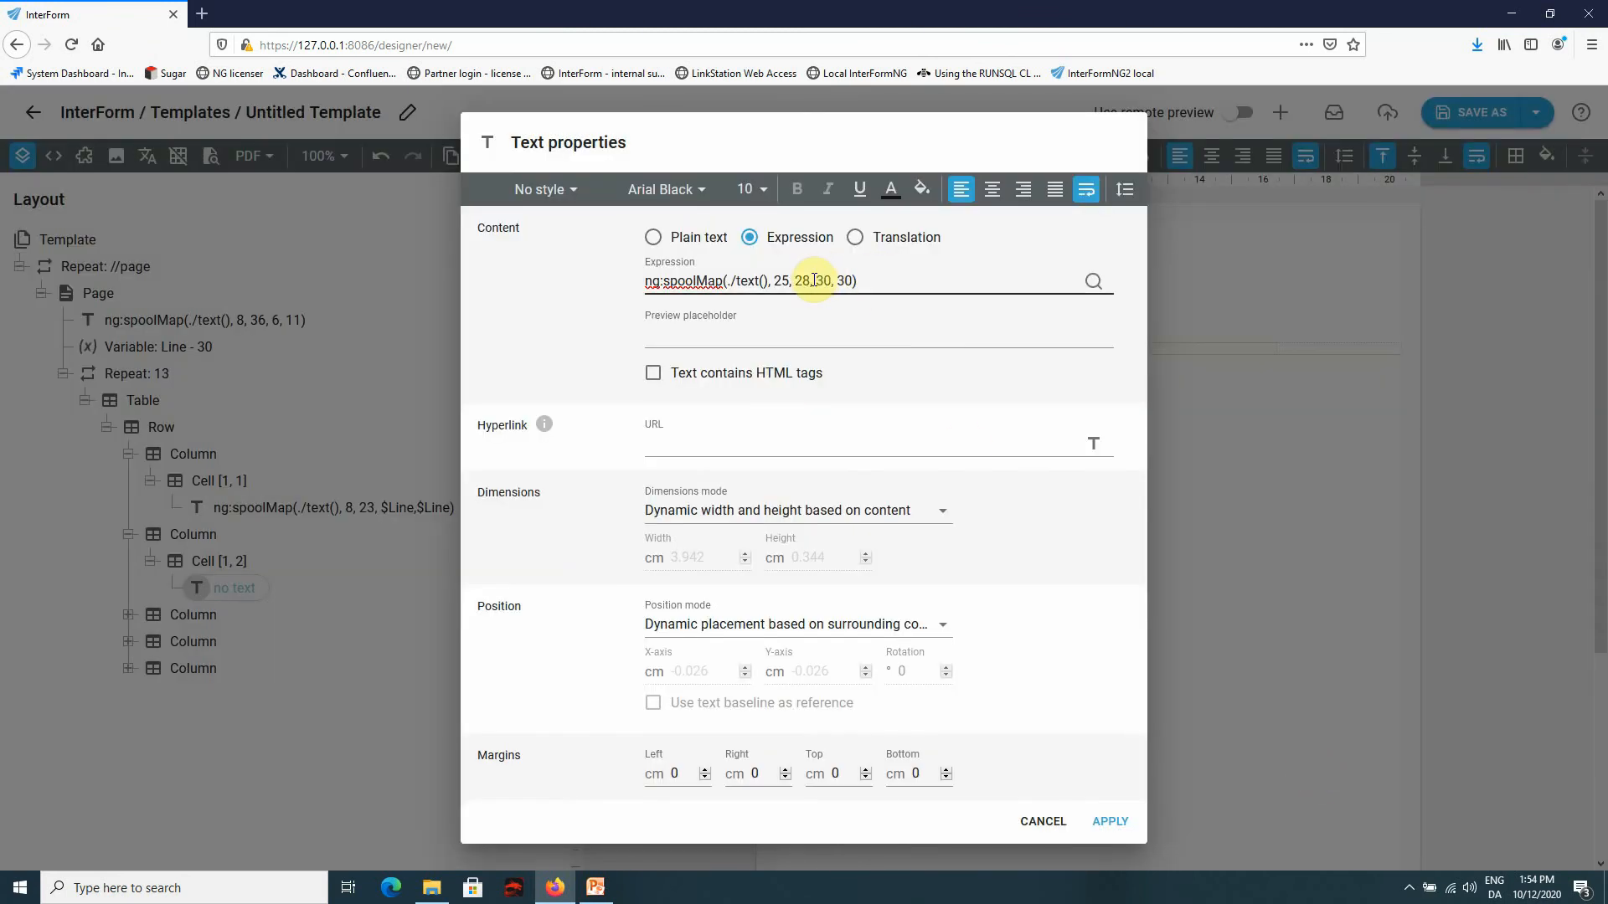
double_click(823, 280)
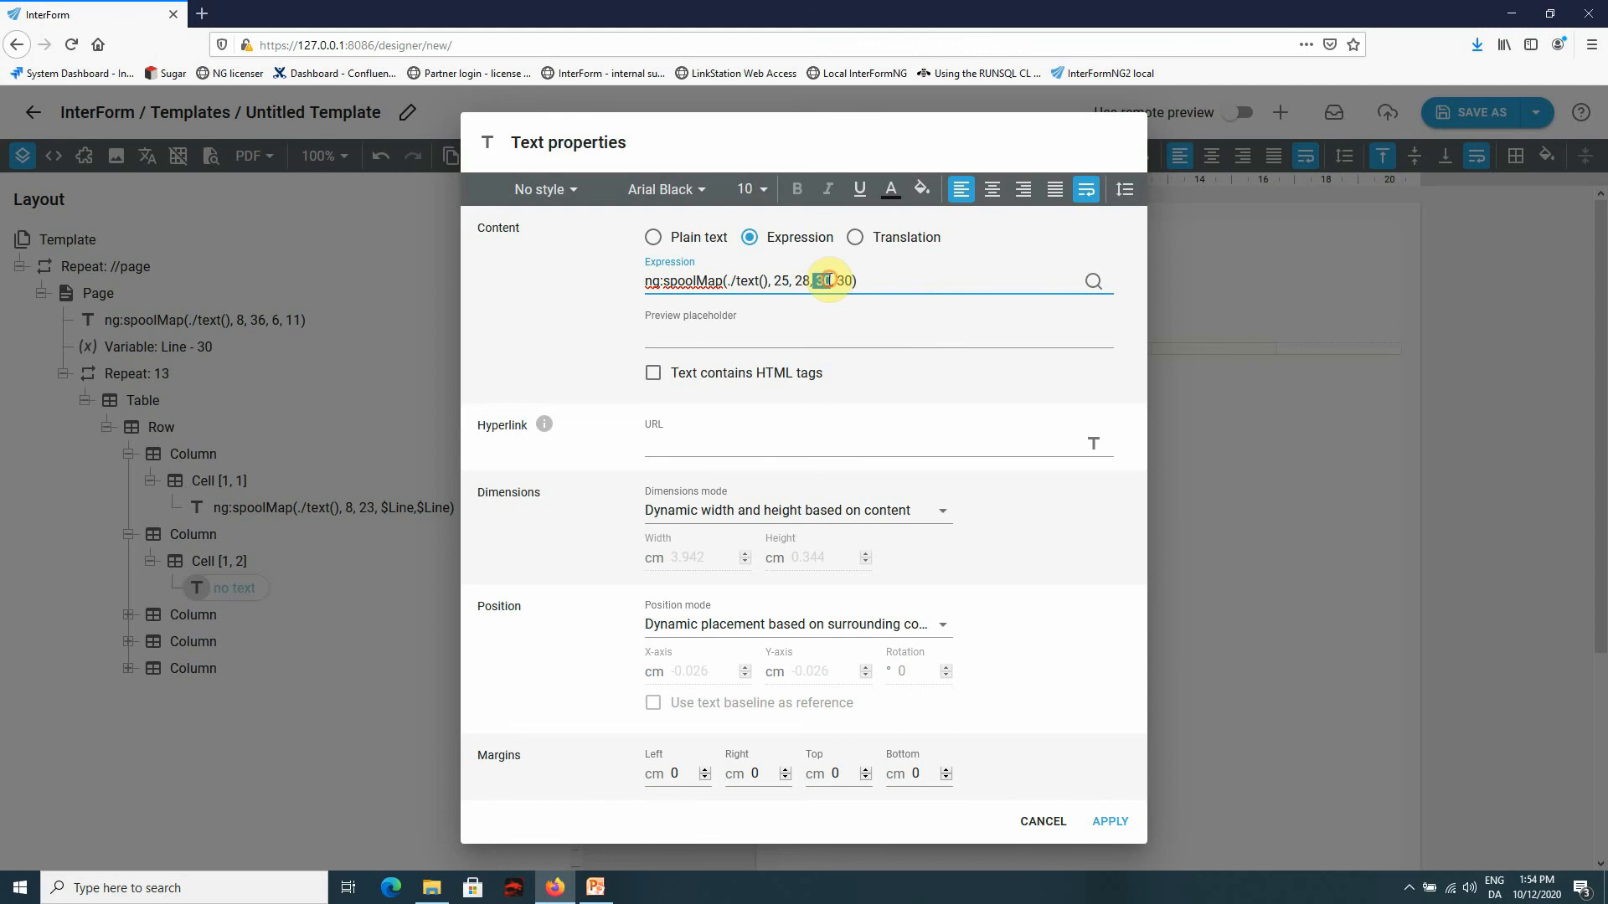
left_click(1092, 282)
type("$Line")
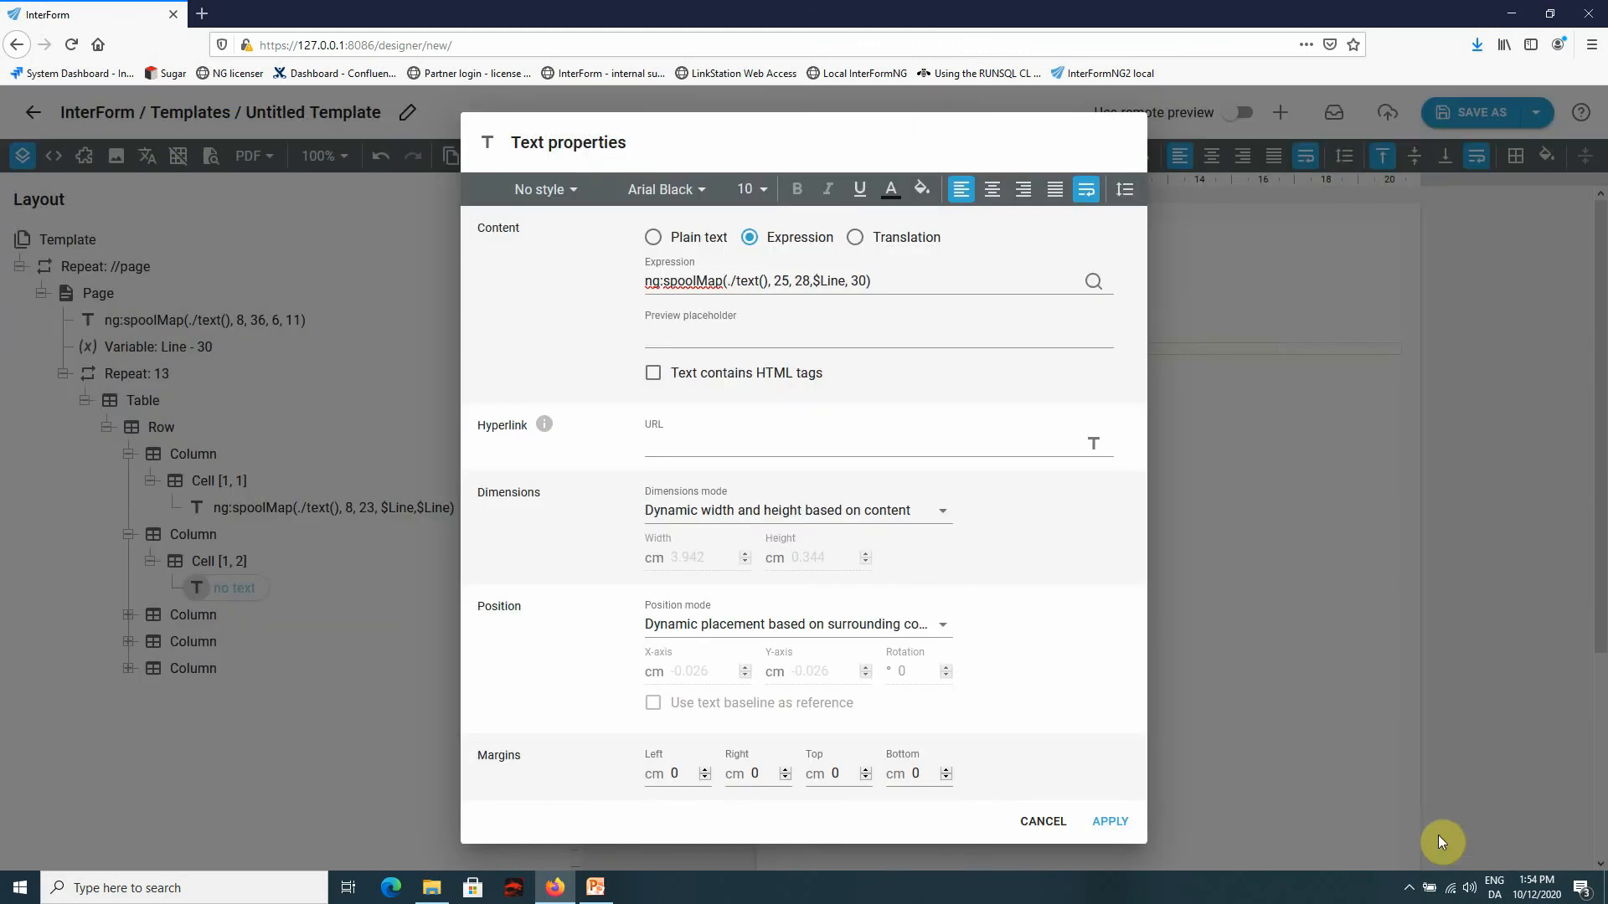
left_click(859, 281)
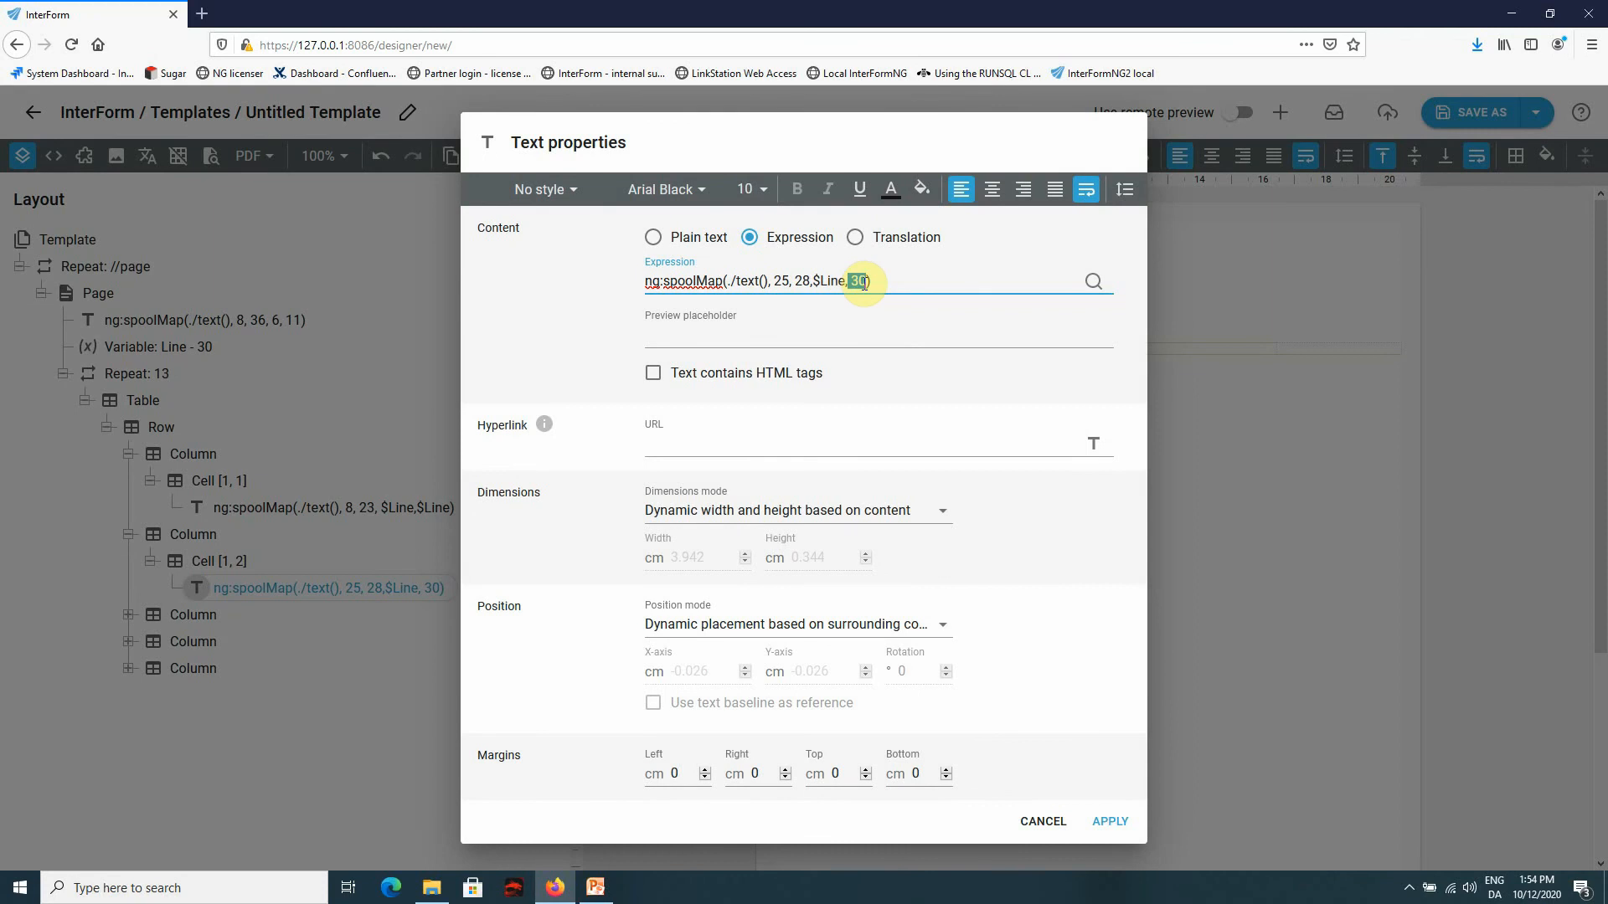
left_click(1091, 281)
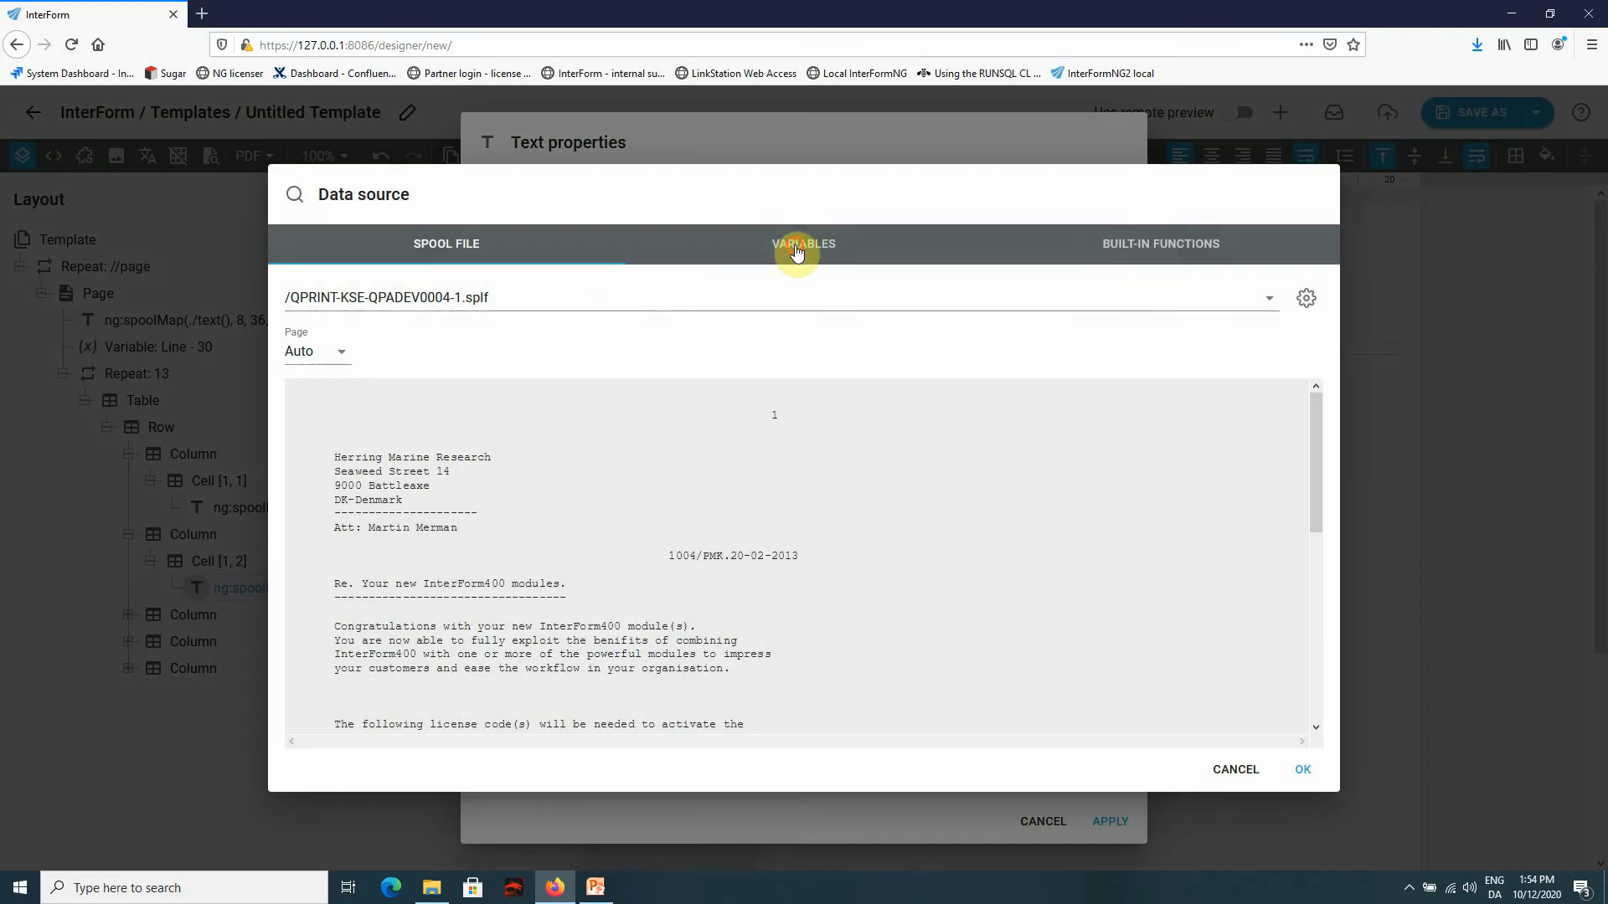
left_click(1301, 769)
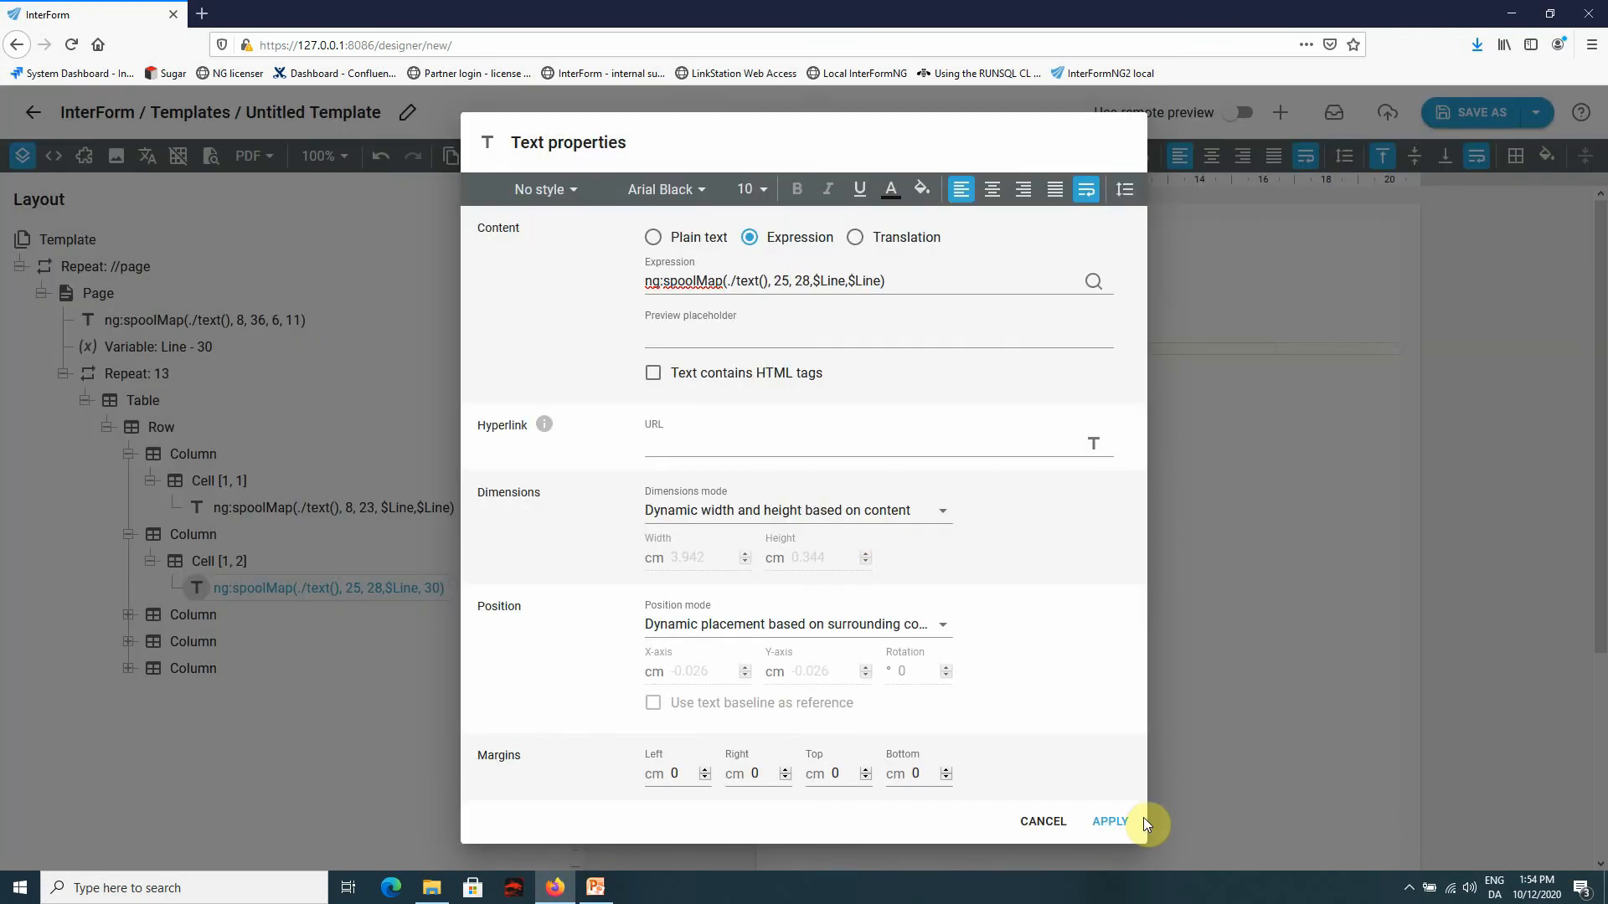
left_click(1108, 822)
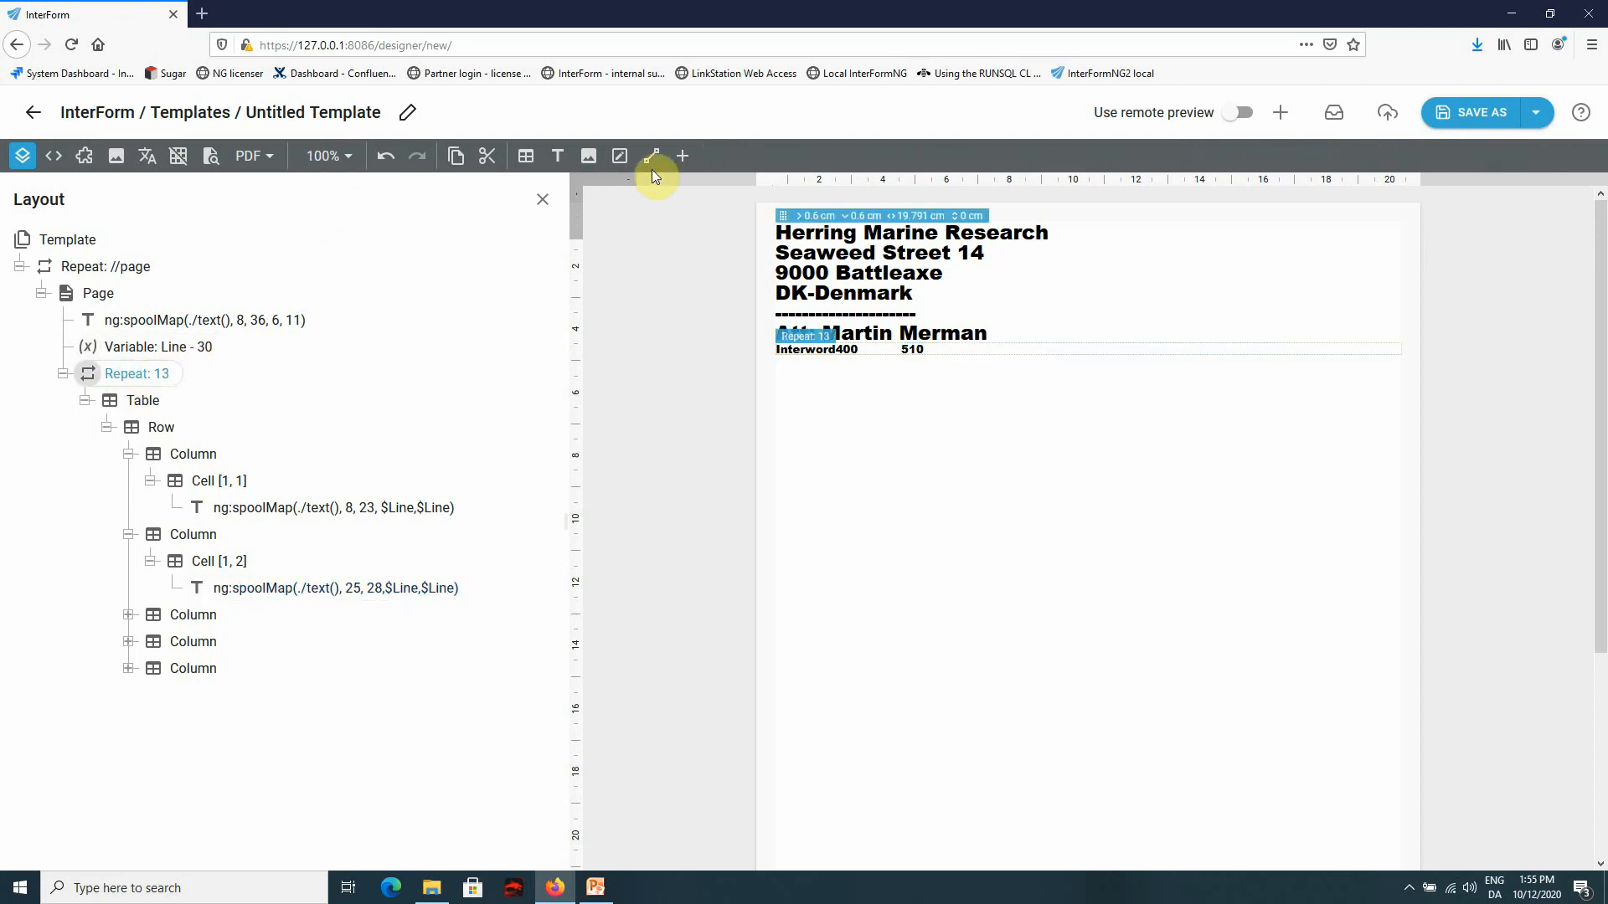
- Add a Line variable in Repeat: 13 with expression $Line+1
left_click(680, 156)
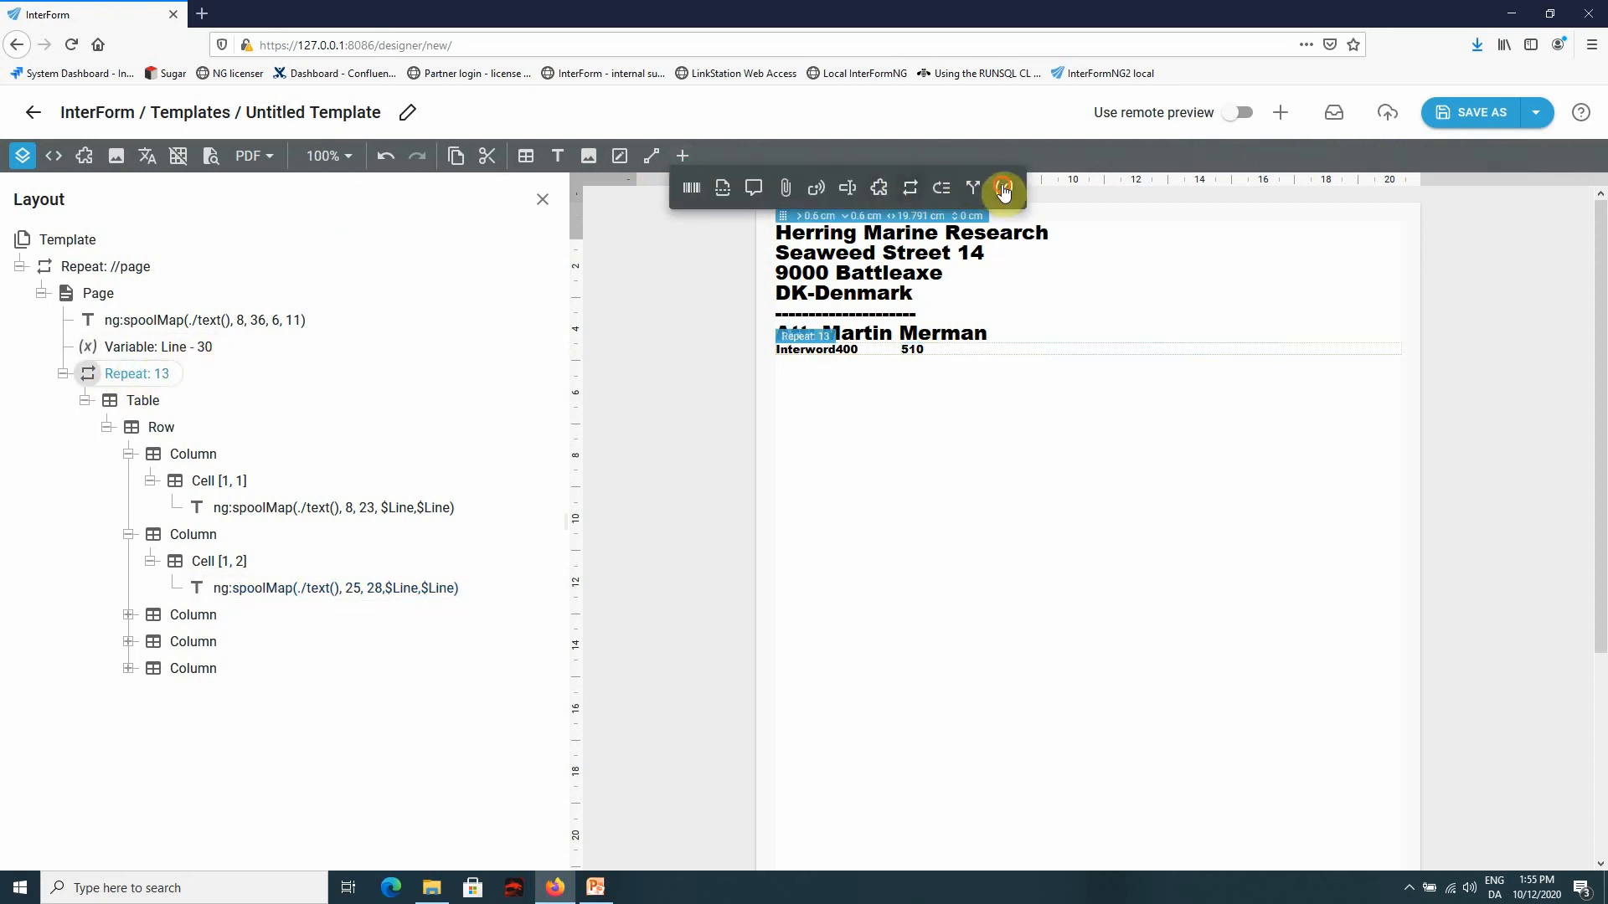
left_click(1003, 187)
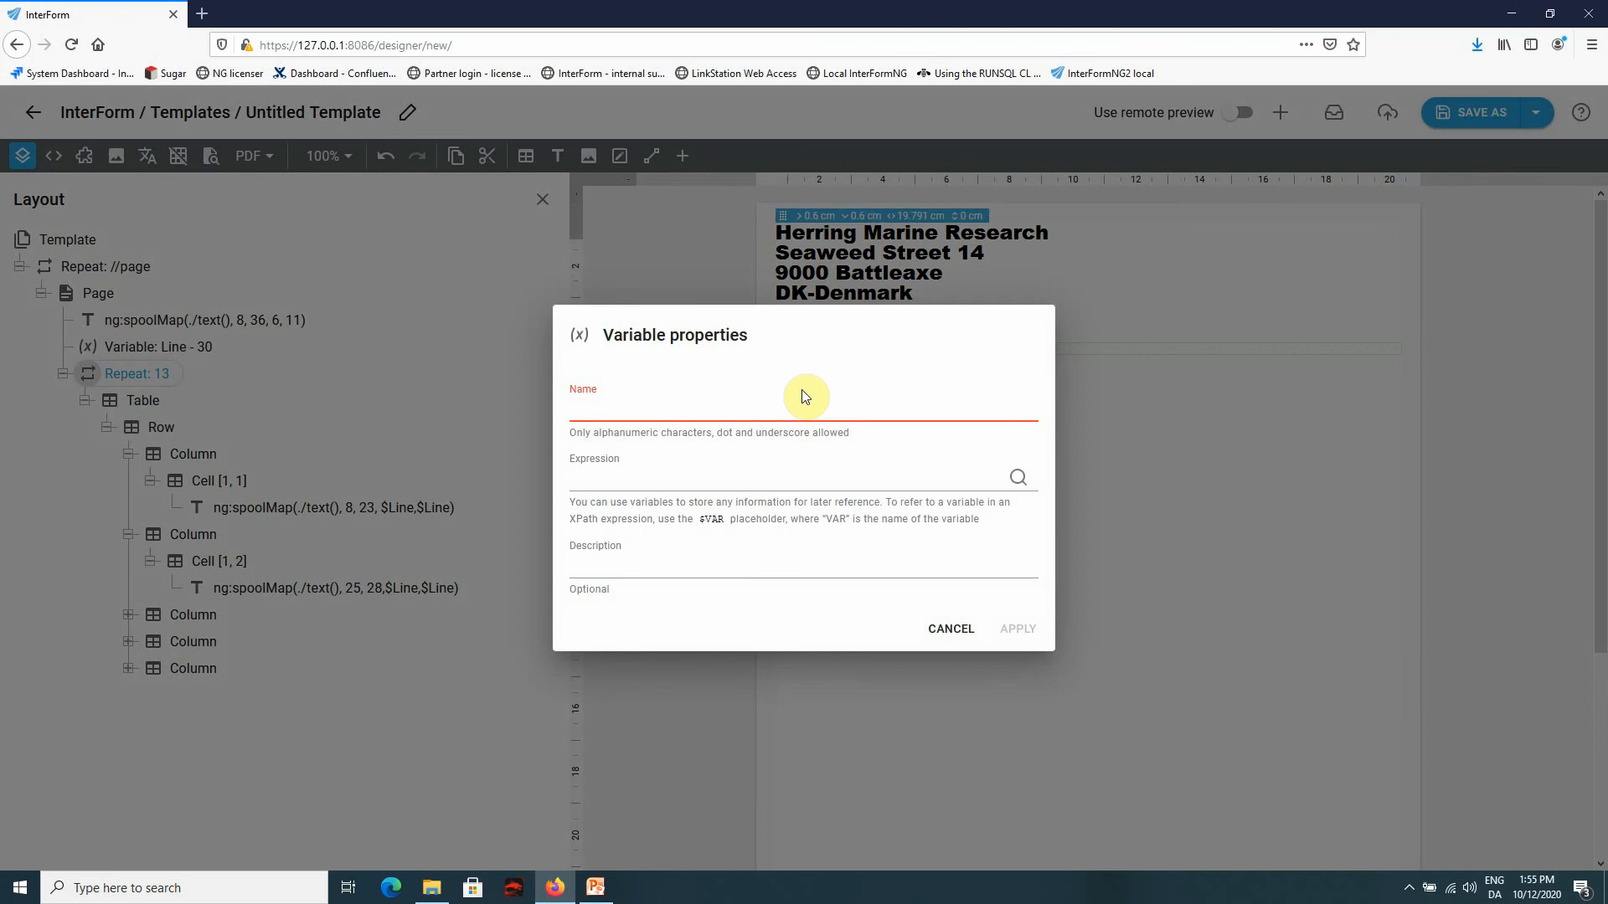
type("Line")
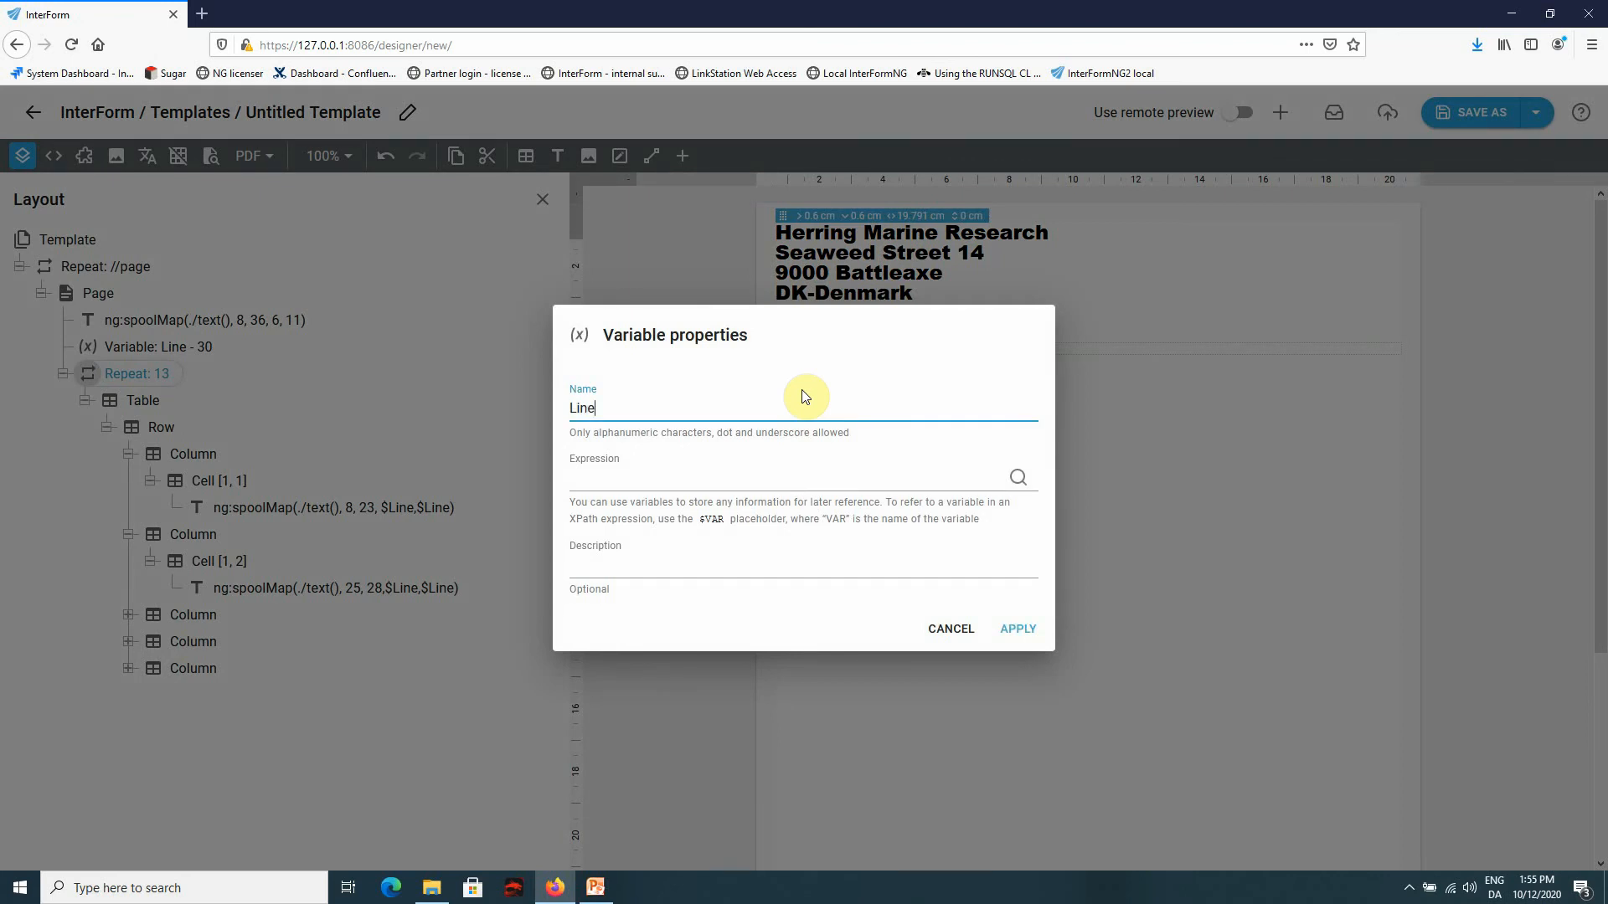
left_click(1016, 478)
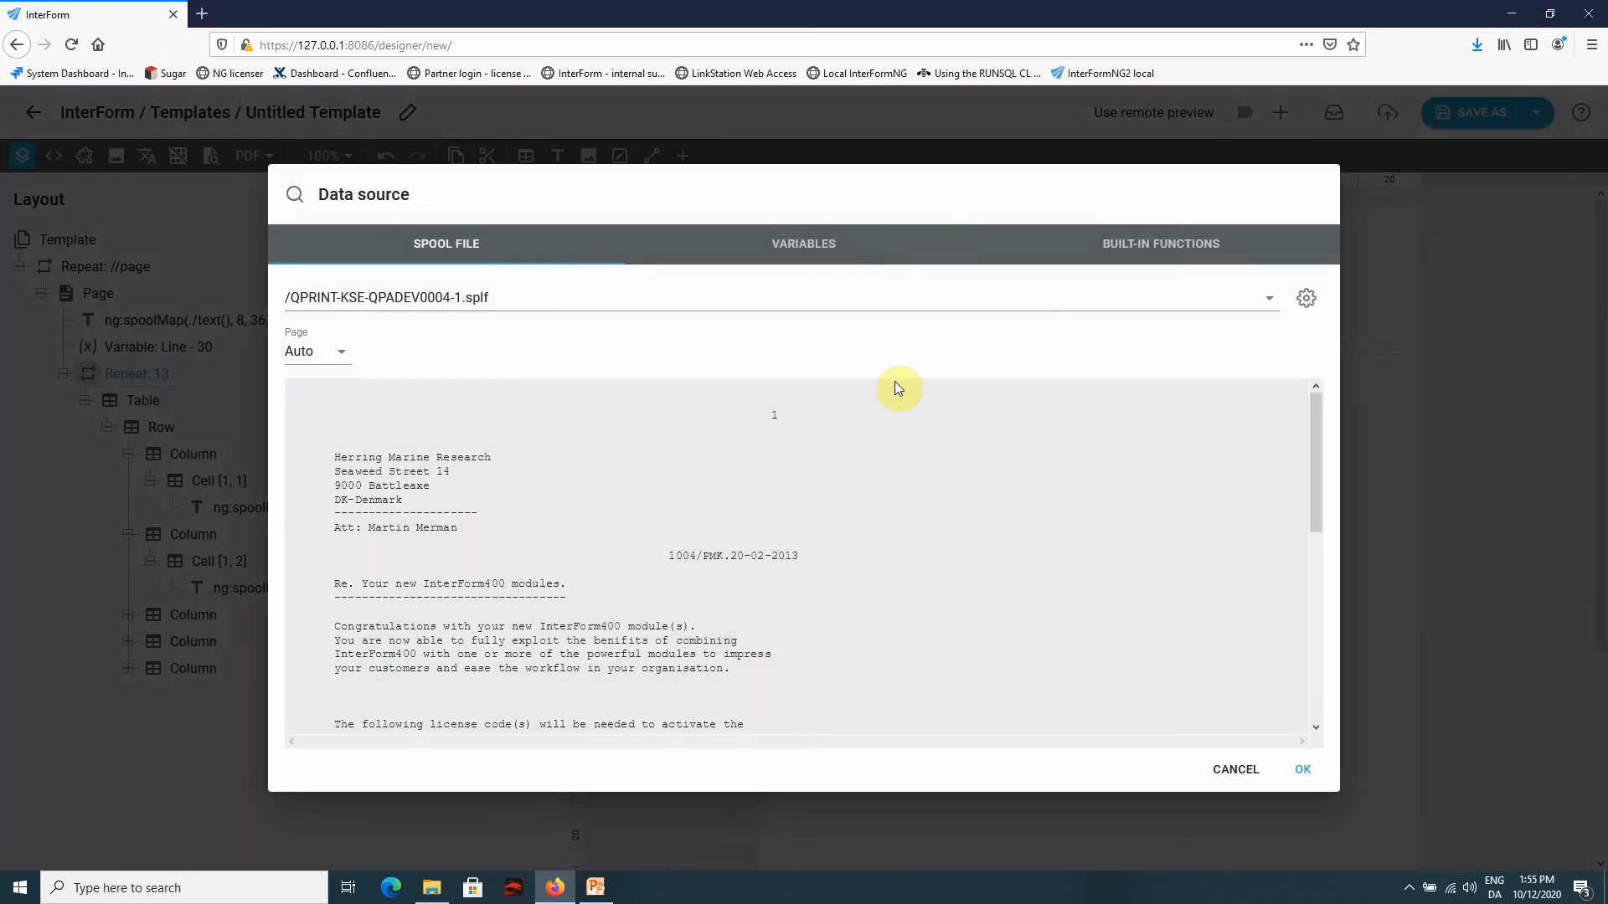
left_click(803, 243)
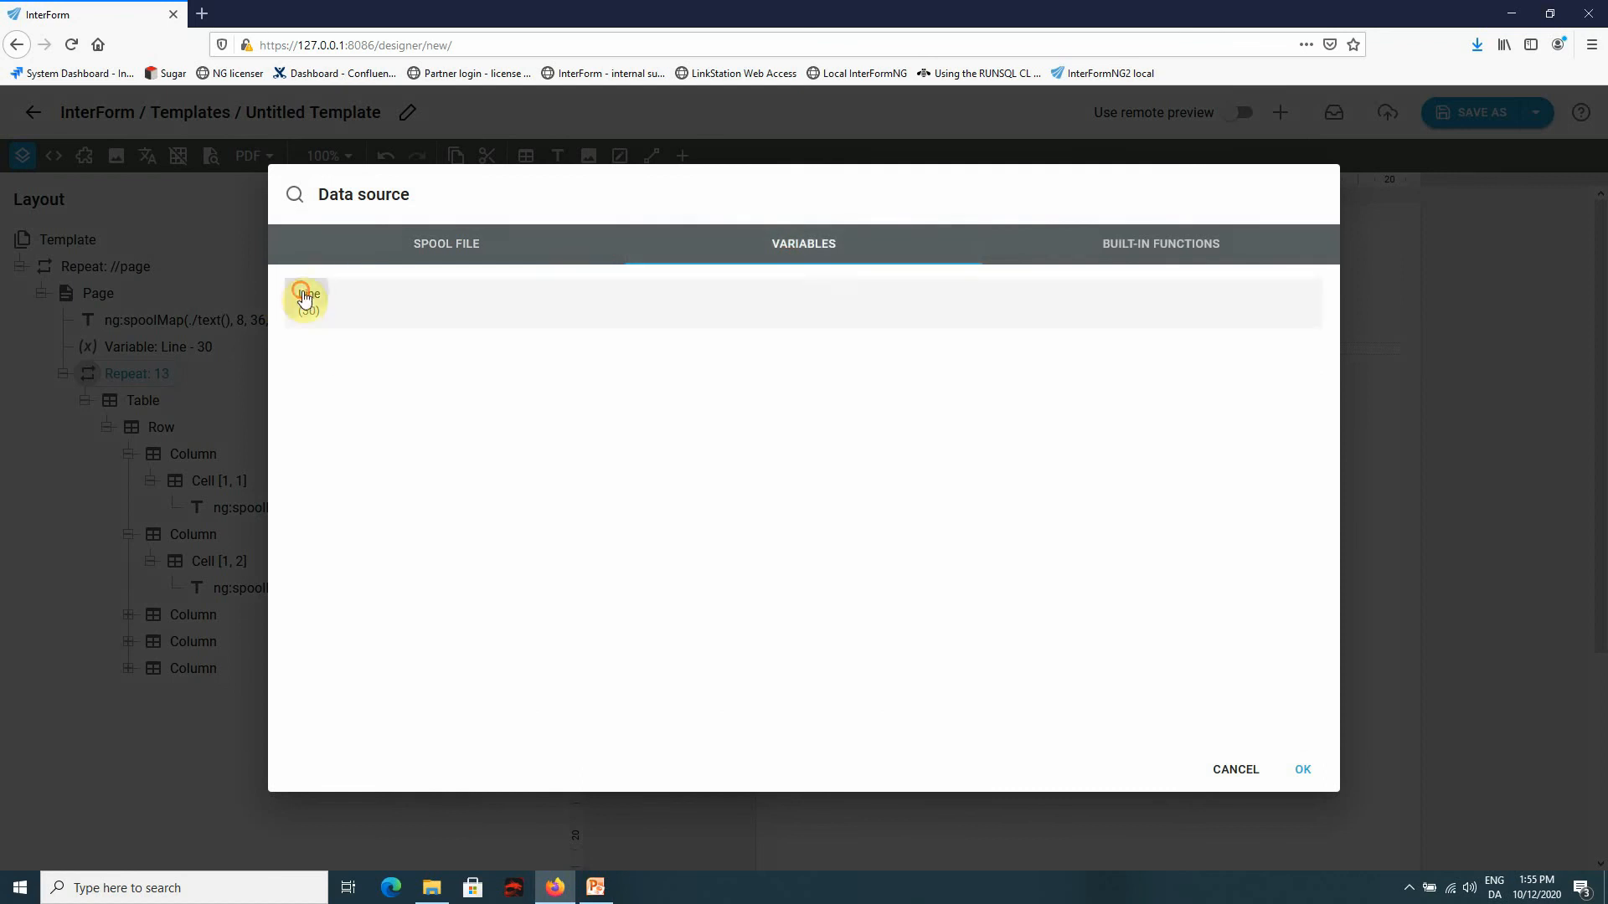
left_click(307, 298)
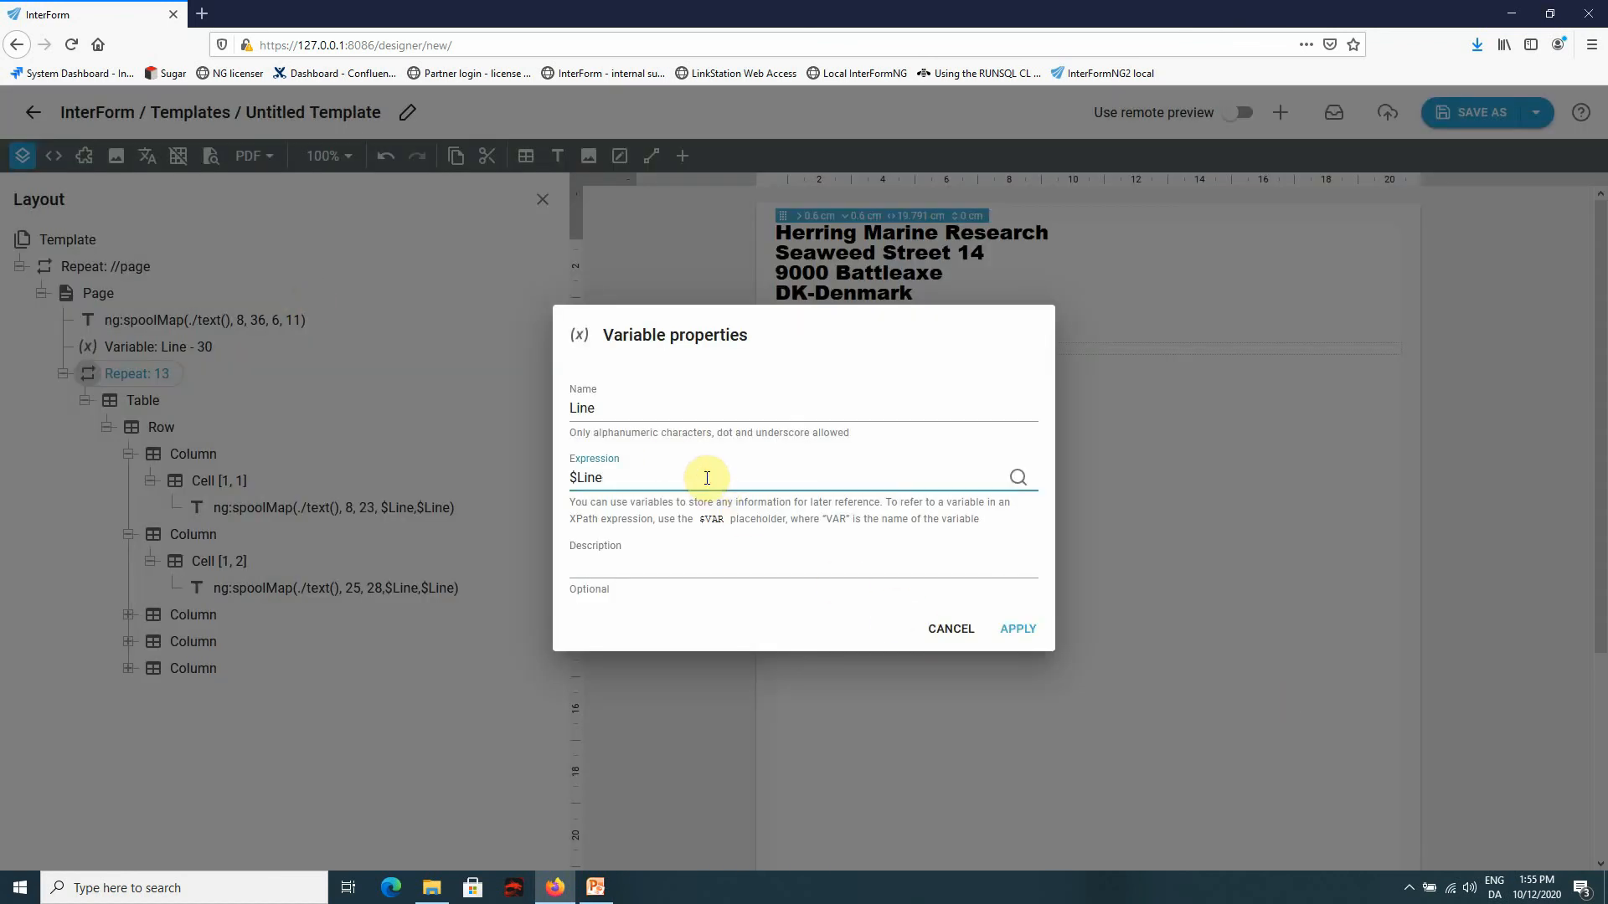
left_click(1015, 629)
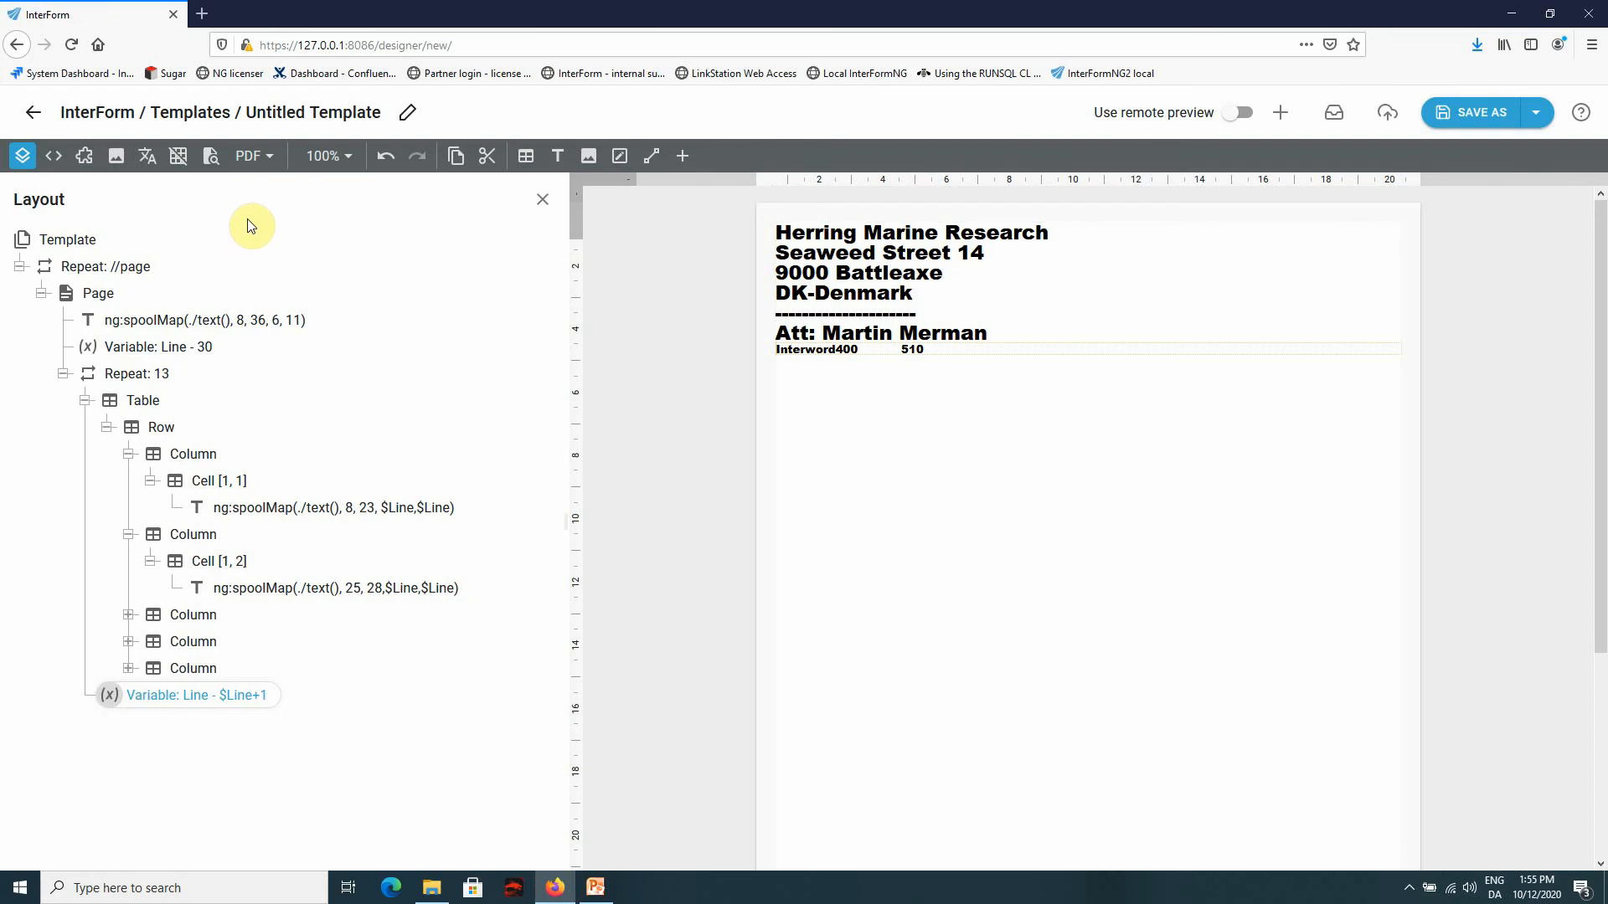
mouse_move(234, 227)
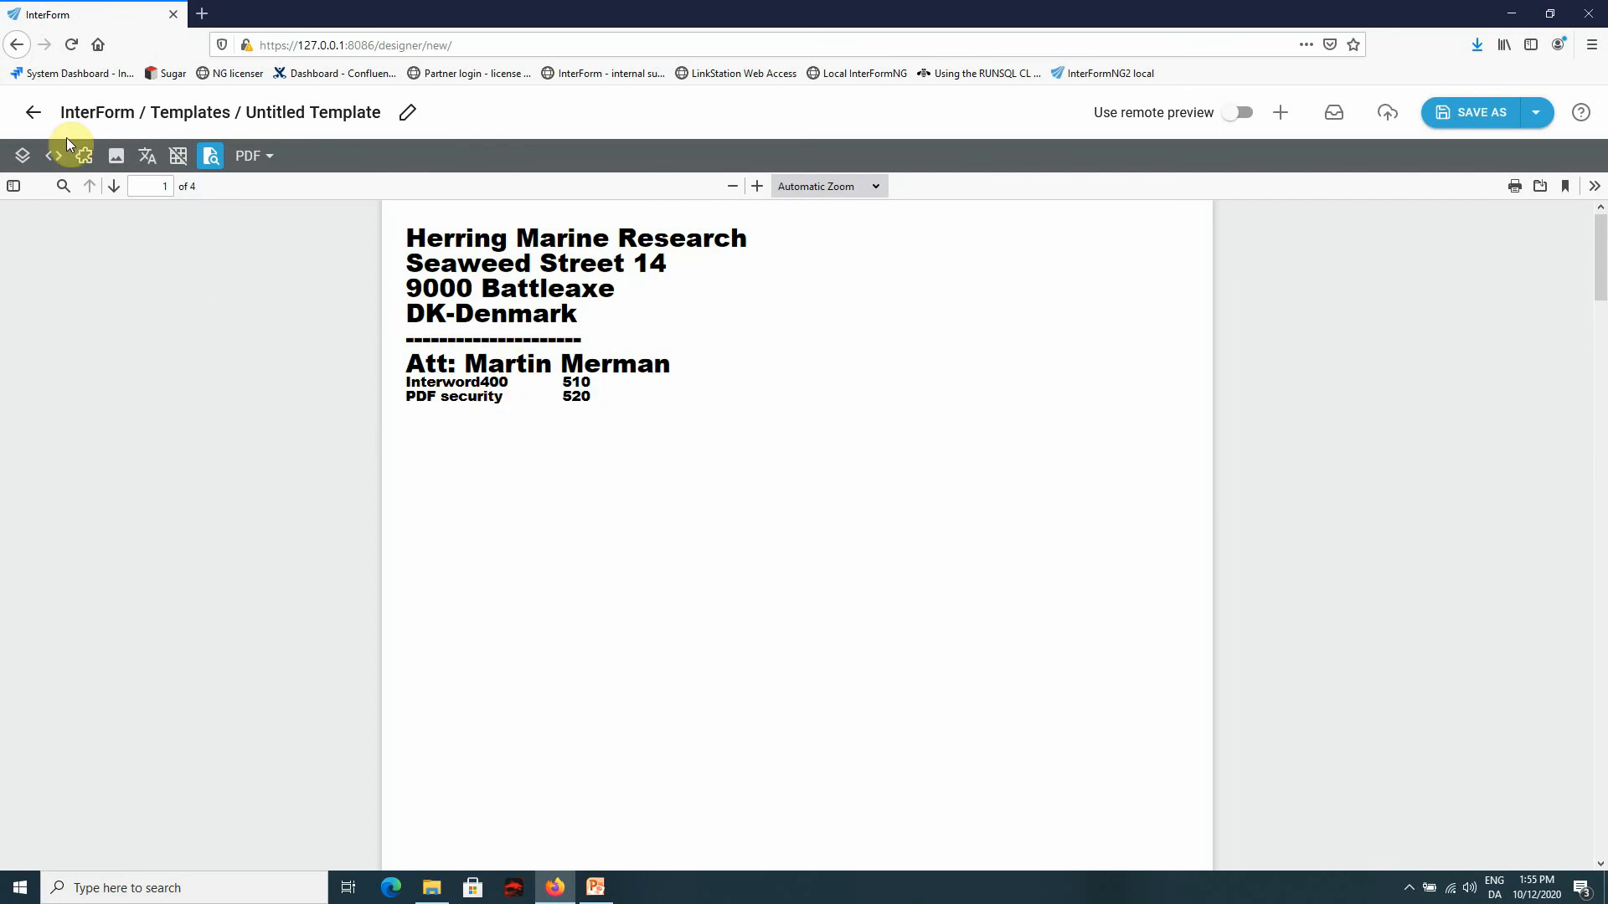
- Page through the PDF preview from page 2 to page 4, checking each customer's address and product lines
left_click(114, 187)
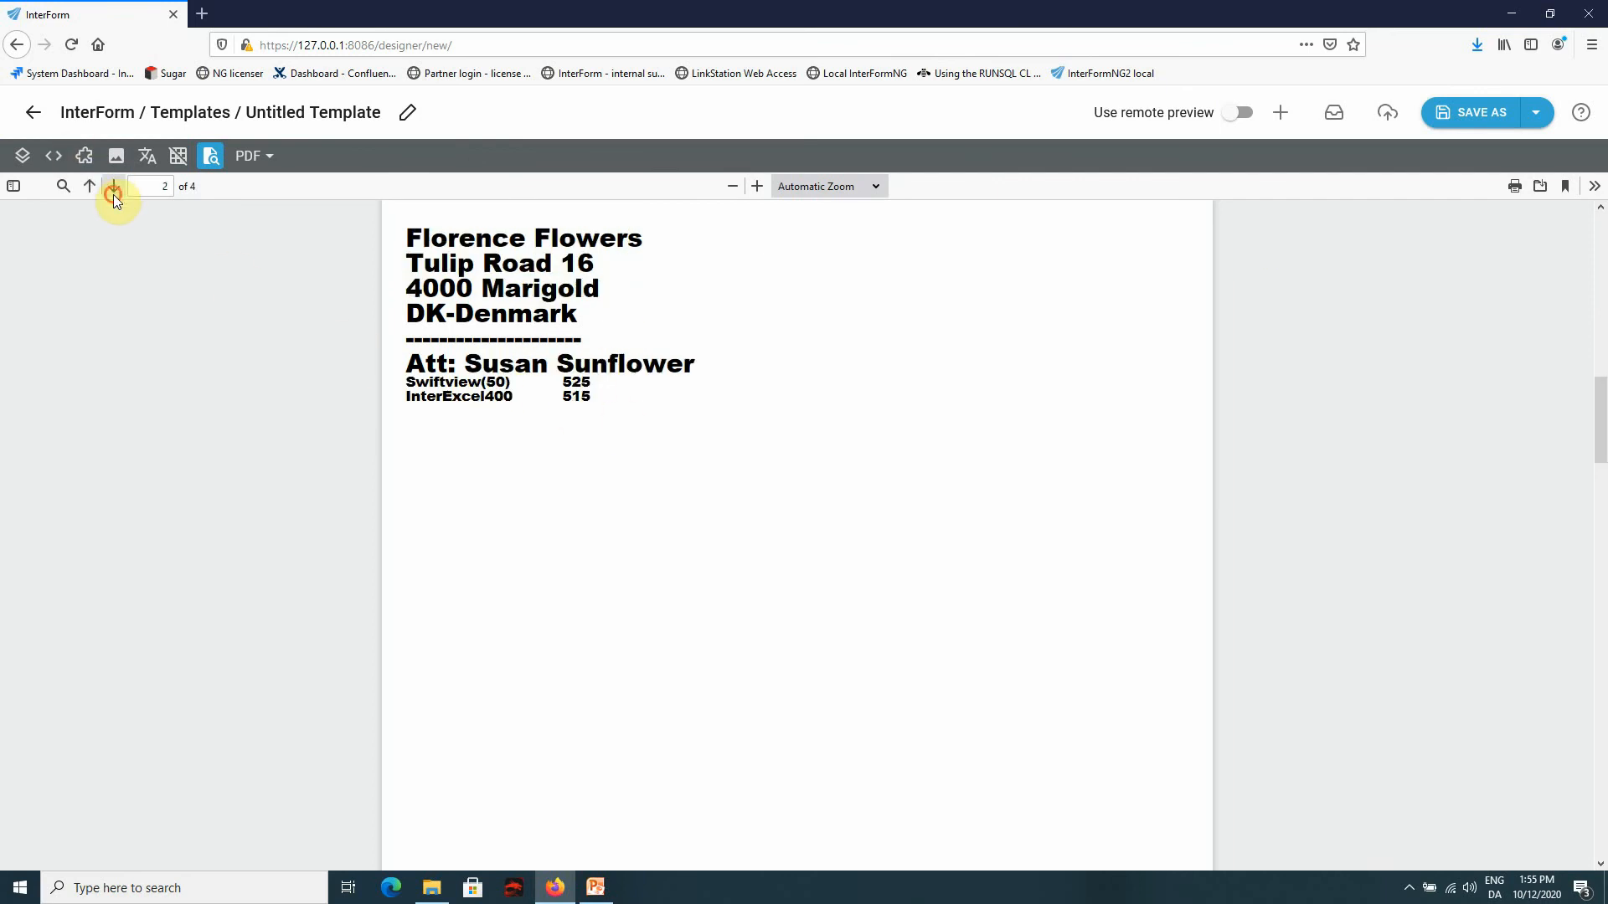
left_click(113, 186)
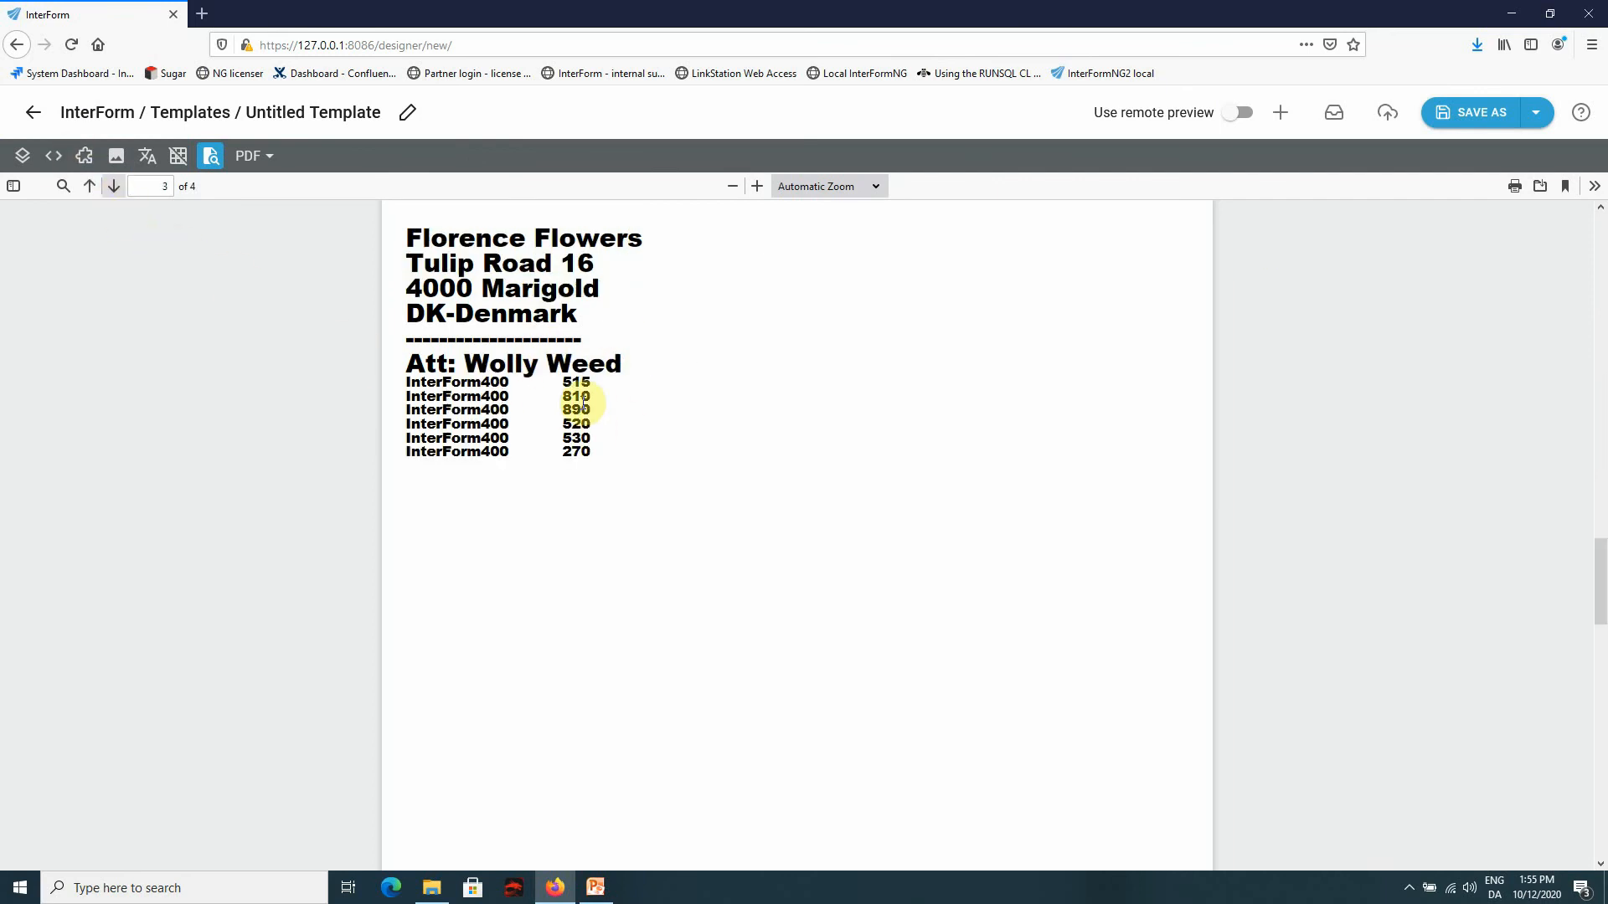
left_click(114, 186)
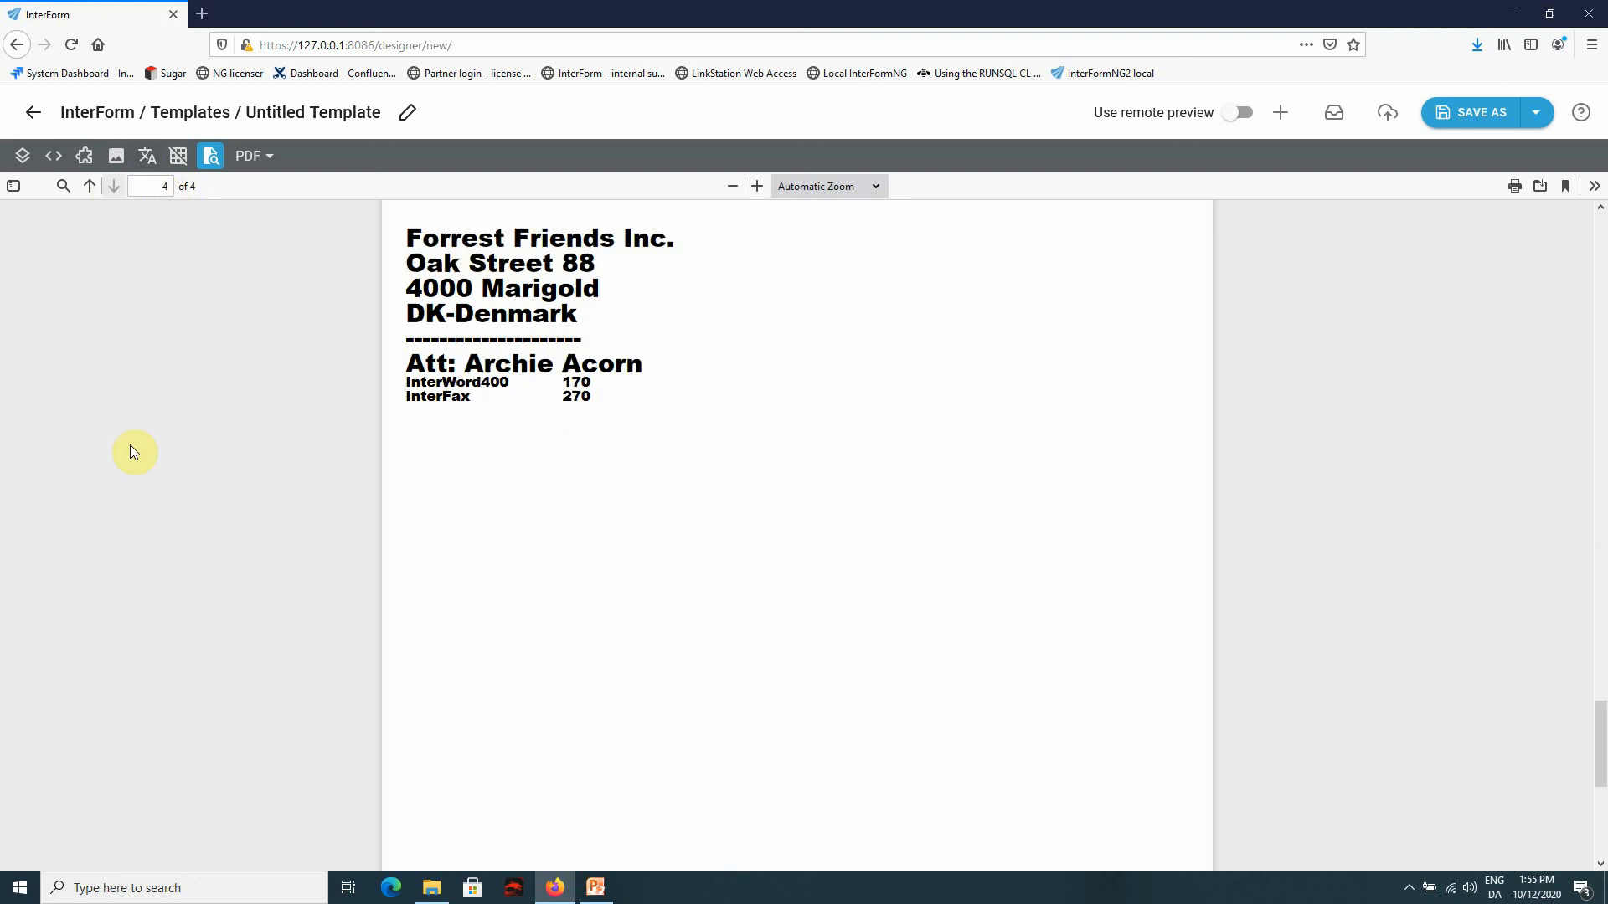
mouse_move(344, 356)
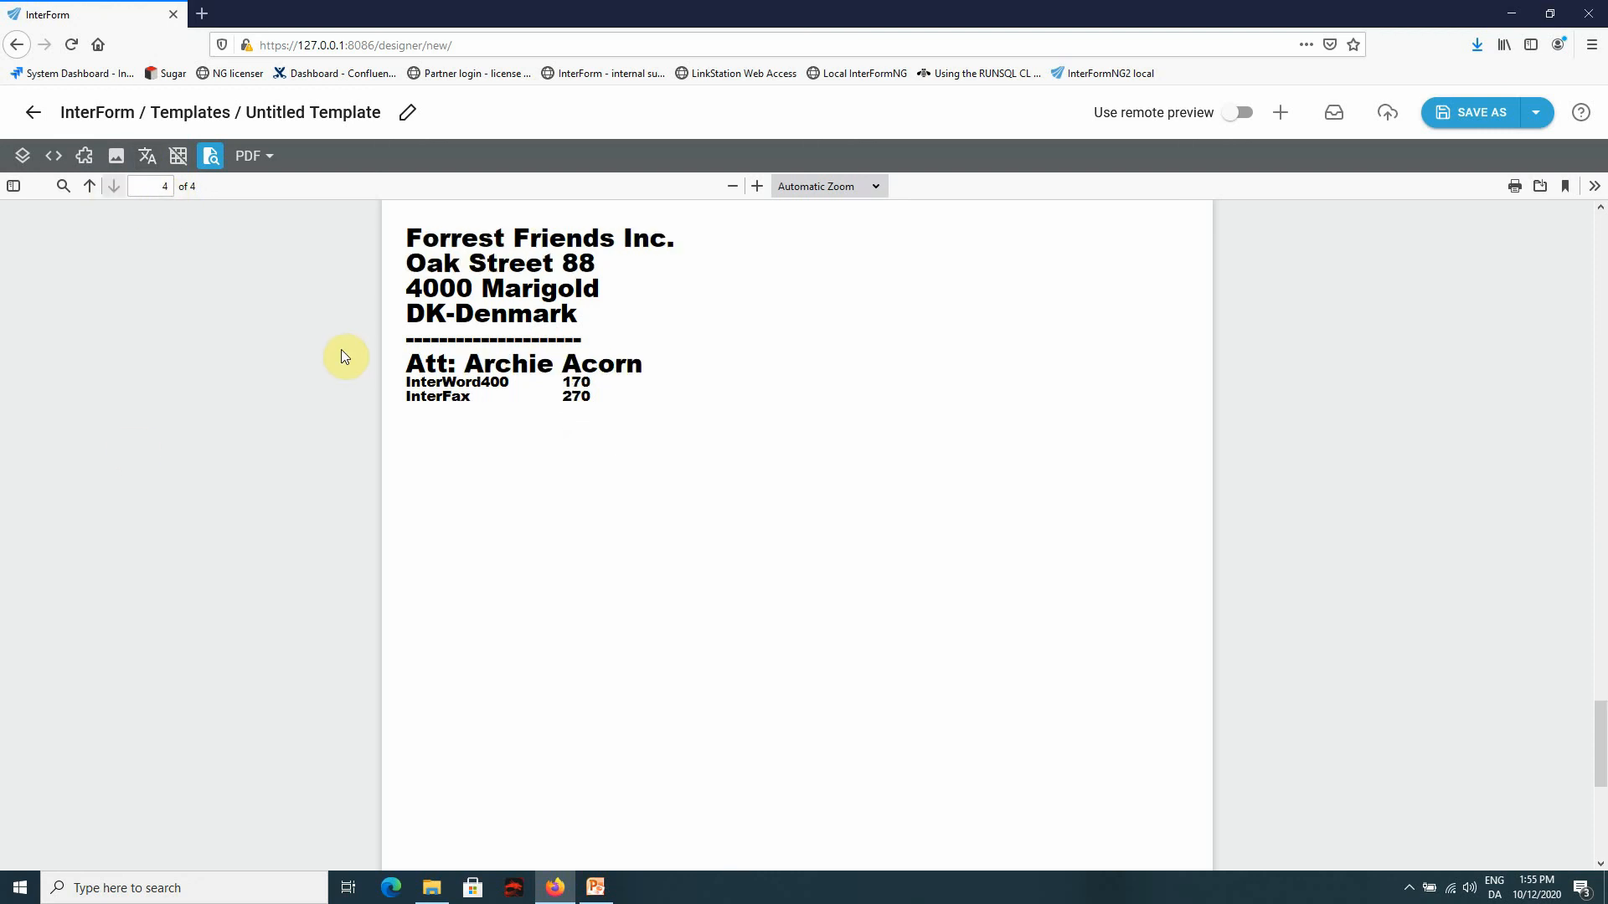